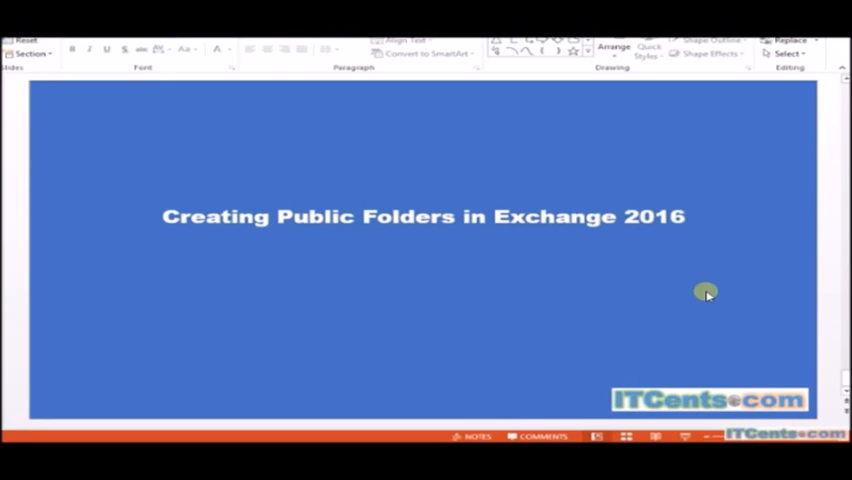
pyautogui.moveTo(368, 288)
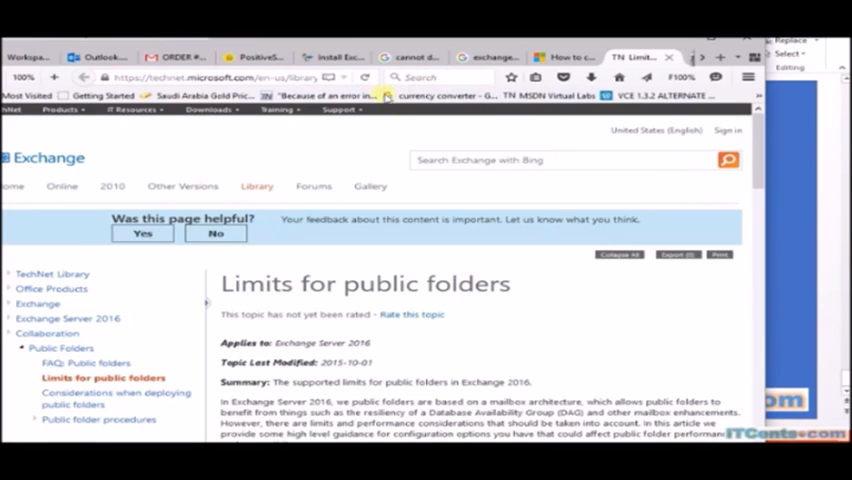
# - Review the public folder mailbox limits (100 GB size, 100 mailboxes) in the documentation
pyautogui.scroll(-3)
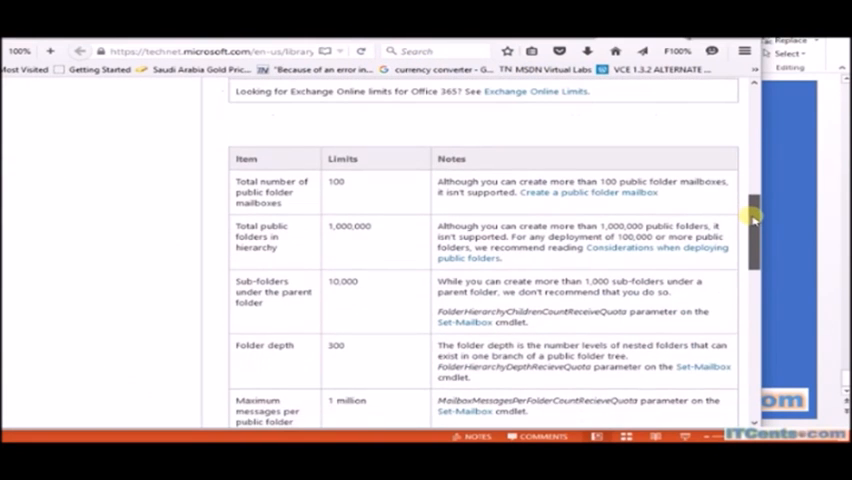
pyautogui.scroll(-3)
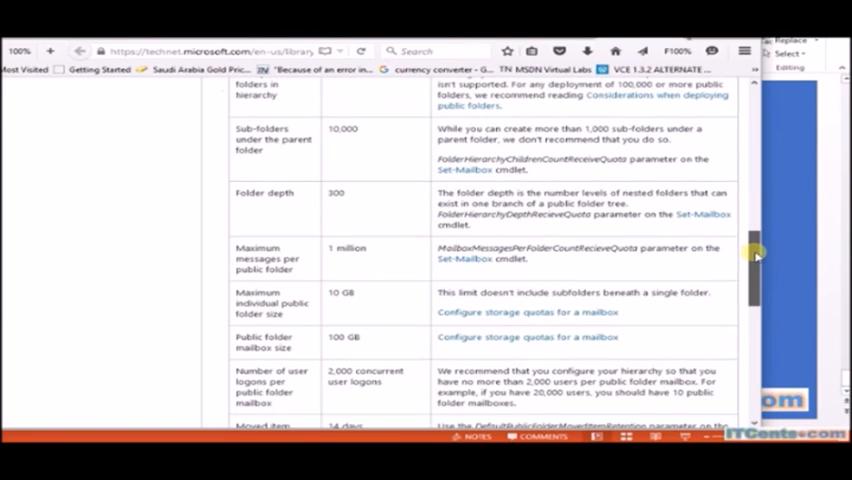
pyautogui.doubleClick(272, 348)
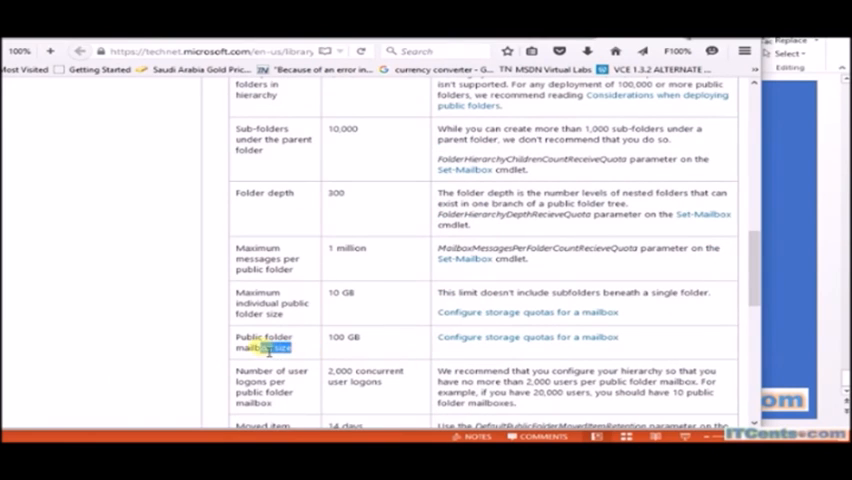
pyautogui.doubleClick(264, 348)
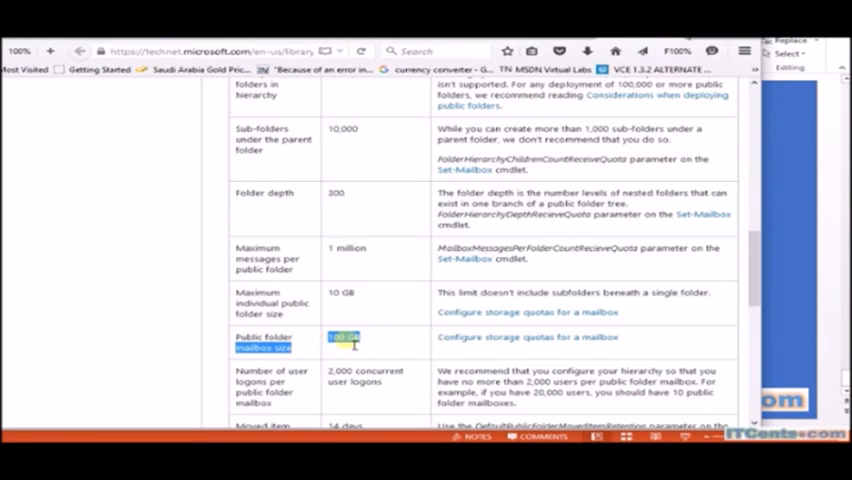
pyautogui.moveTo(360, 296)
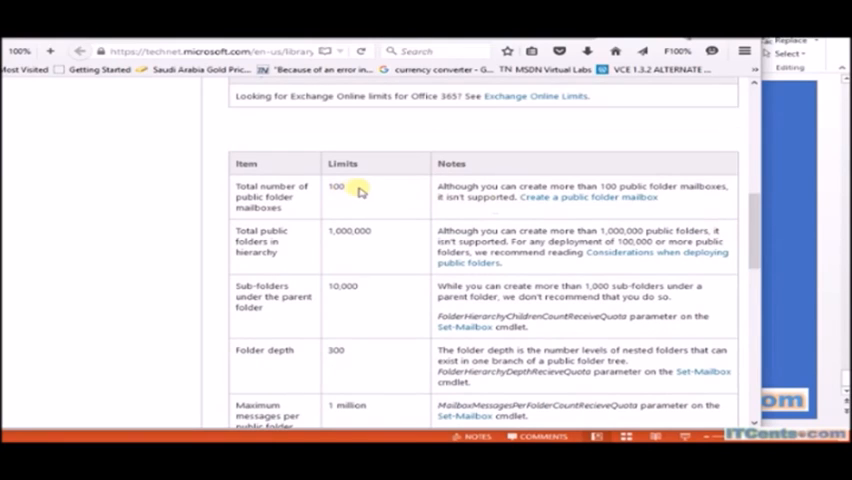
pyautogui.doubleClick(336, 186)
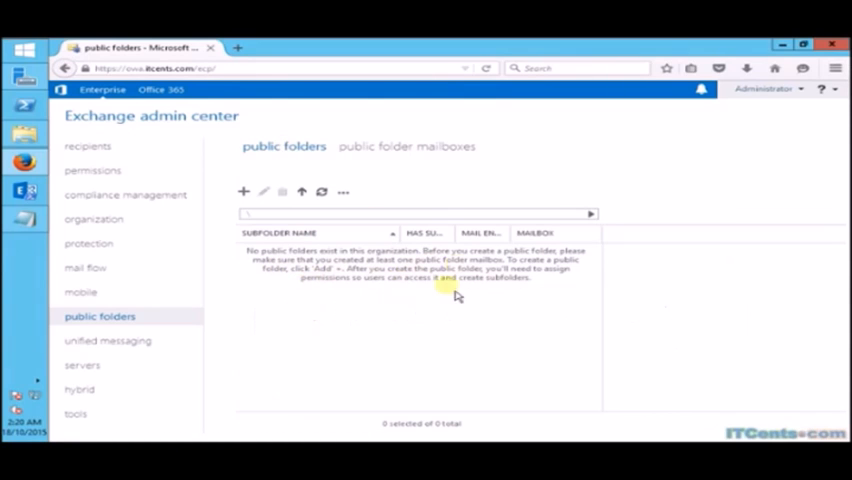
pyautogui.moveTo(488, 296)
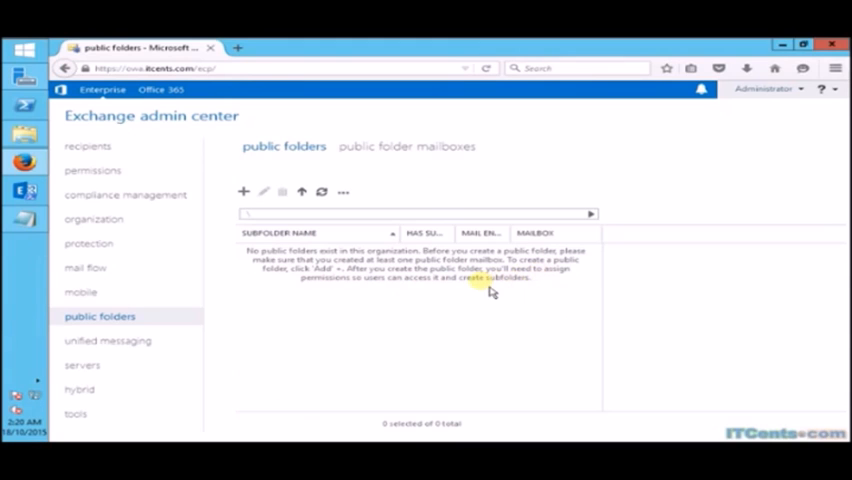
# - View the empty public folder mailboxes list, then the databases list showing two mounted databases on EX1
pyautogui.click(406, 146)
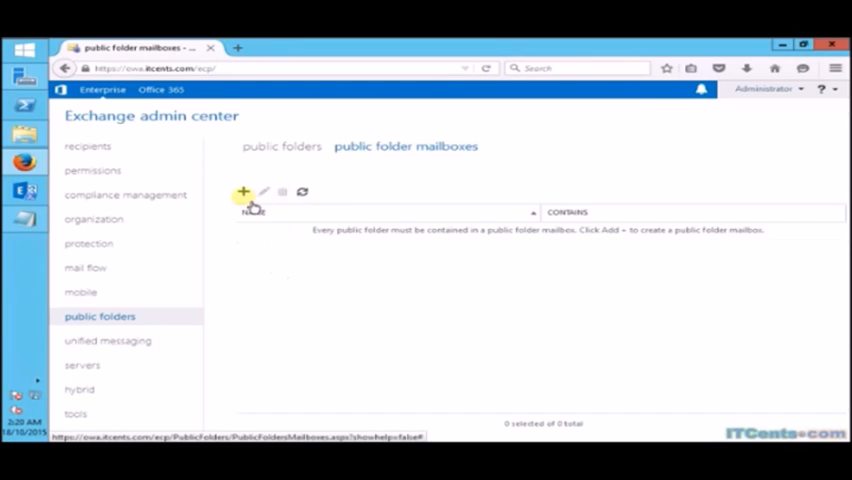
pyautogui.moveTo(478, 332)
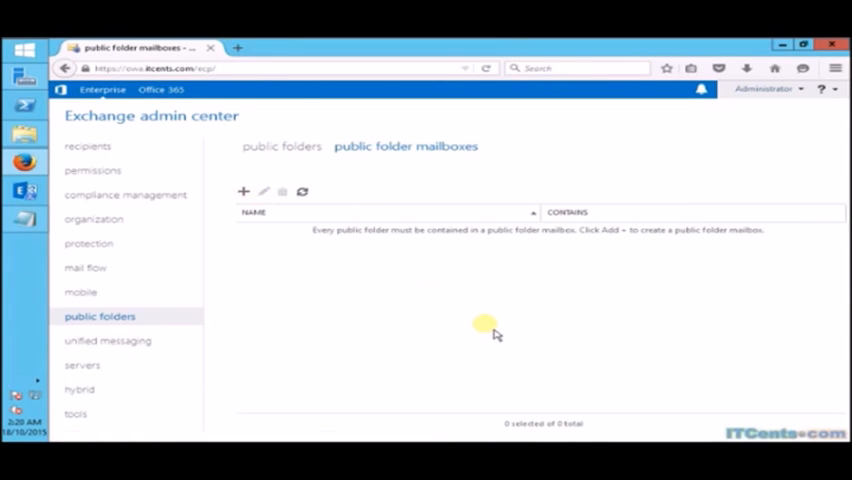
pyautogui.click(84, 364)
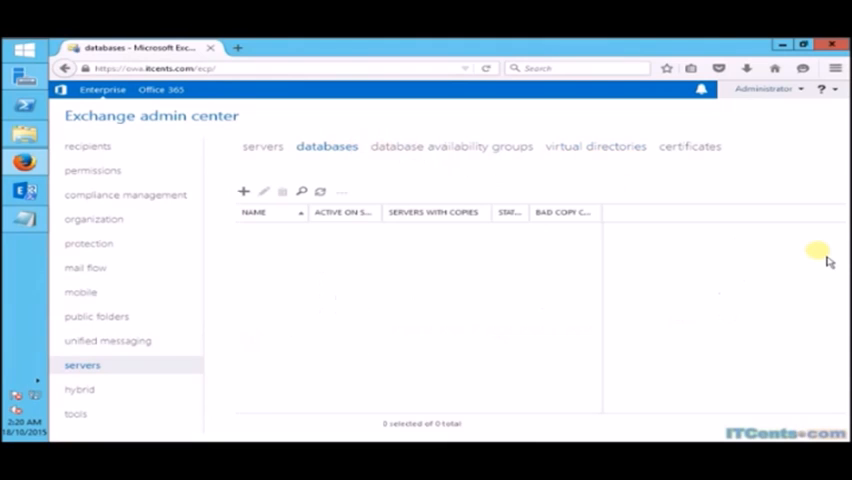
pyautogui.click(270, 232)
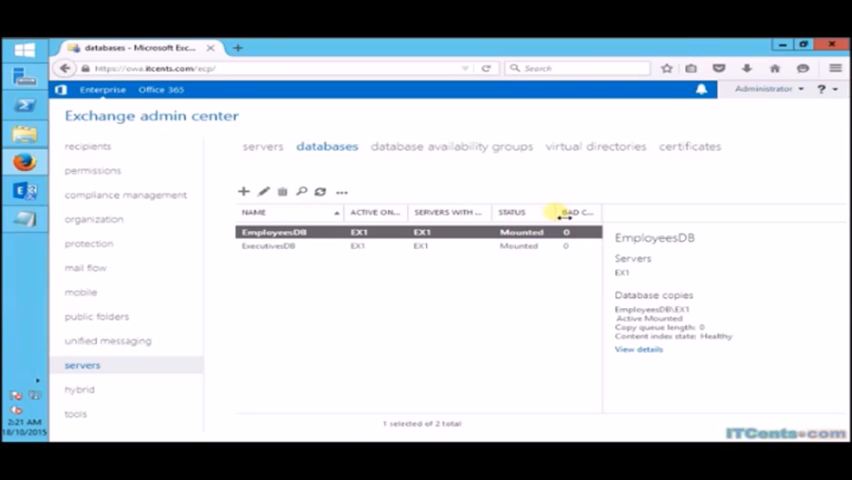
# - Begin a new mailbox database named PublicFolderDB and choose EX1 as its server
pyautogui.click(244, 192)
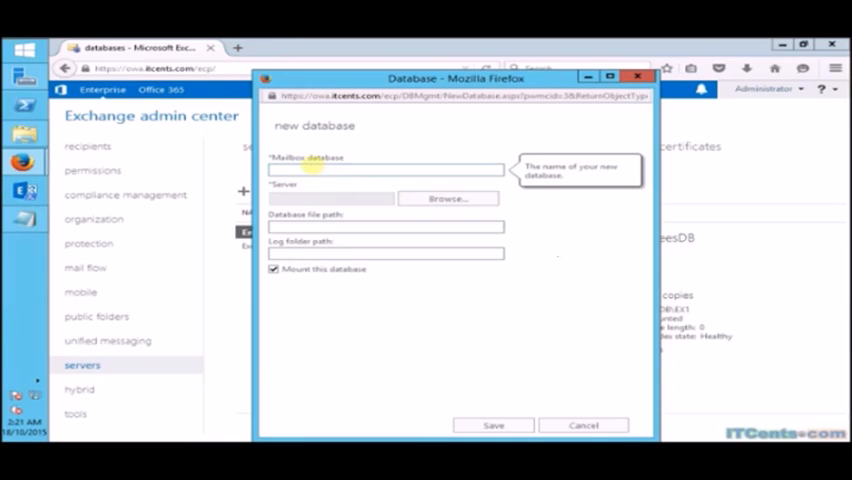
pyautogui.write('PF')
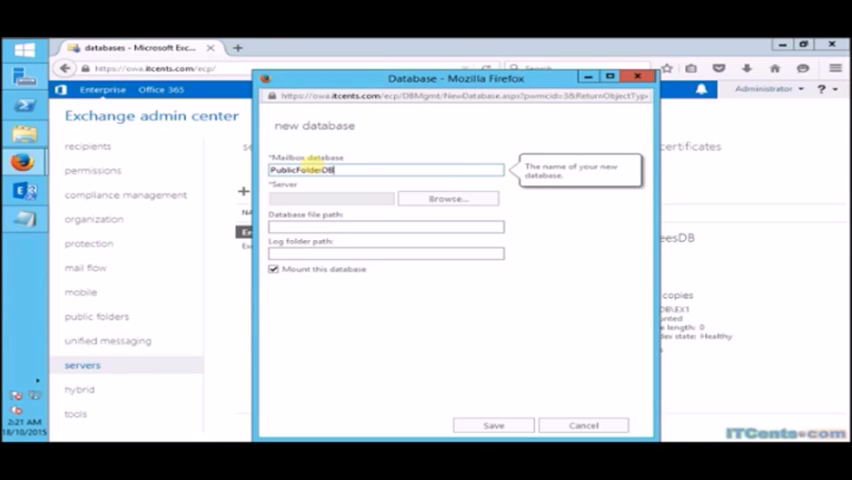
pyautogui.click(448, 198)
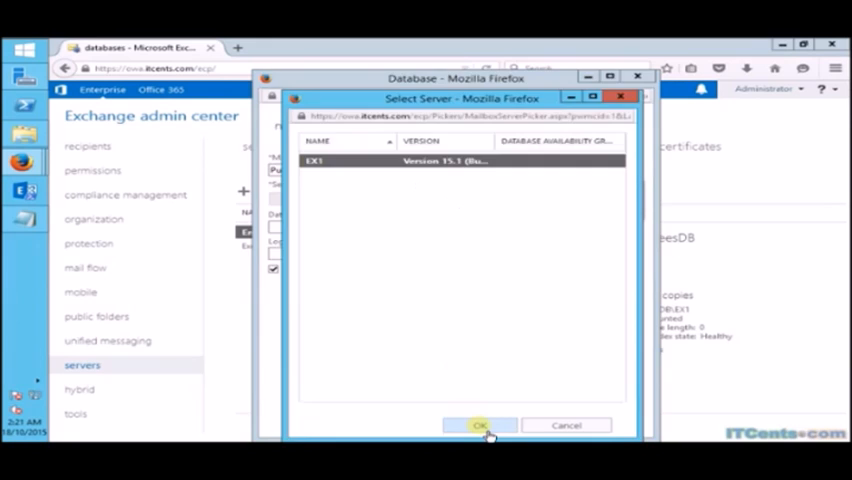
pyautogui.click(480, 424)
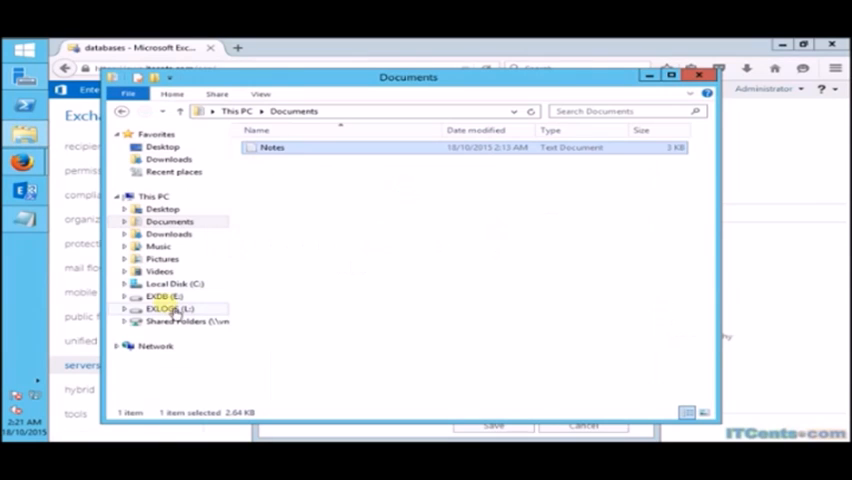
# - Create a PublicFolderDB folder under E:\EXCHANGEDB and go into it
pyautogui.click(164, 296)
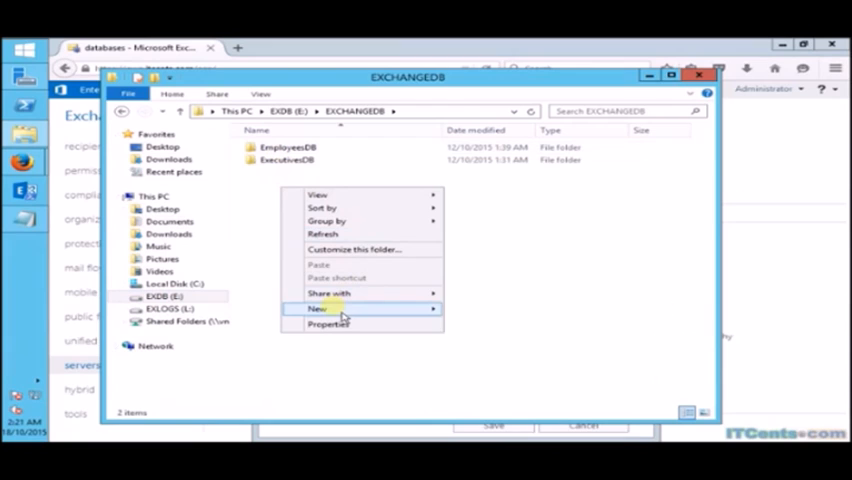
pyautogui.click(316, 308)
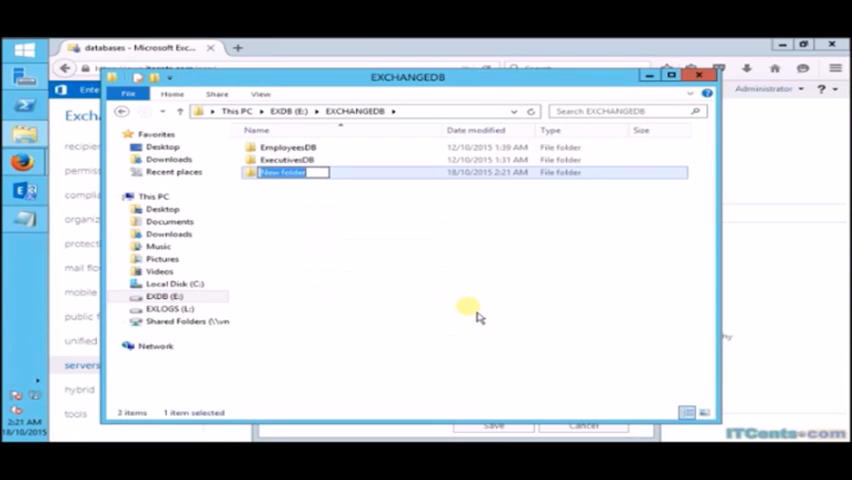
pyautogui.write('PublicF')
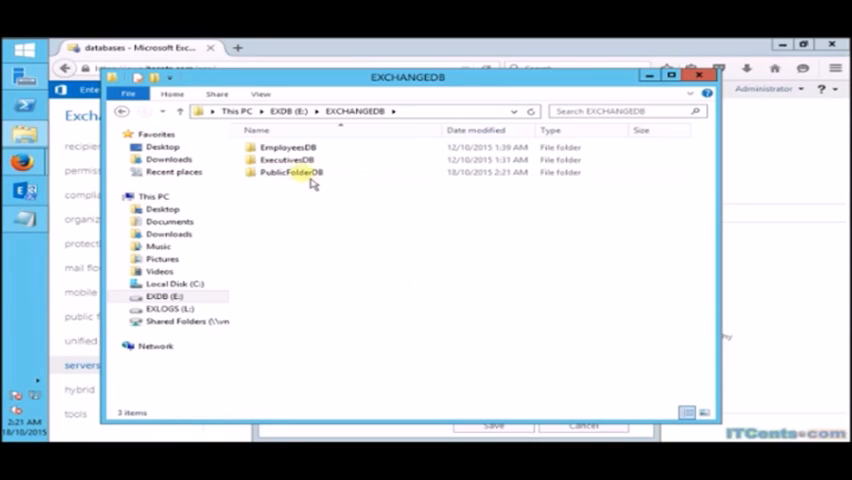
pyautogui.doubleClick(288, 172)
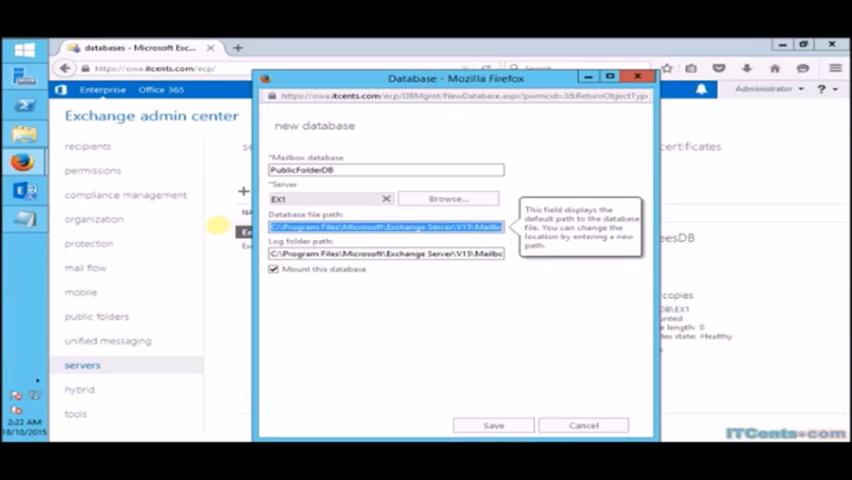
# - Set database file path E:\EXCHANGEDB\PublicFolderDB\PublicFolderDB.edb and log folder path L:\EXCHANGELOGS\PublicFolderDB
pyautogui.rightClick(388, 224)
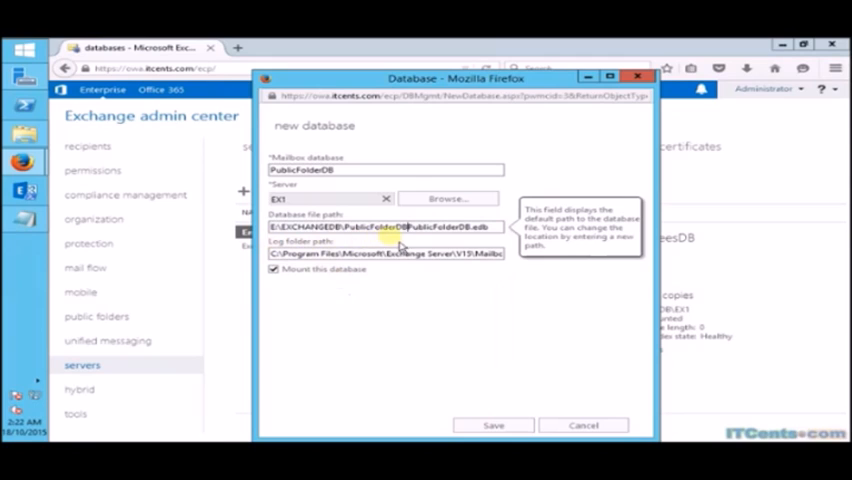
pyautogui.moveTo(456, 278)
pyautogui.write('\\')
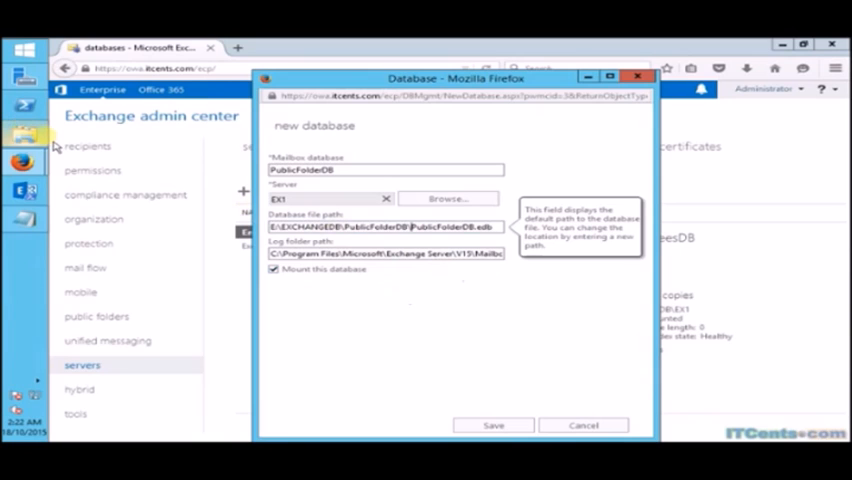
pyautogui.click(448, 198)
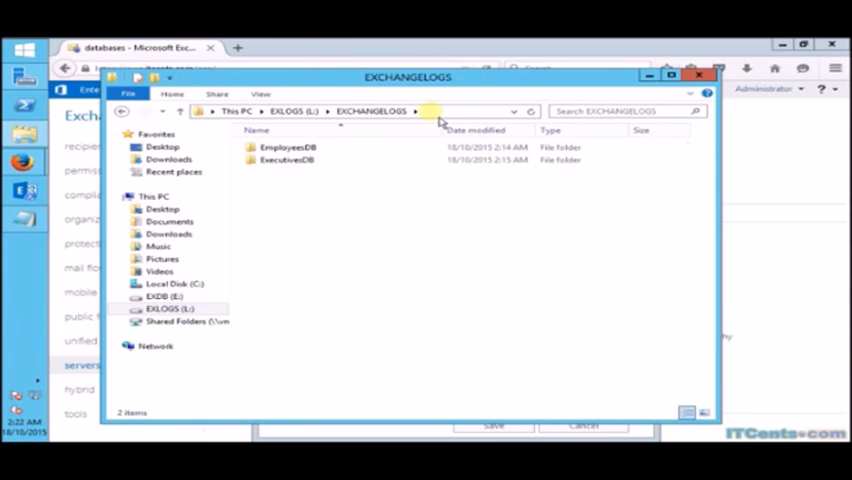
pyautogui.rightClick(456, 110)
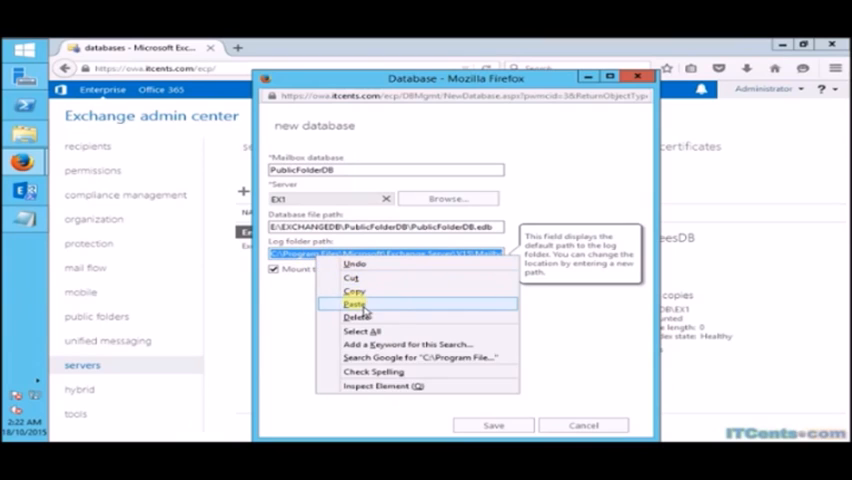
pyautogui.click(354, 304)
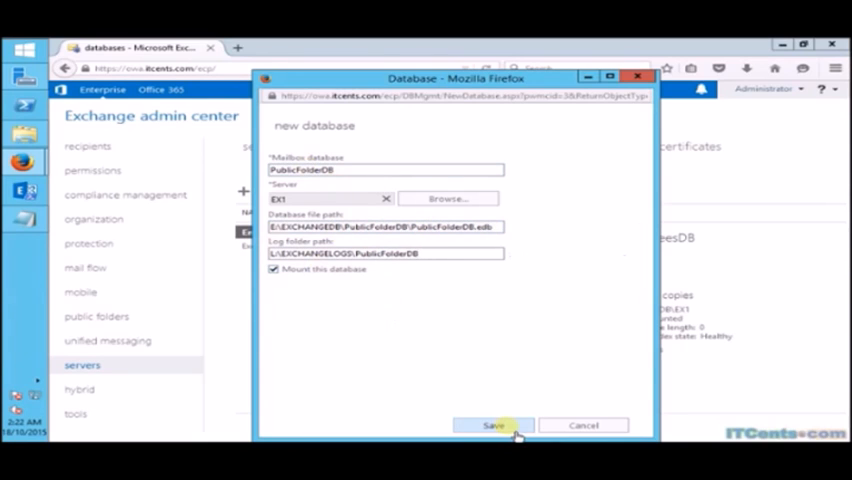
# - Save the PublicFolderDB database and acknowledge the Information Store restart warning
pyautogui.click(492, 424)
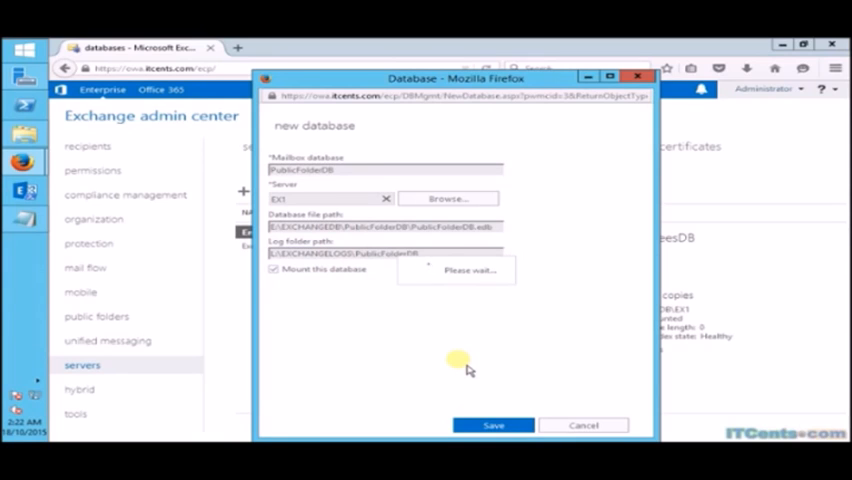
pyautogui.click(492, 424)
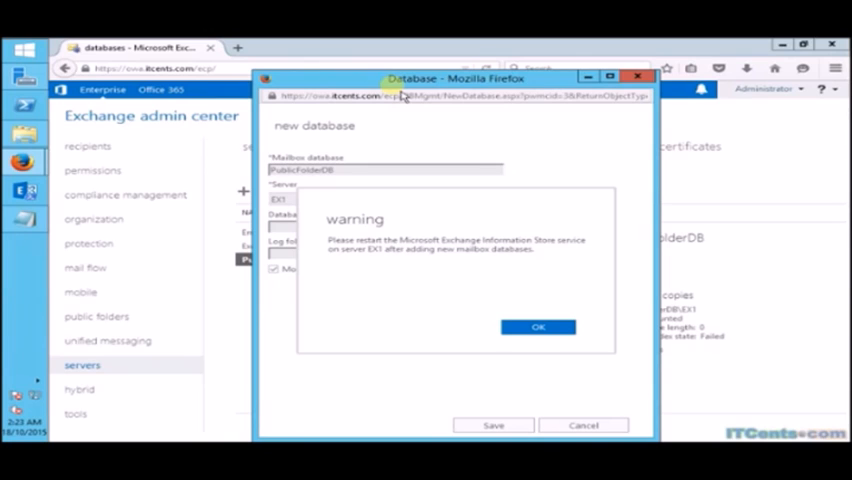
pyautogui.moveTo(420, 102)
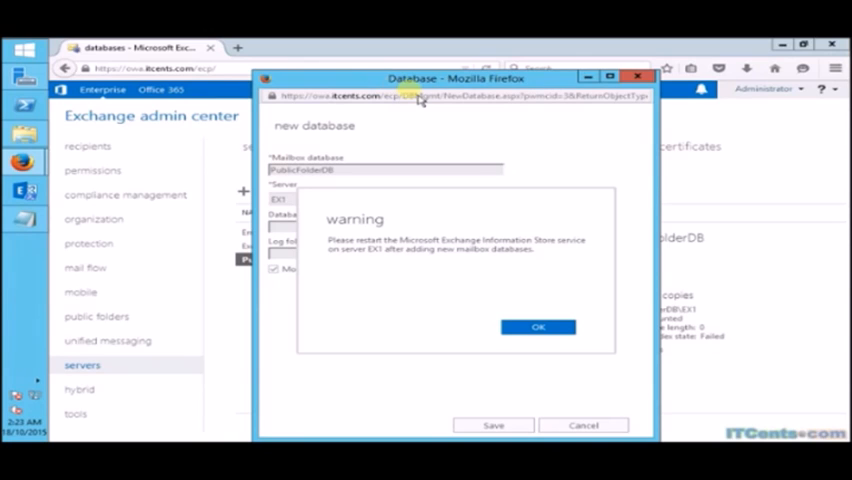
pyautogui.moveTo(420, 270)
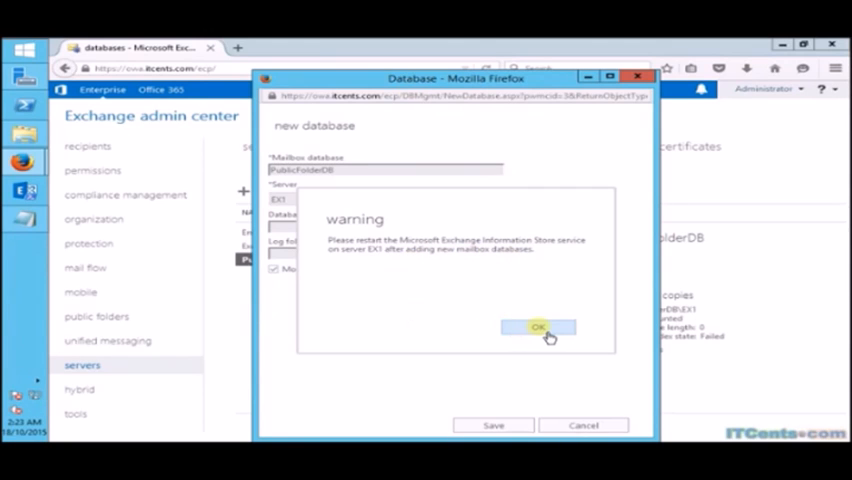
pyautogui.click(536, 328)
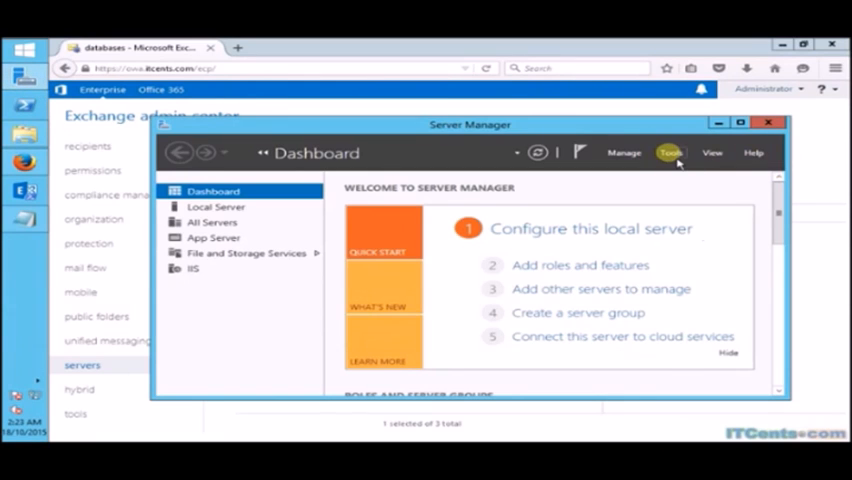
# - Restart the Microsoft Exchange Information Store service from Server Manager's Services tool
pyautogui.click(672, 152)
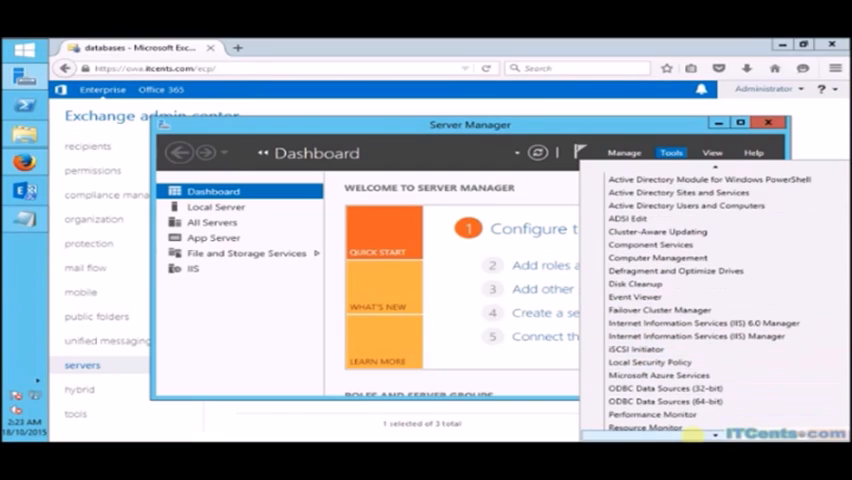
pyautogui.scroll(-3)
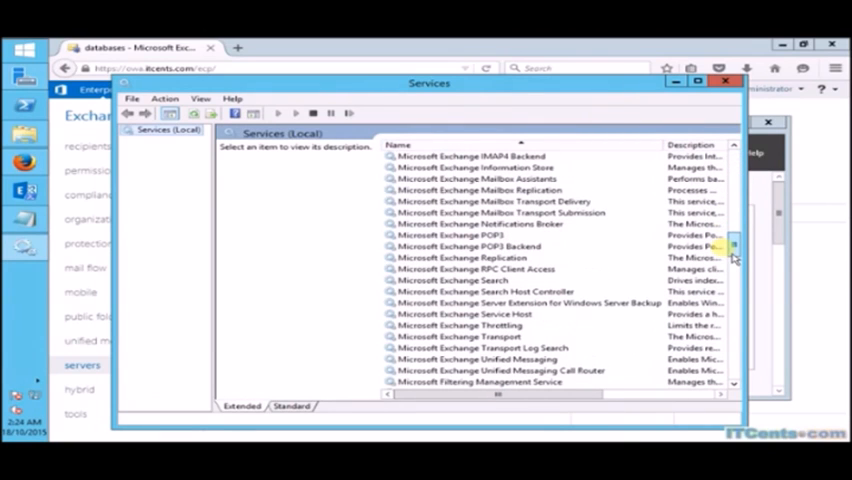
pyautogui.rightClick(490, 168)
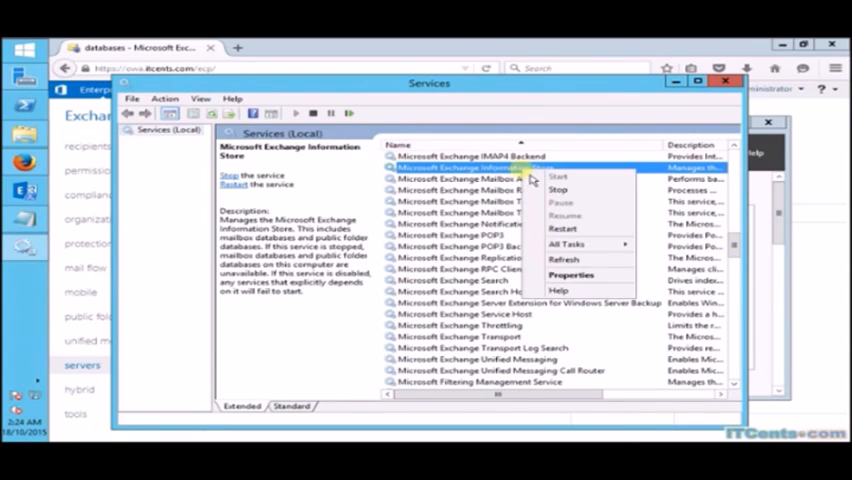
pyautogui.click(556, 188)
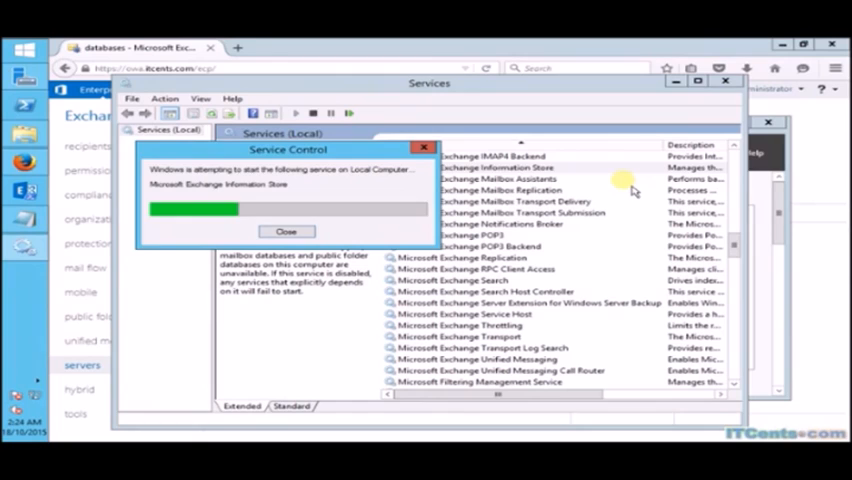
pyautogui.click(284, 232)
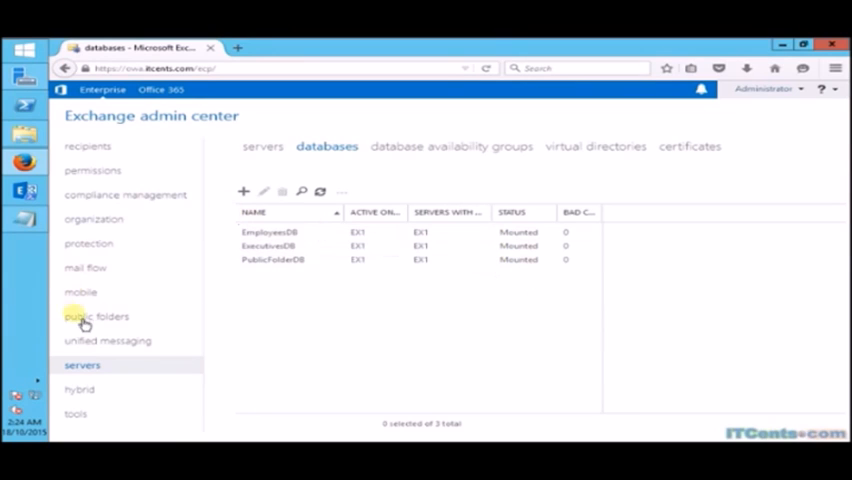
# - Begin a new public folder mailbox from the public folder mailboxes list
pyautogui.click(96, 316)
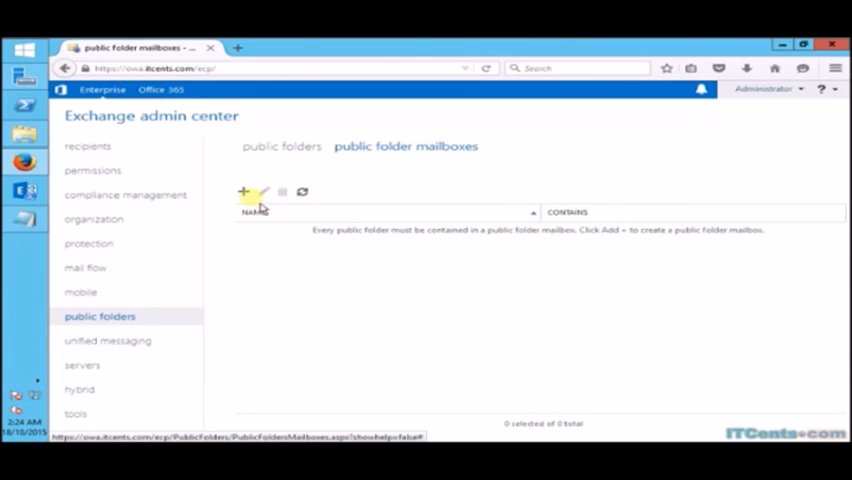
pyautogui.click(244, 192)
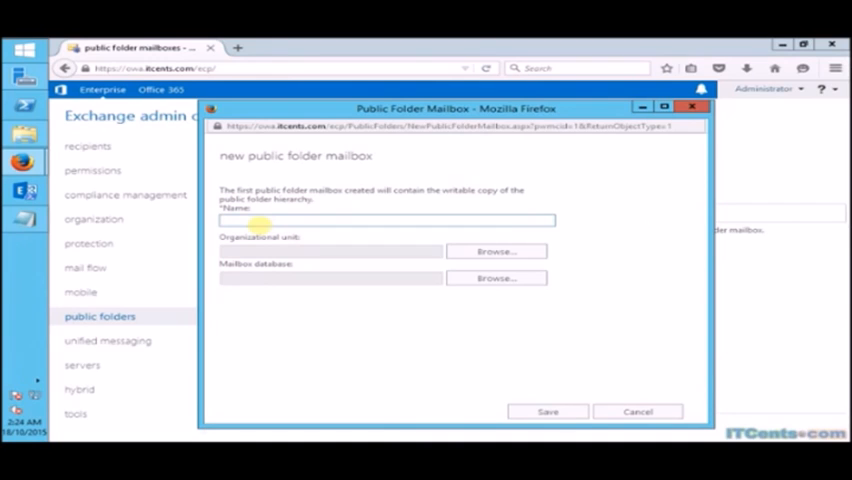
# - Name the public folder mailbox PFMailbox1, store it in PublicFolderDB and save it
pyautogui.write('PFM')
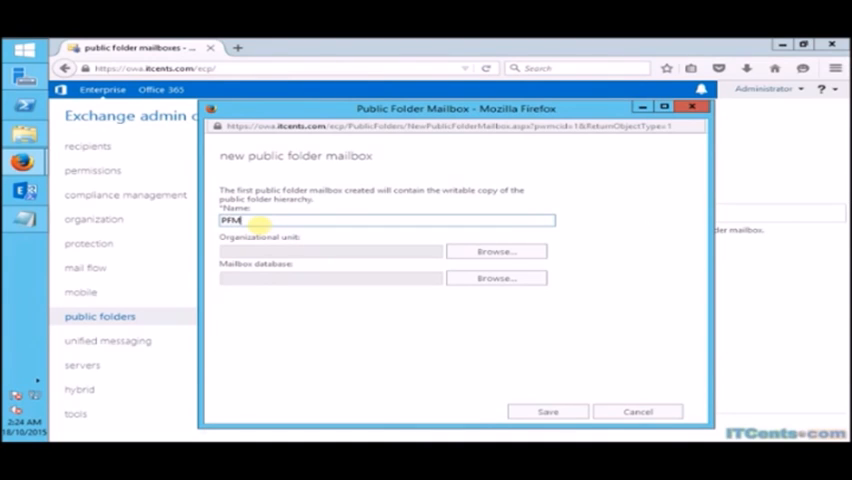
pyautogui.write('ailbox')
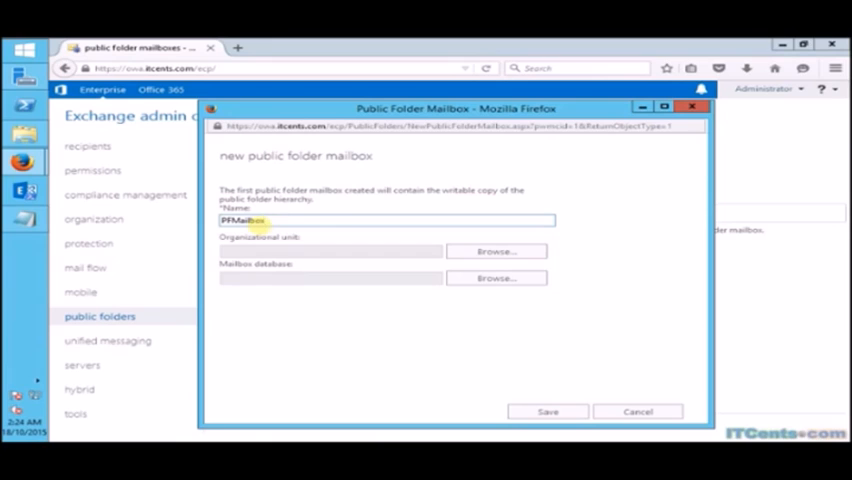
pyautogui.write('1')
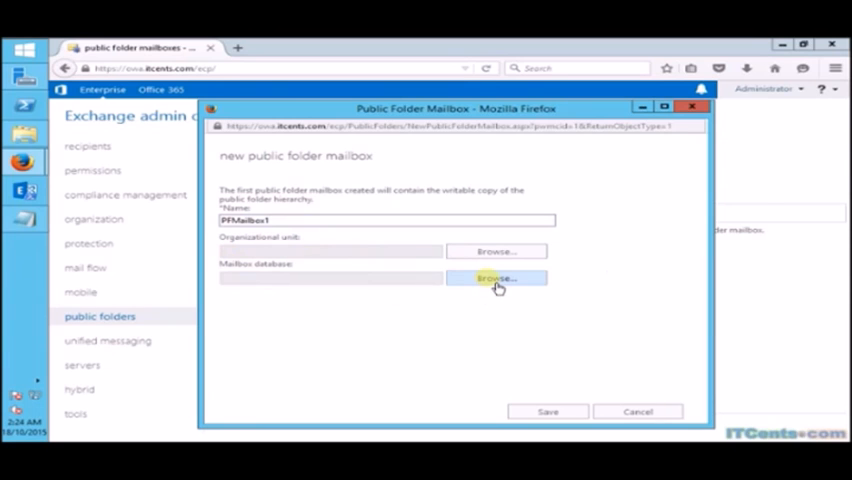
pyautogui.click(498, 278)
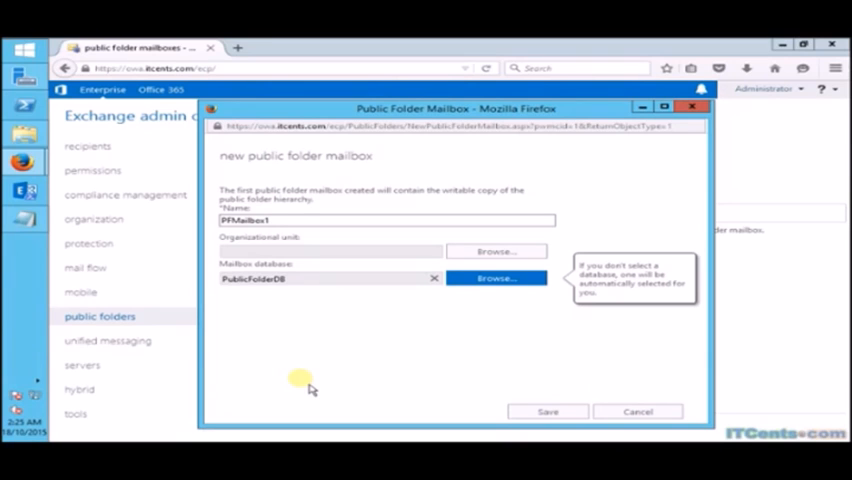
pyautogui.moveTo(252, 308)
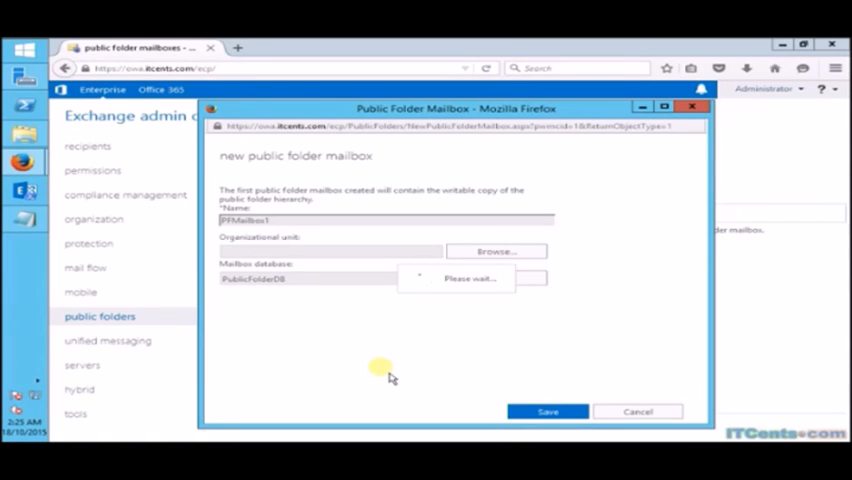
pyautogui.click(548, 412)
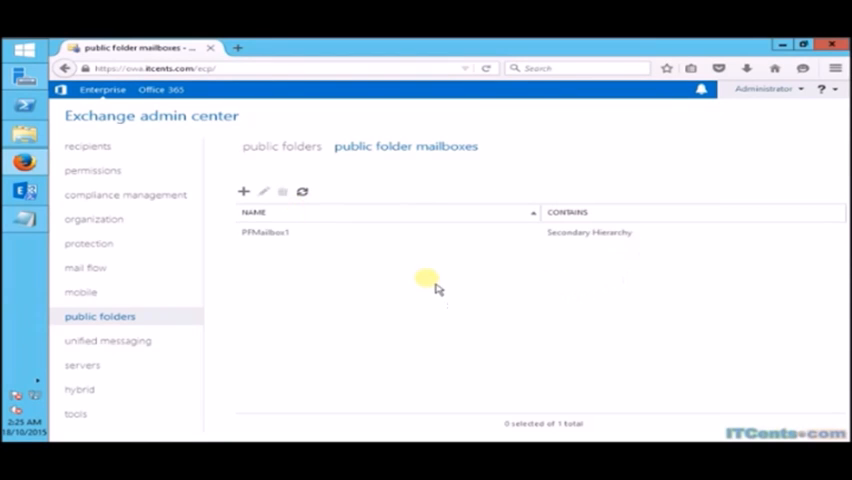
# - Create and save a public folder named Sales
pyautogui.click(282, 146)
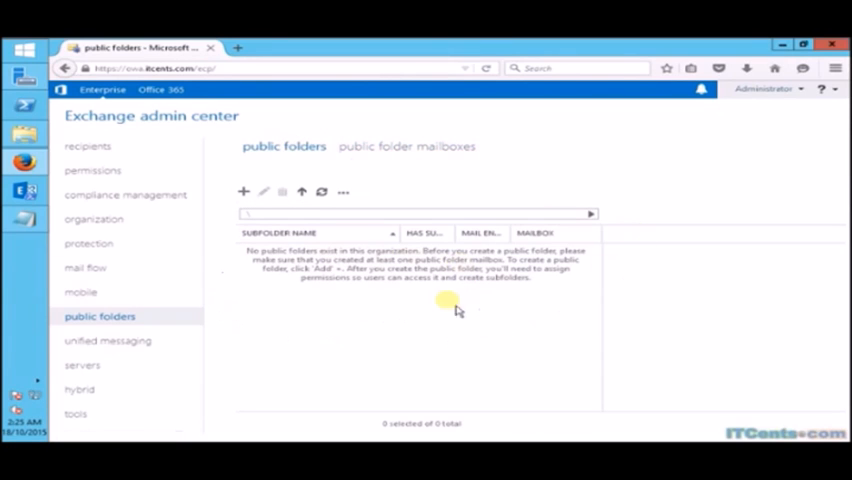
pyautogui.moveTo(476, 308)
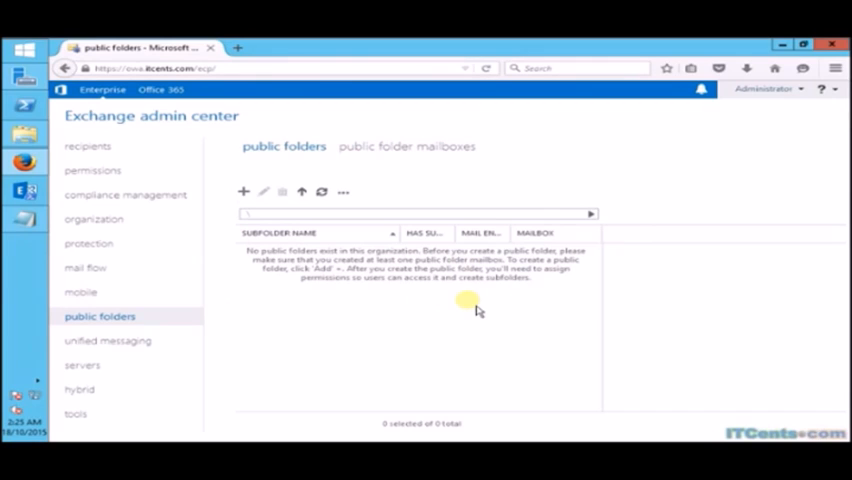
pyautogui.moveTo(348, 276)
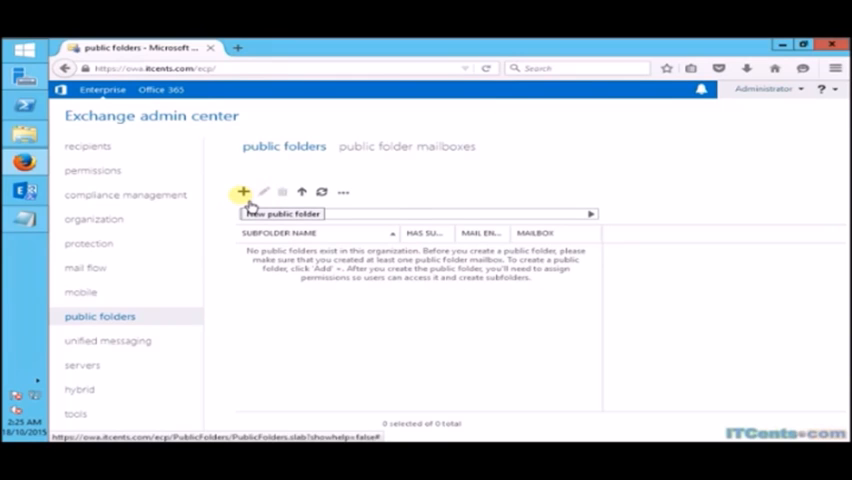
pyautogui.click(242, 192)
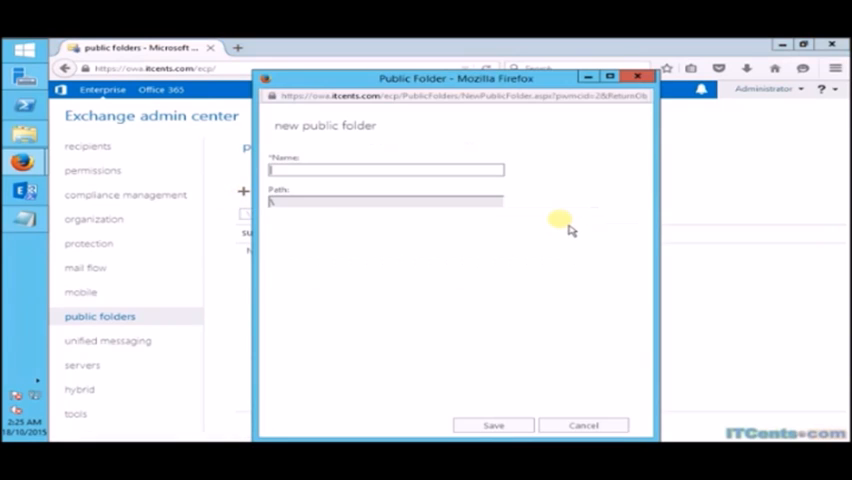
pyautogui.click(386, 168)
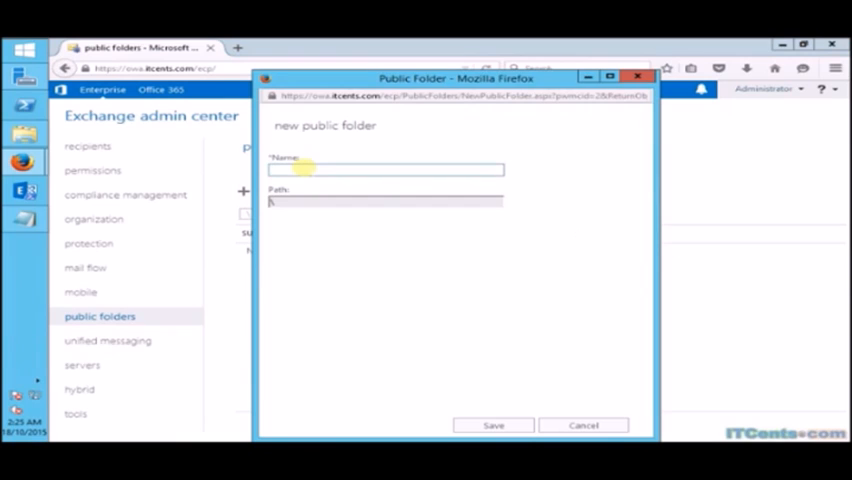
pyautogui.write('Sales')
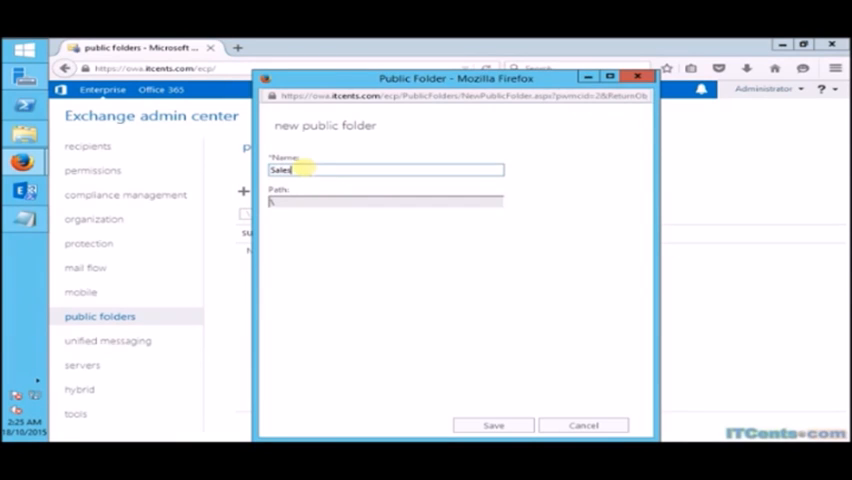
pyautogui.click(492, 424)
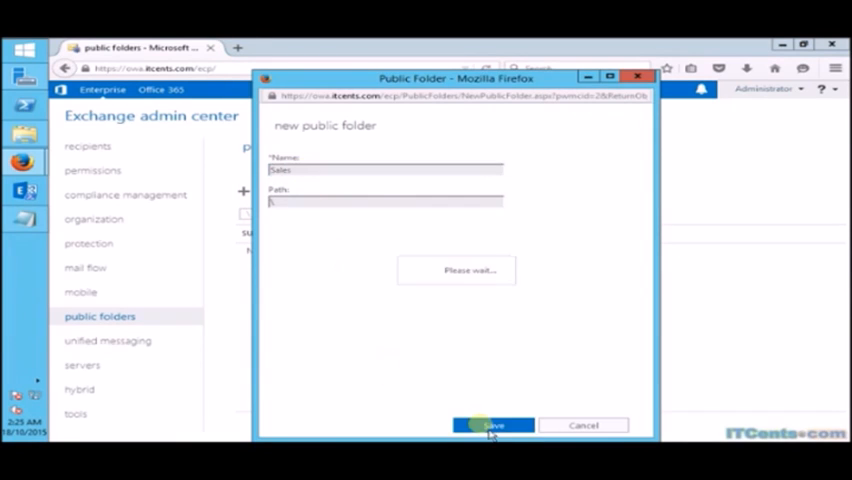
pyautogui.click(492, 424)
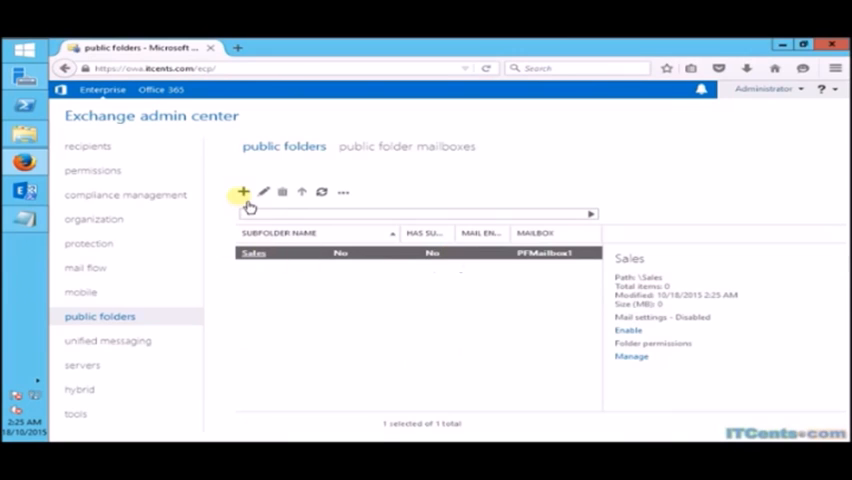
# - Create and save public folders named MKTNG and Admin
pyautogui.click(242, 192)
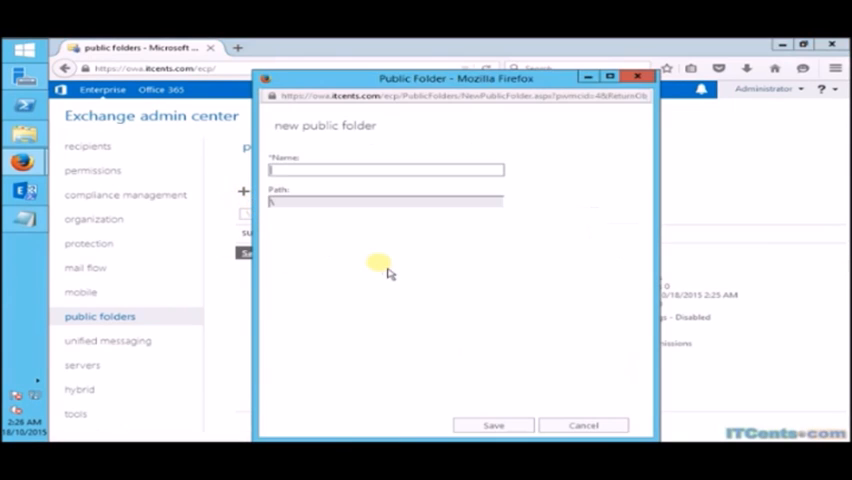
pyautogui.write('MT')
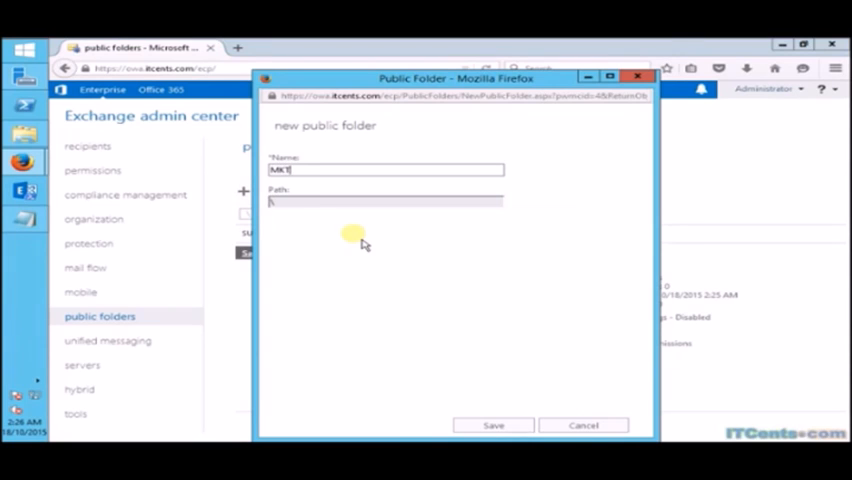
pyautogui.write('NG')
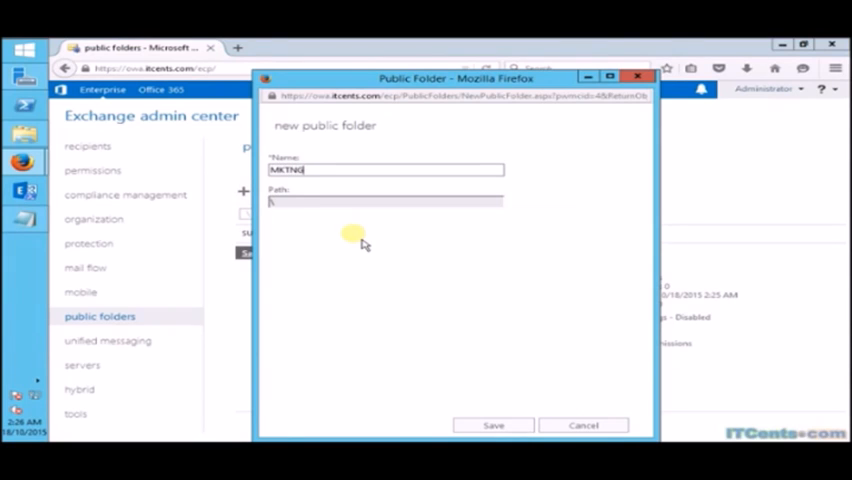
pyautogui.press('BackSpace')
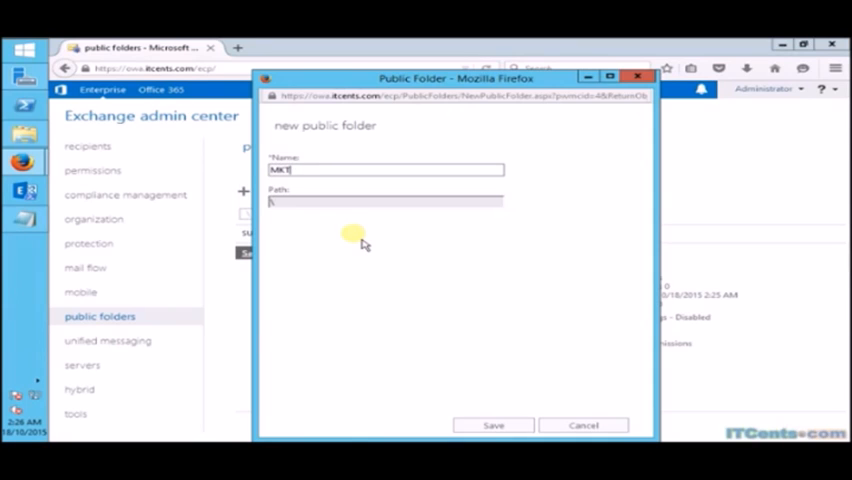
pyautogui.write('NG')
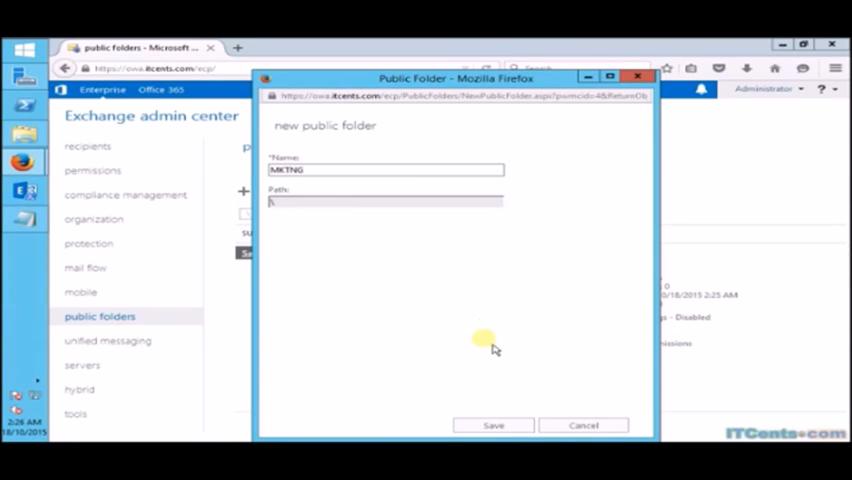
pyautogui.click(492, 424)
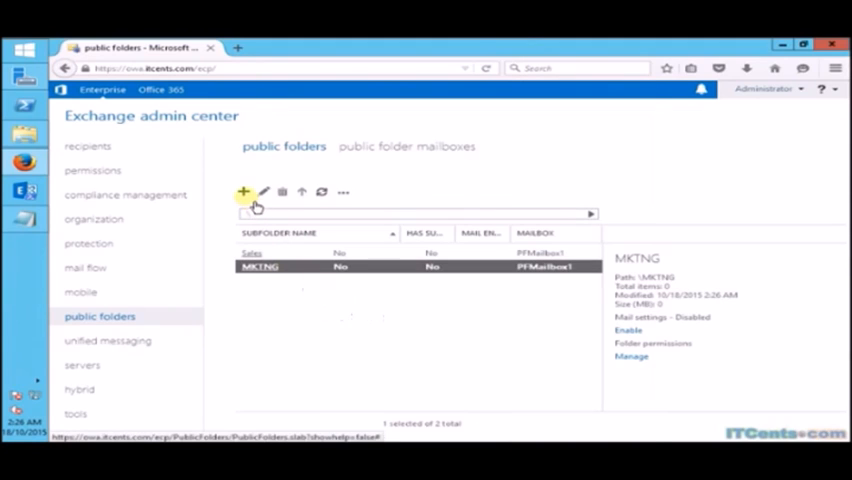
pyautogui.click(242, 192)
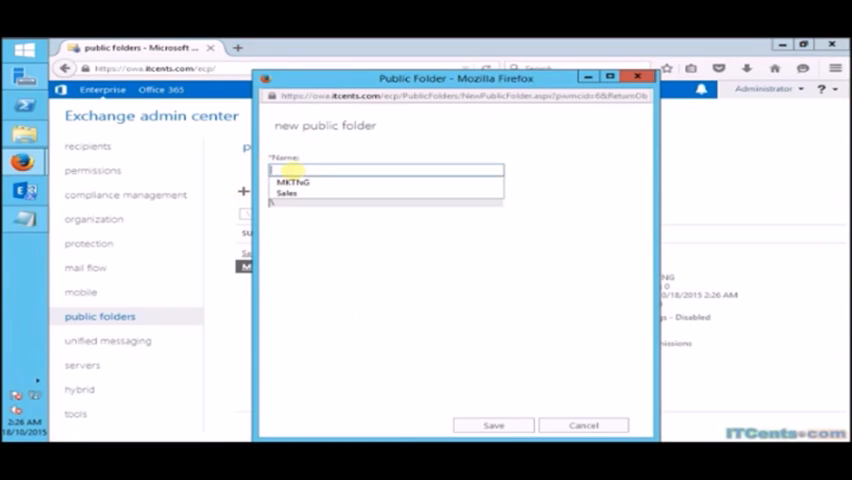
pyautogui.write('Admin')
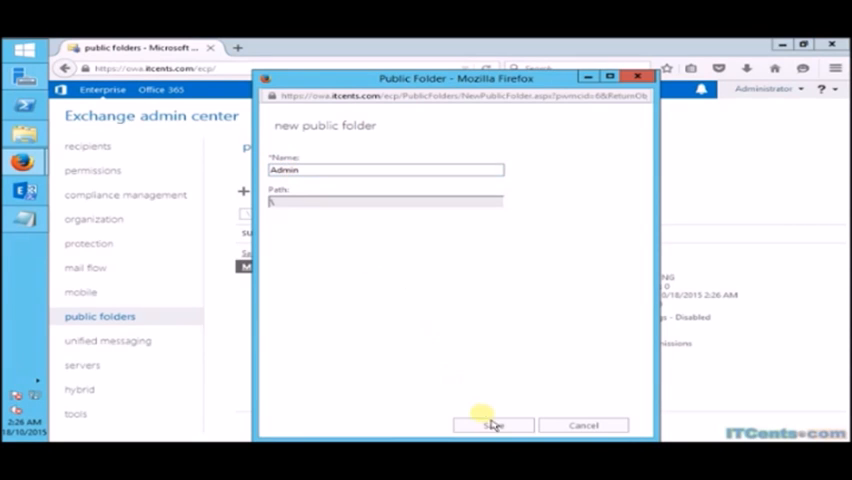
pyautogui.click(494, 424)
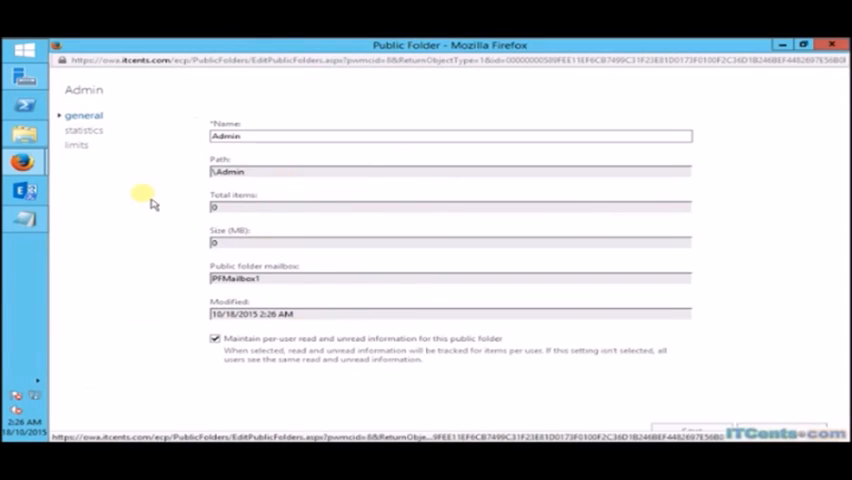
pyautogui.click(84, 128)
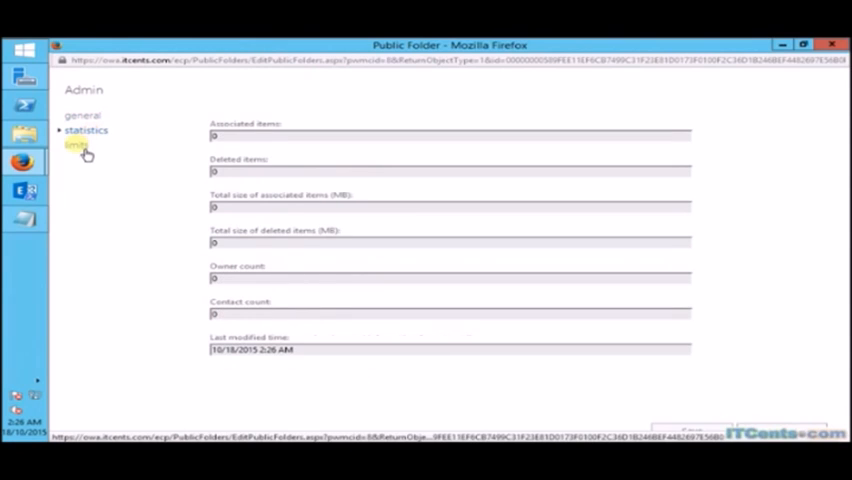
pyautogui.click(76, 144)
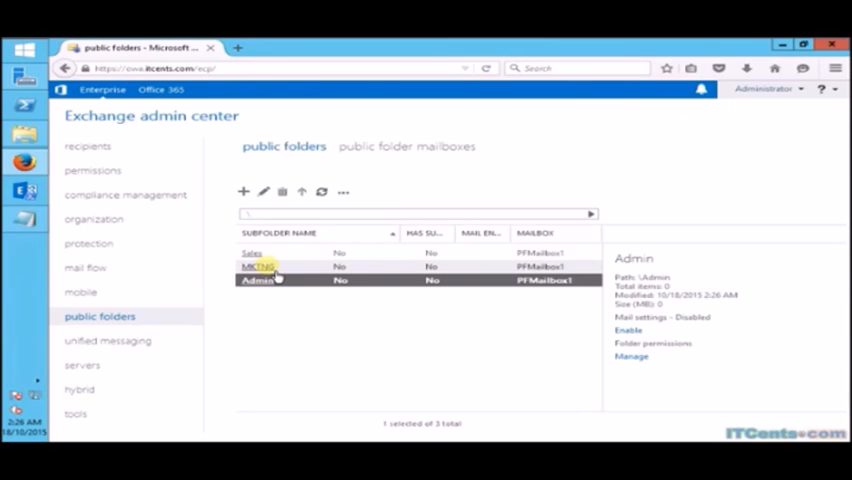
pyautogui.click(260, 266)
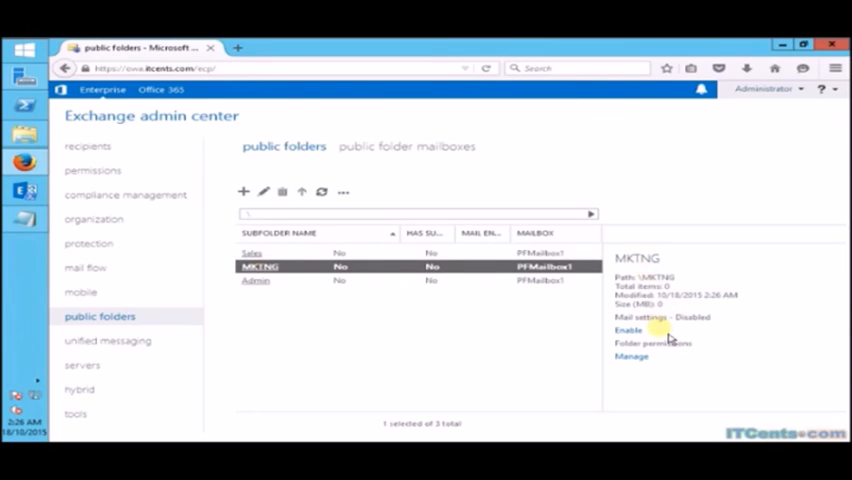
pyautogui.moveTo(640, 324)
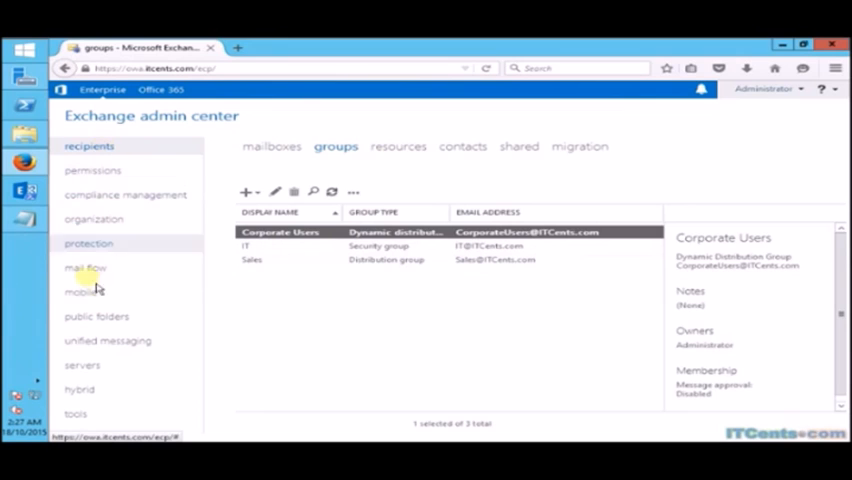
# - Look inside the Sales public folder for subfolders, return to the root and select Sales again
pyautogui.click(96, 316)
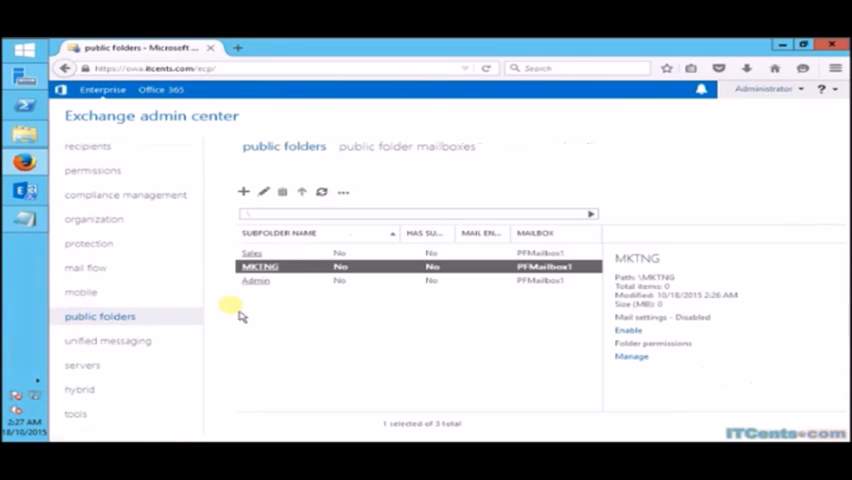
pyautogui.click(252, 252)
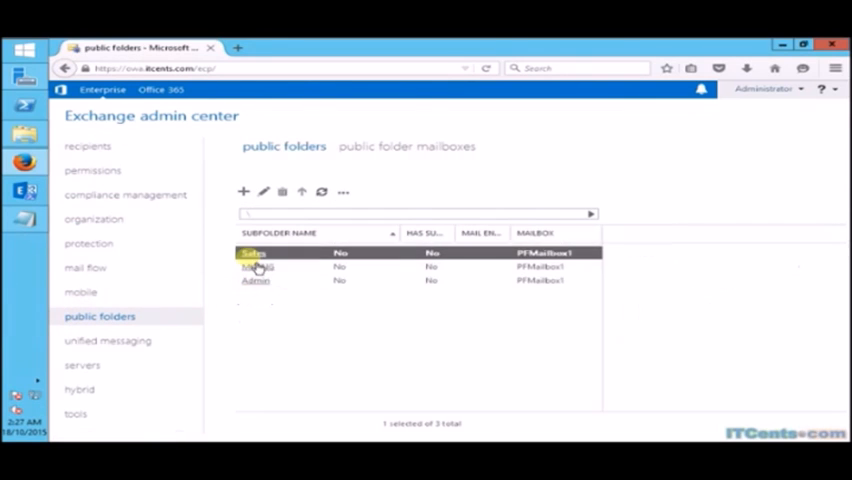
pyautogui.doubleClick(252, 252)
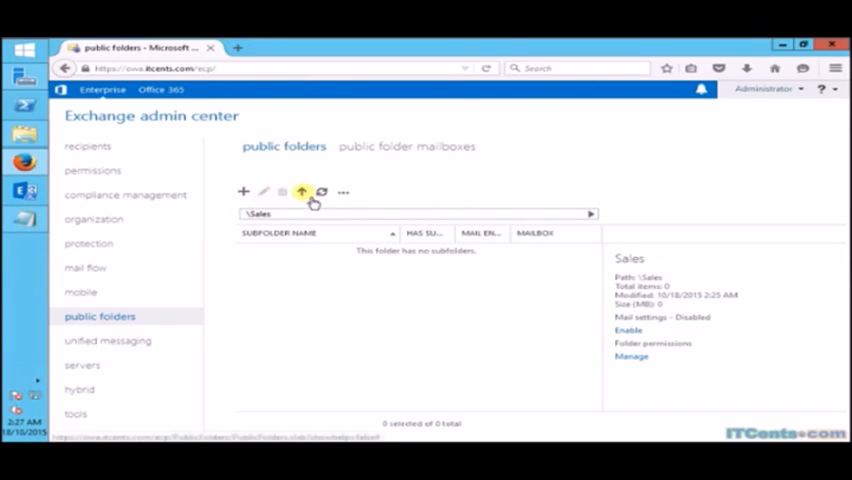
pyautogui.click(302, 192)
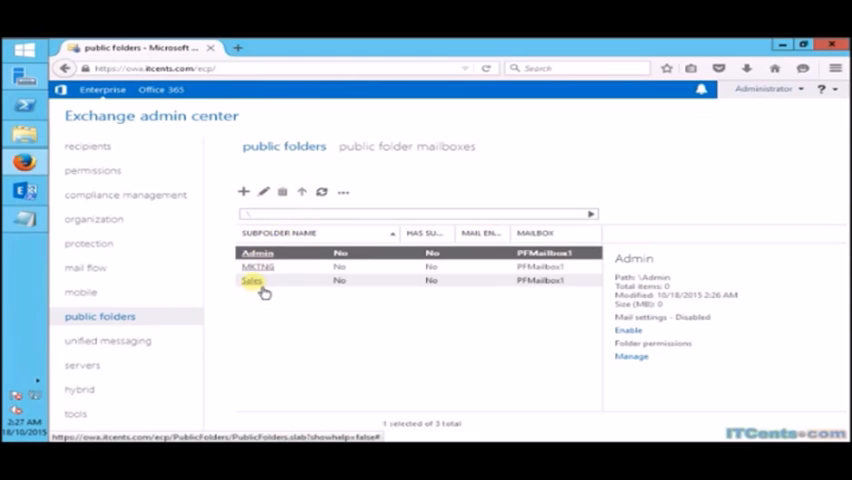
pyautogui.click(252, 280)
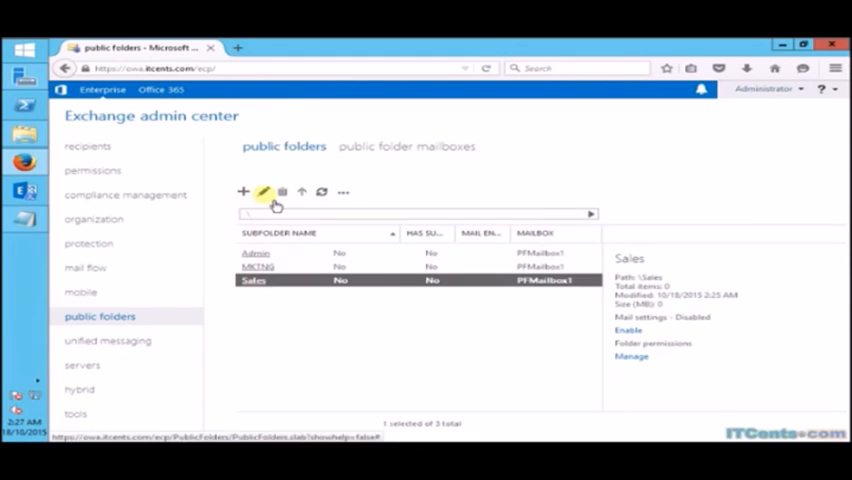
# - Rename the Sales public folder to Sales-Dept and save it
pyautogui.click(264, 192)
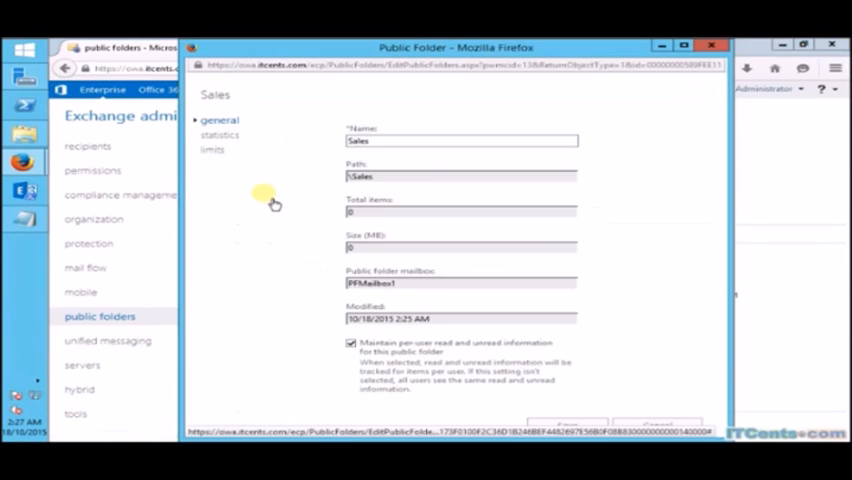
pyautogui.click(460, 140)
pyautogui.write('-Dept')
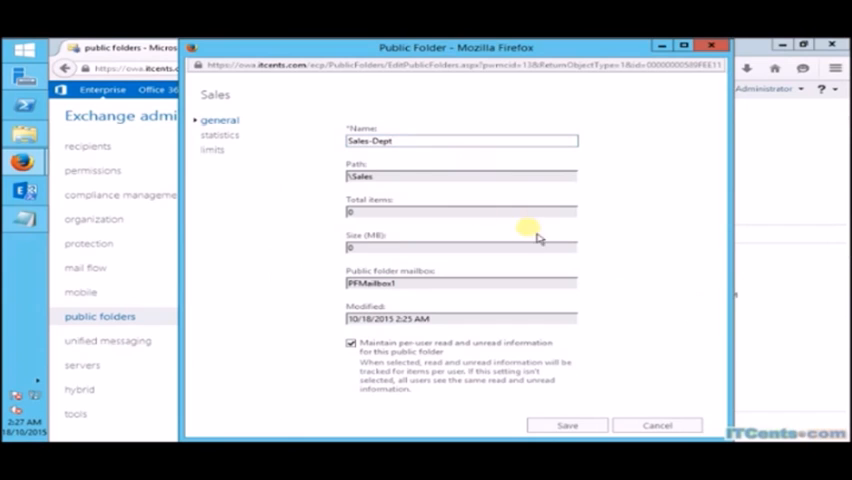
pyautogui.click(568, 424)
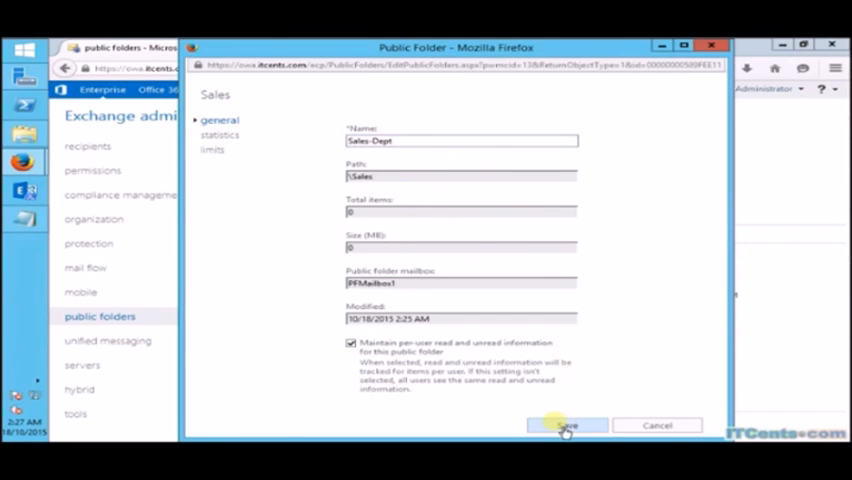
pyautogui.click(566, 424)
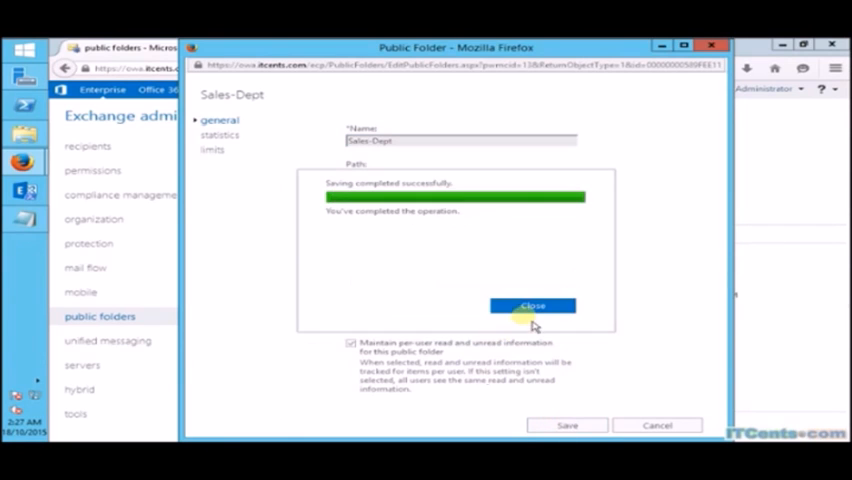
pyautogui.click(534, 304)
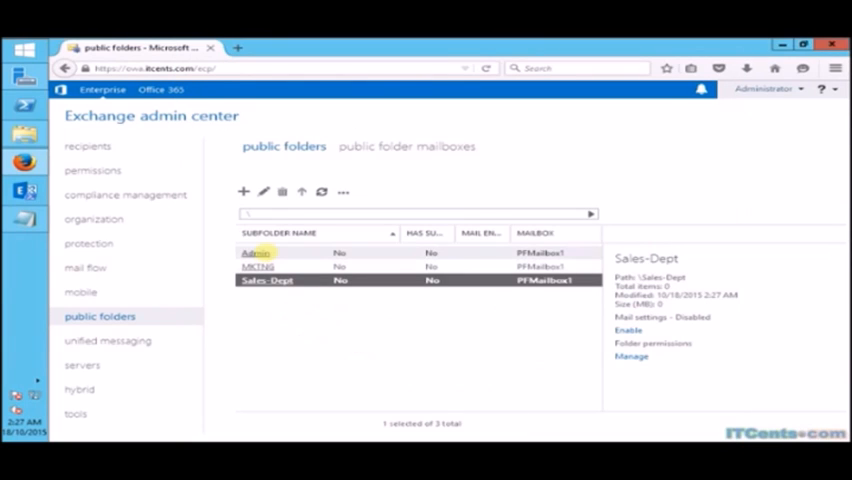
# - Rename the Admin public folder to Admin-Dept and save it
pyautogui.click(256, 252)
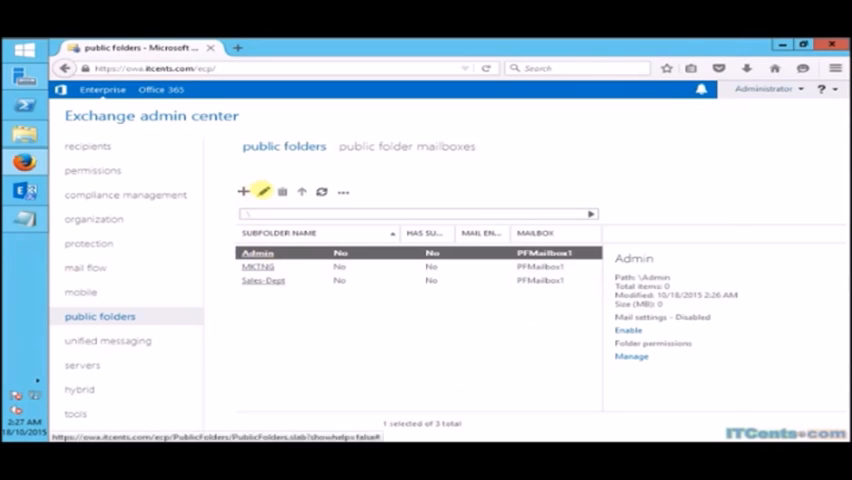
pyautogui.click(264, 192)
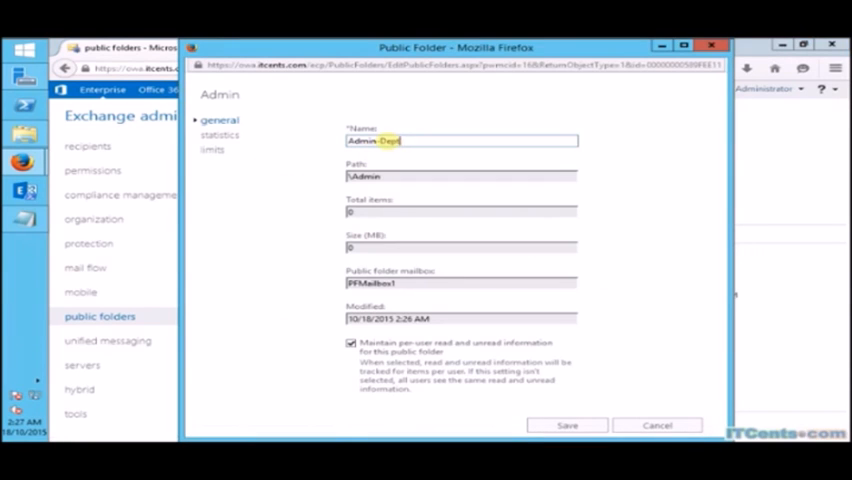
pyautogui.click(568, 424)
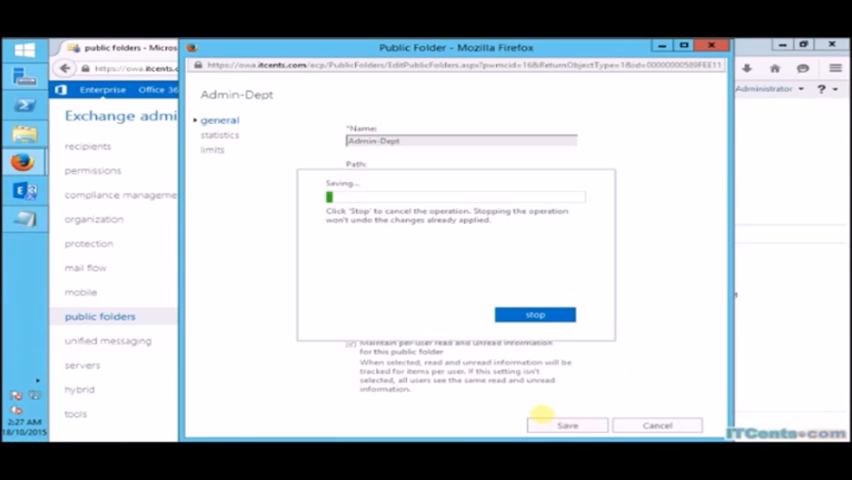
pyautogui.click(588, 424)
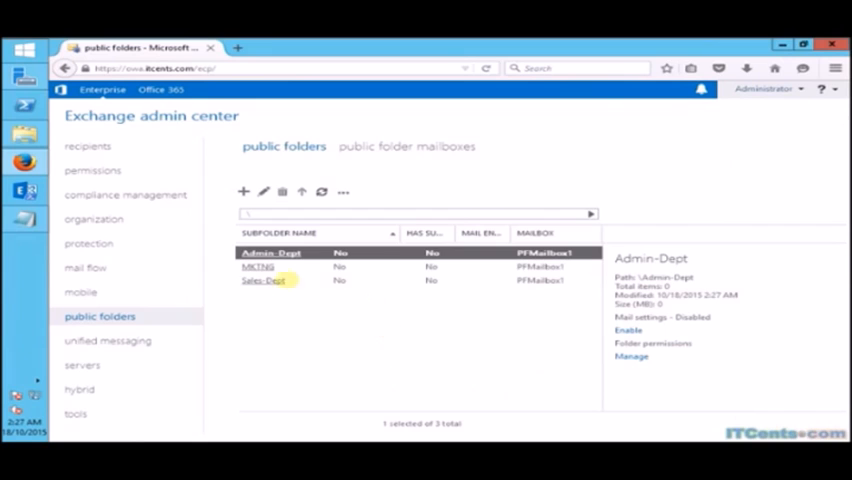
# - Rename the MKTNG public folder to MKTNG-Dept and save it
pyautogui.click(260, 266)
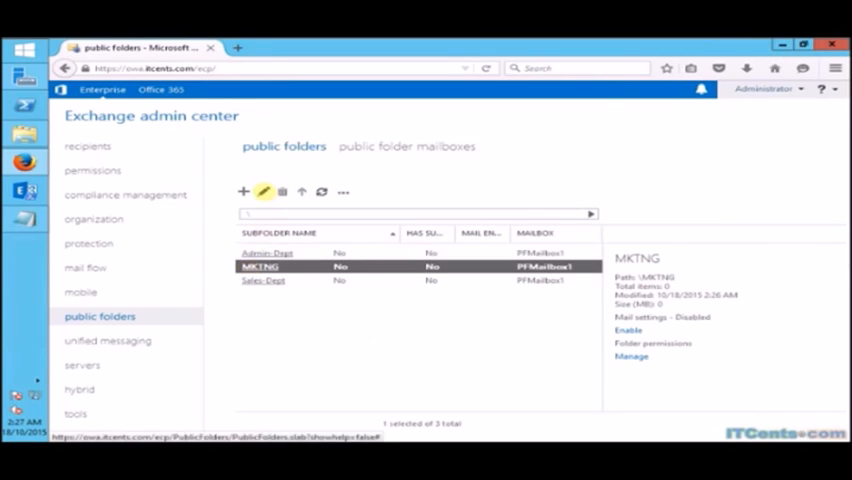
pyautogui.click(264, 192)
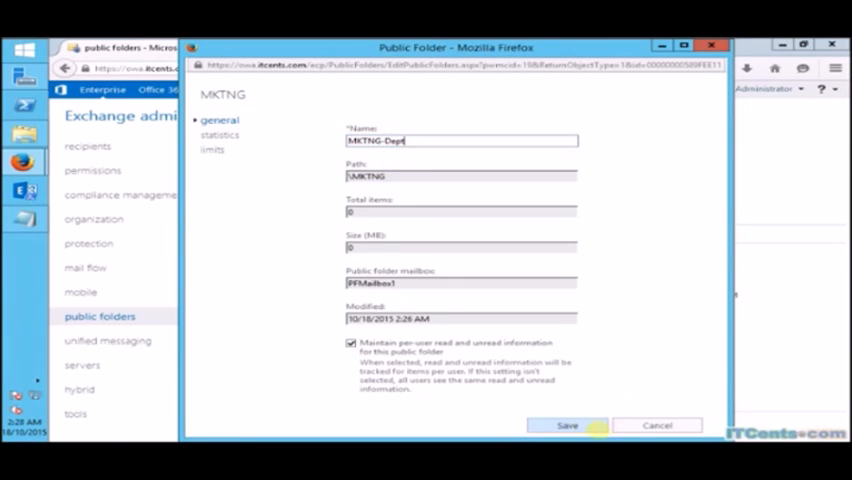
pyautogui.click(568, 424)
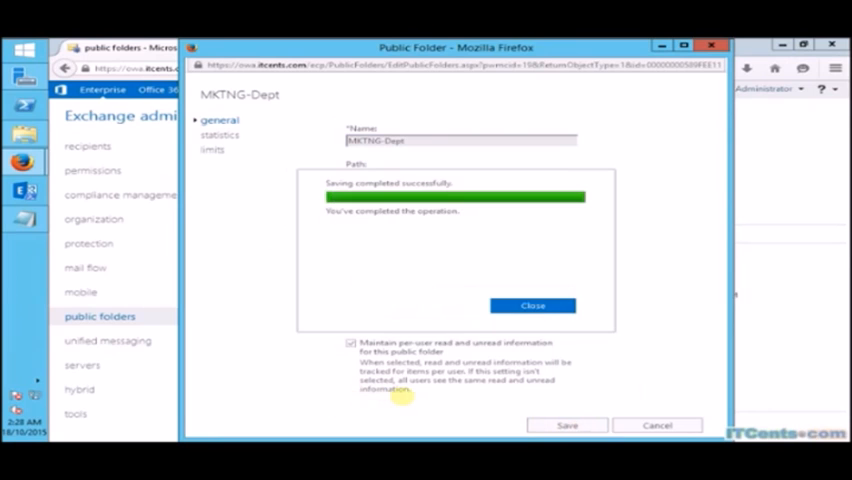
pyautogui.click(532, 304)
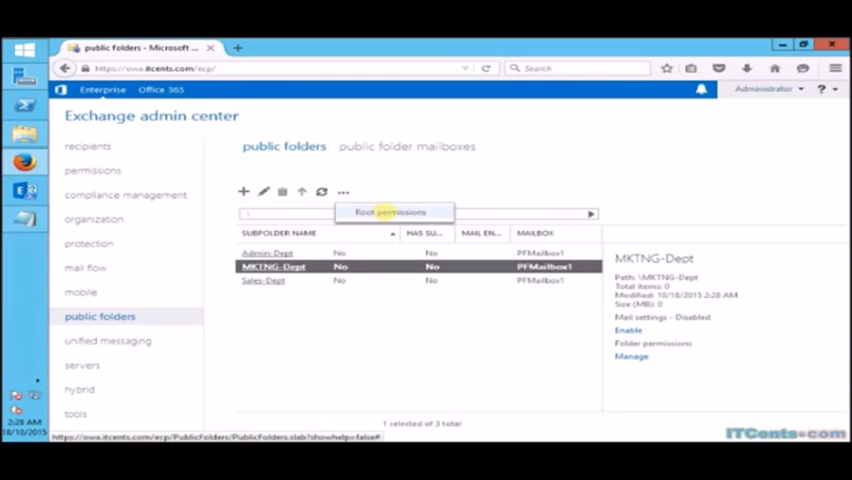
# - Add IT as a permissions user on the root public folder
pyautogui.click(394, 212)
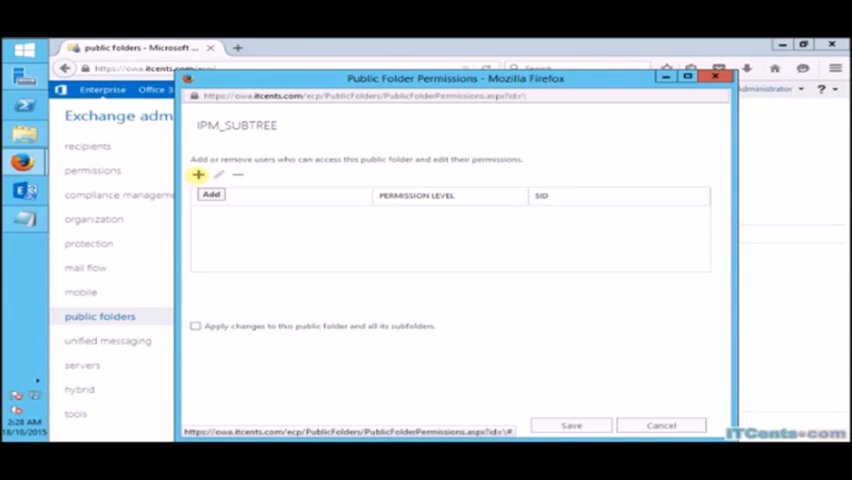
pyautogui.click(196, 174)
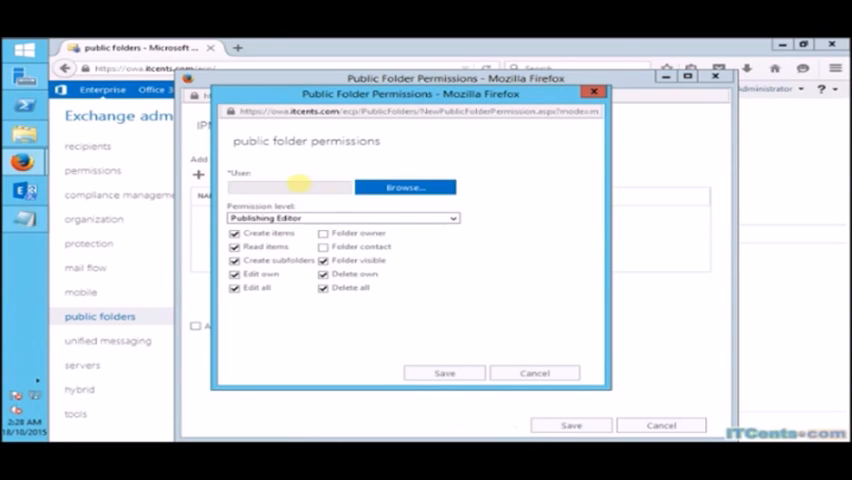
pyautogui.click(404, 188)
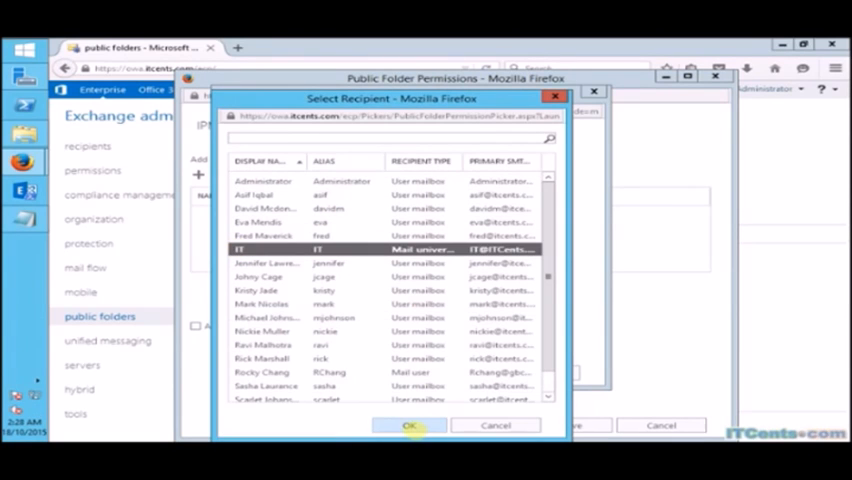
pyautogui.scroll(-3)
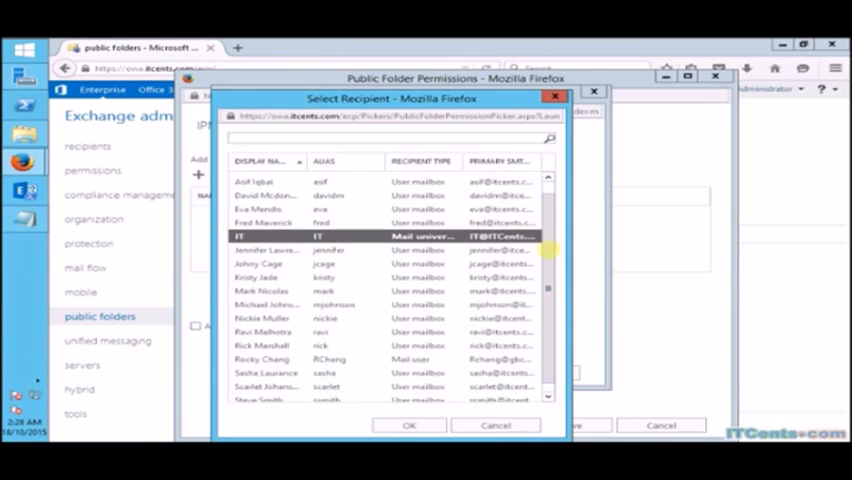
pyautogui.click(412, 424)
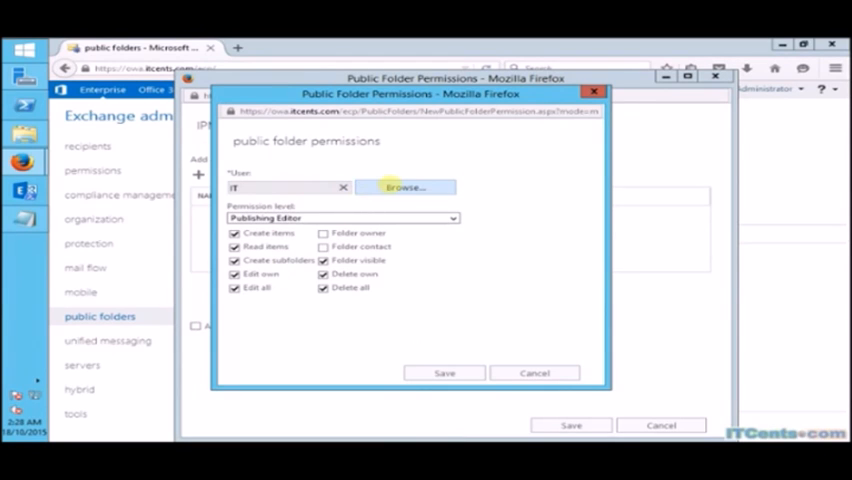
# - Give IT Publishing Editor plus Folder owner rights and apply the change to all subfolders
pyautogui.click(404, 188)
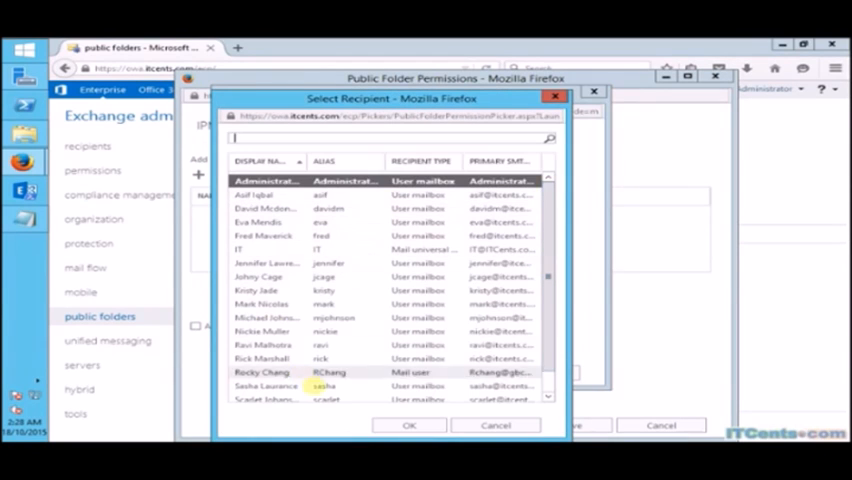
pyautogui.scroll(-3)
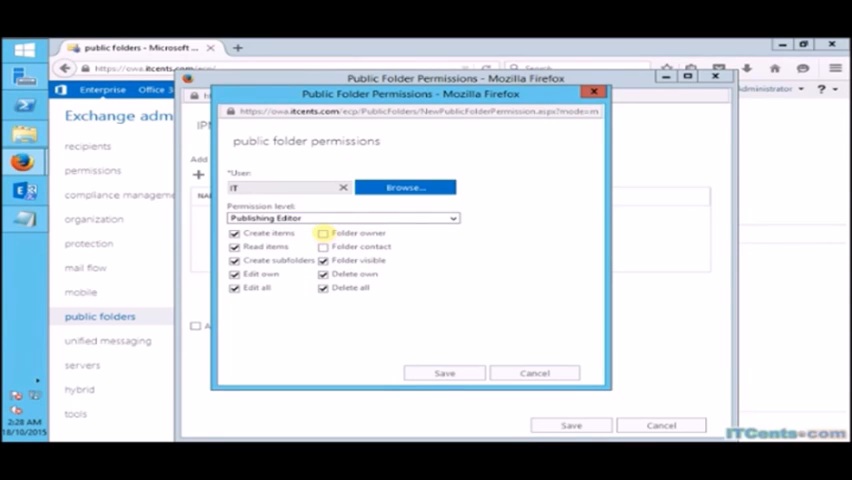
pyautogui.click(324, 232)
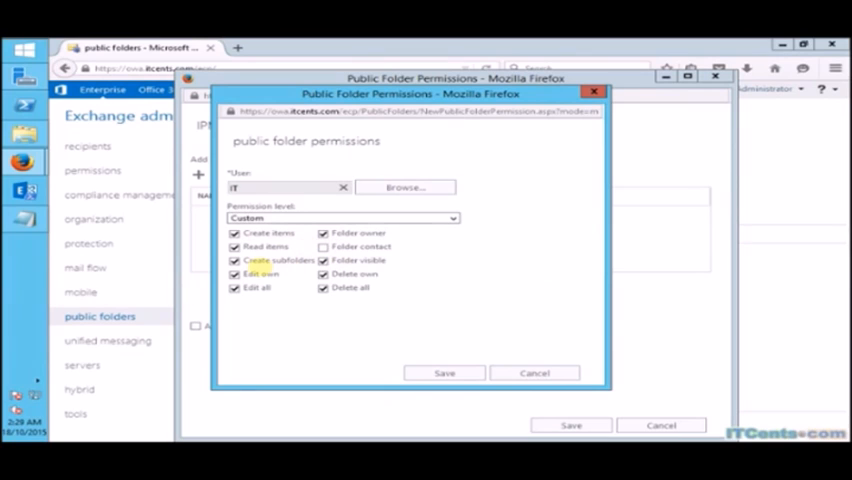
pyautogui.click(444, 372)
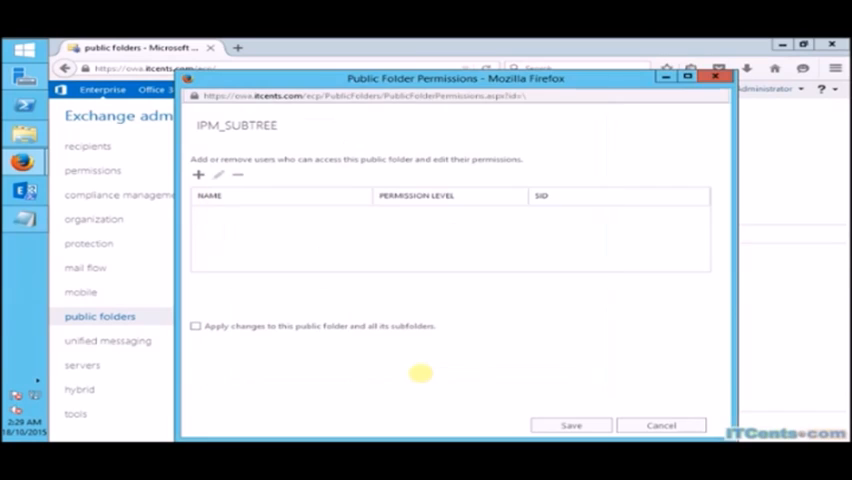
pyautogui.click(196, 174)
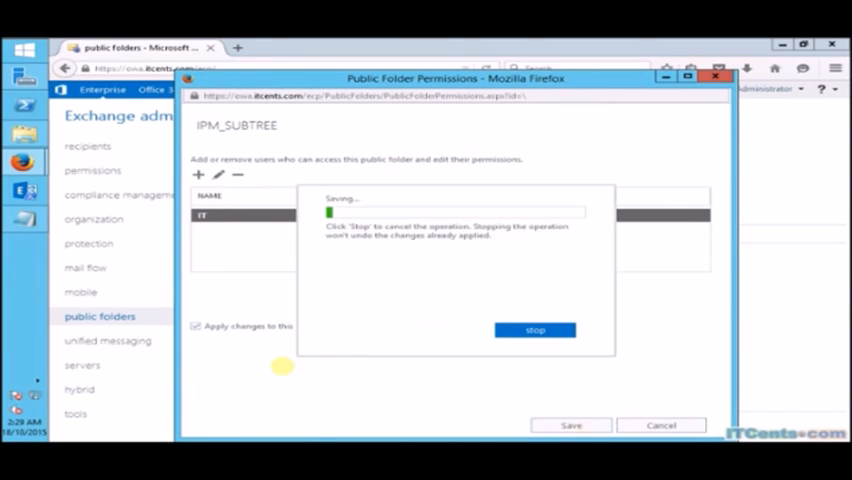
pyautogui.moveTo(364, 362)
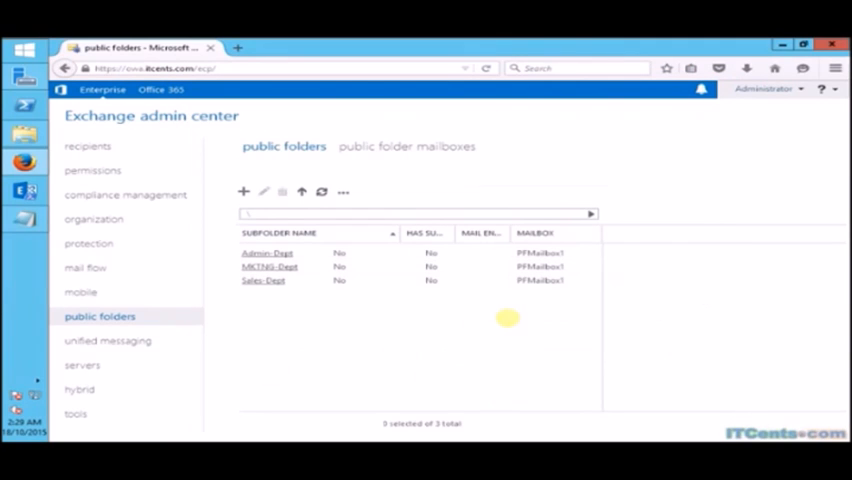
# - Mail-enable the Admin-Dept public folder, confirming with Yes
pyautogui.click(268, 252)
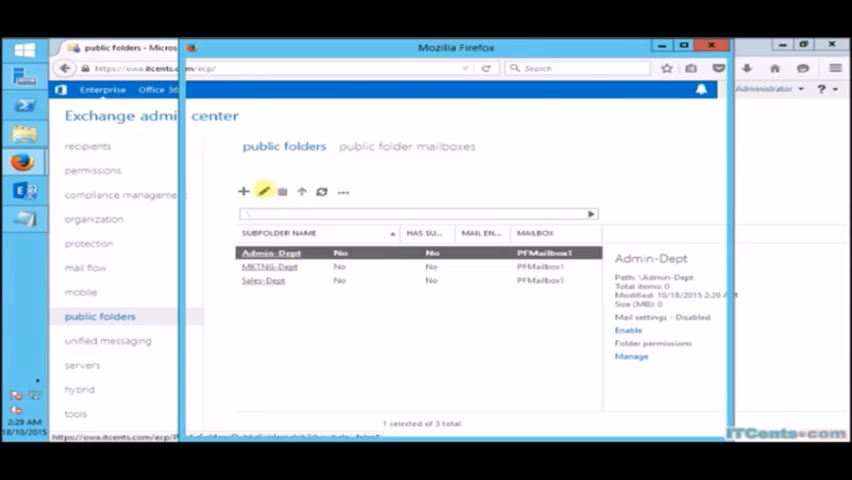
pyautogui.click(264, 190)
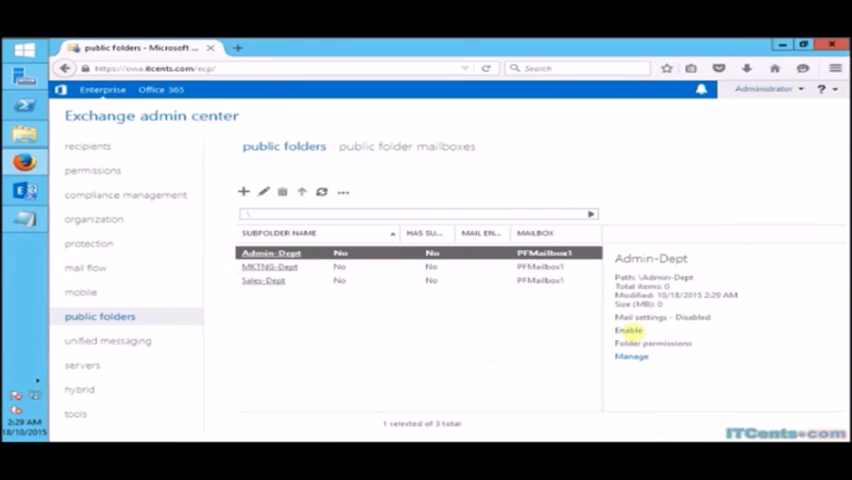
pyautogui.click(628, 330)
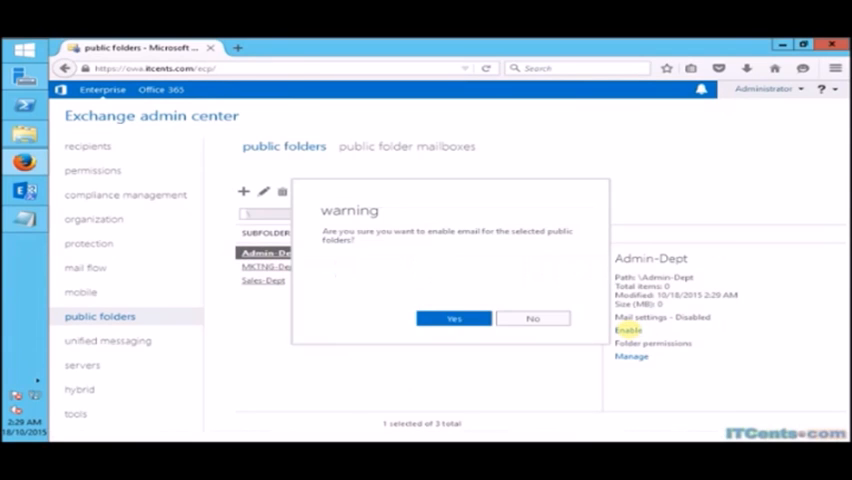
pyautogui.click(454, 318)
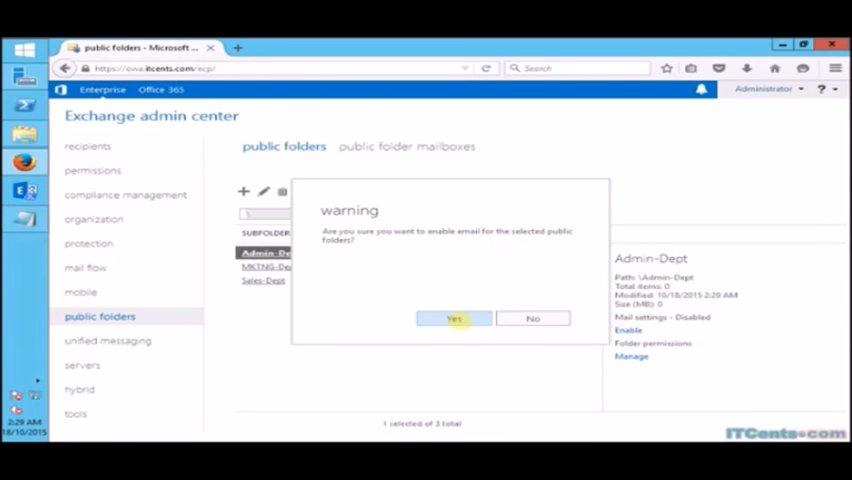
pyautogui.click(454, 318)
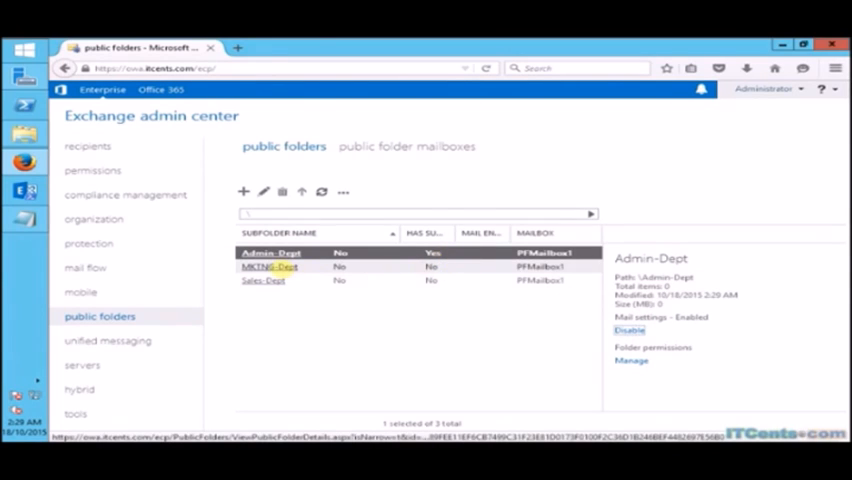
# - Mail-enable the MKTNG-Dept and Sales-Dept public folders
pyautogui.click(272, 266)
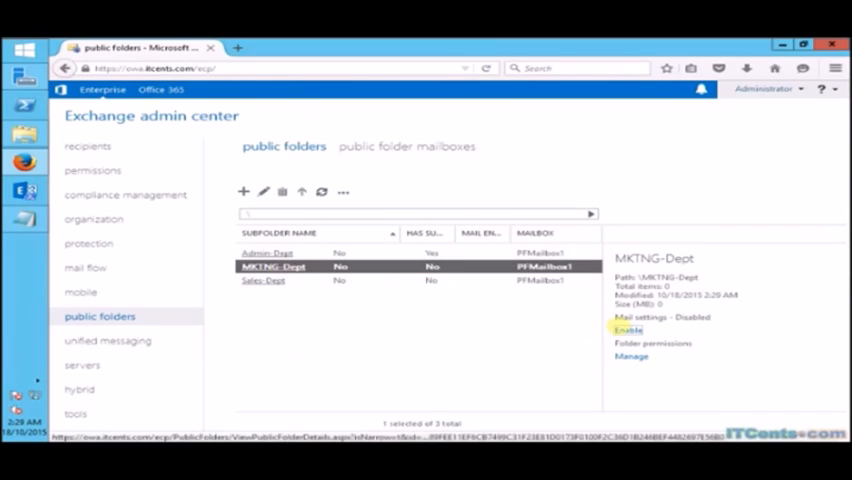
pyautogui.click(628, 328)
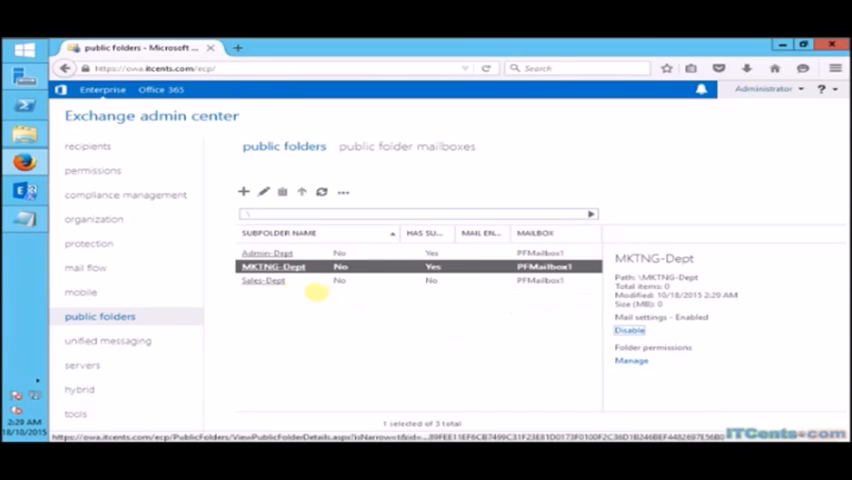
pyautogui.click(264, 280)
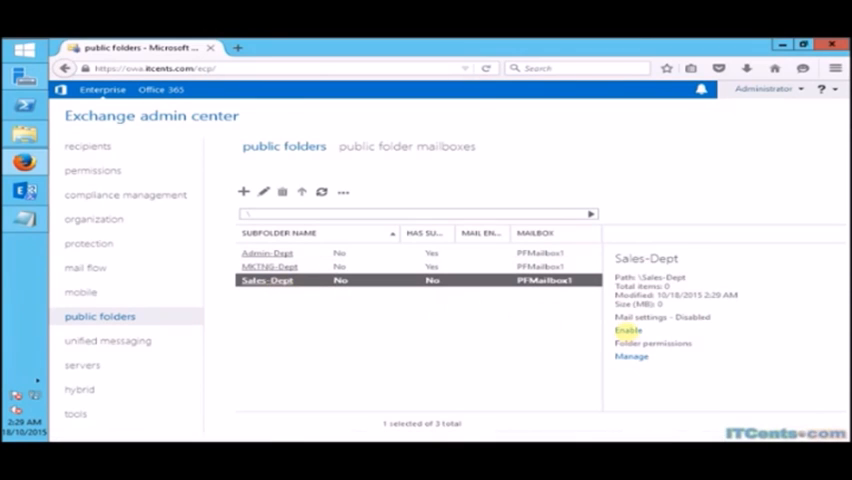
pyautogui.click(626, 328)
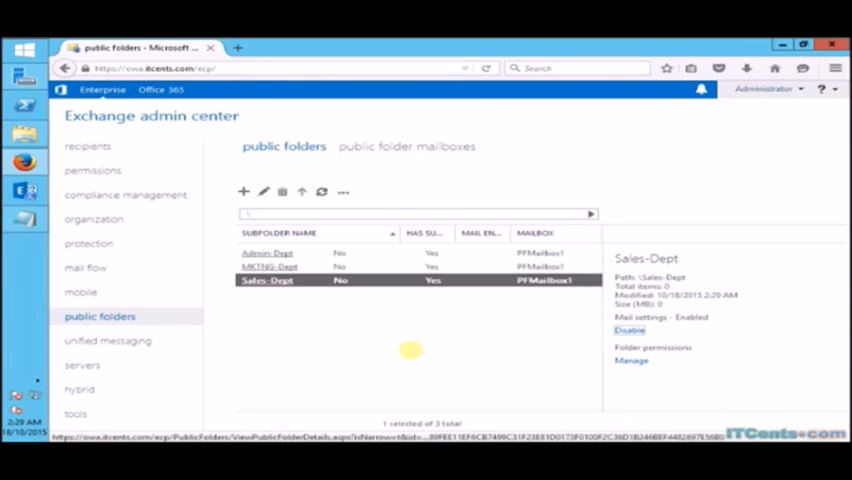
pyautogui.moveTo(388, 202)
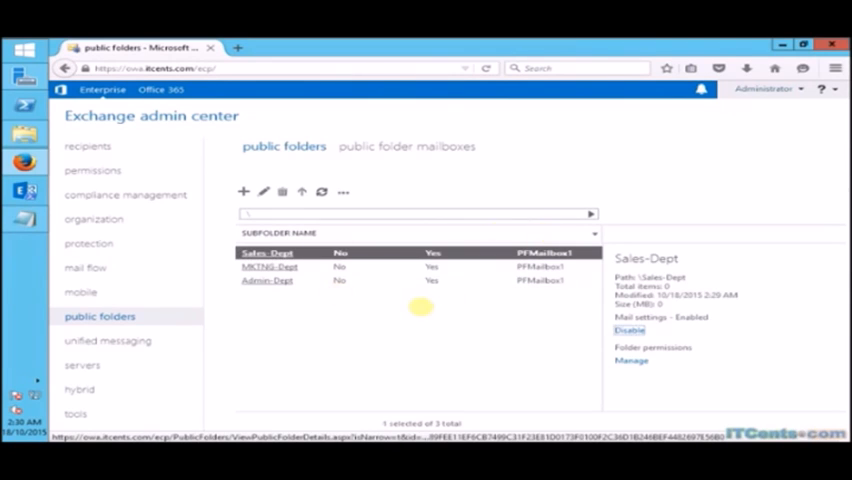
pyautogui.moveTo(400, 212)
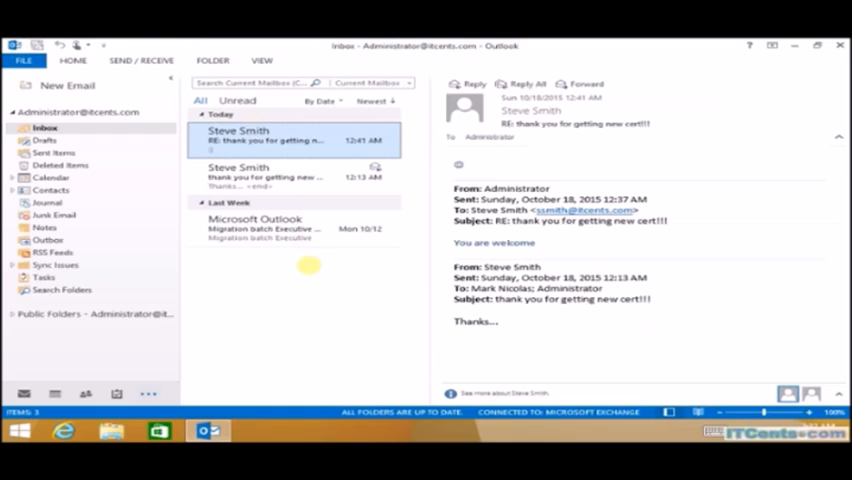
pyautogui.moveTo(304, 290)
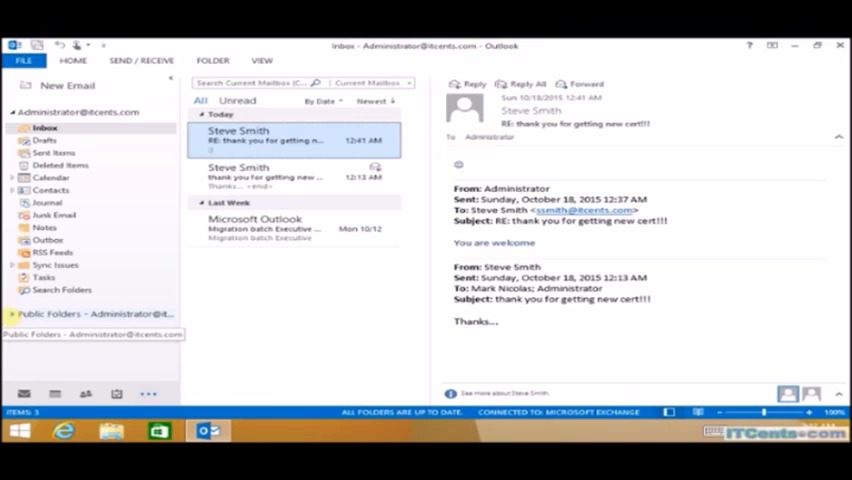
# - Expand All Public Folders in Outlook to show the department folders and bring up Admin-Dept's options
pyautogui.click(10, 312)
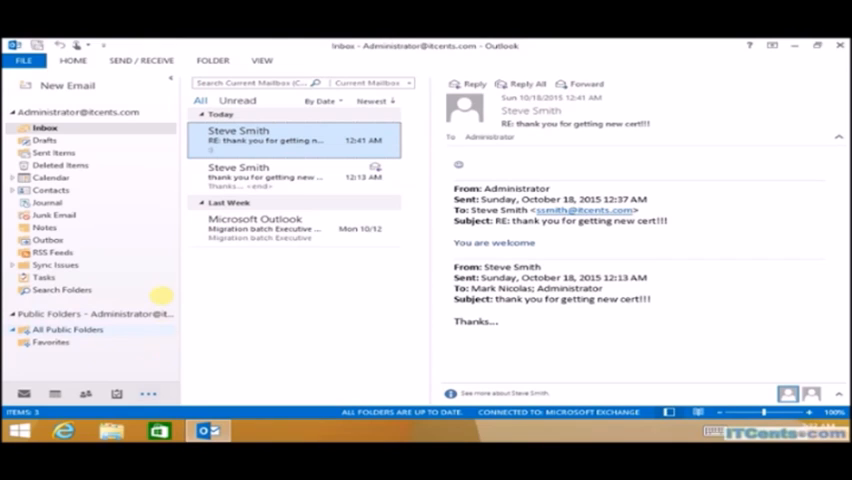
pyautogui.click(68, 328)
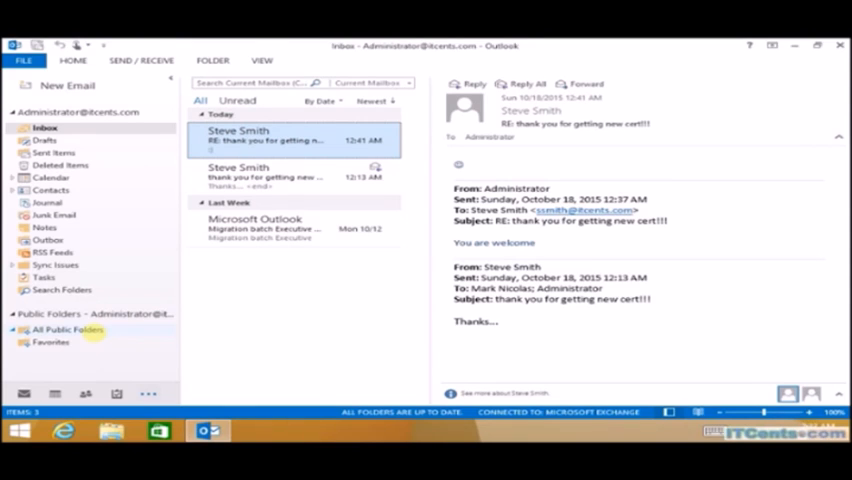
pyautogui.click(24, 328)
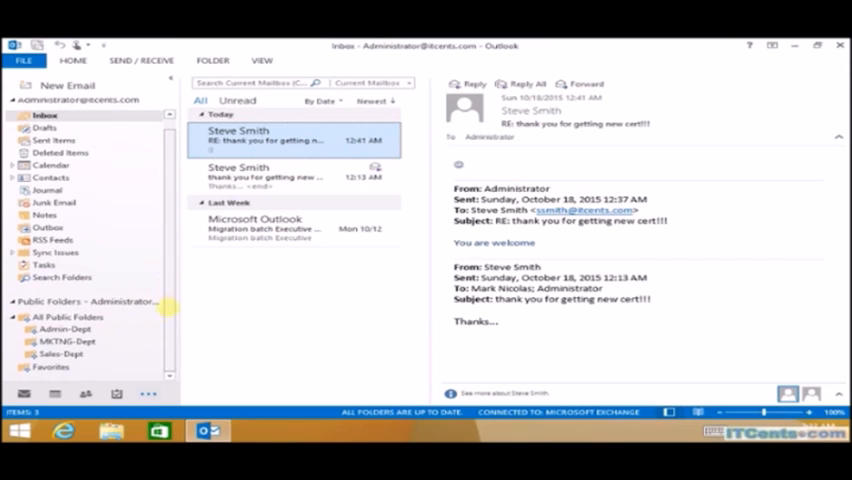
pyautogui.rightClick(64, 328)
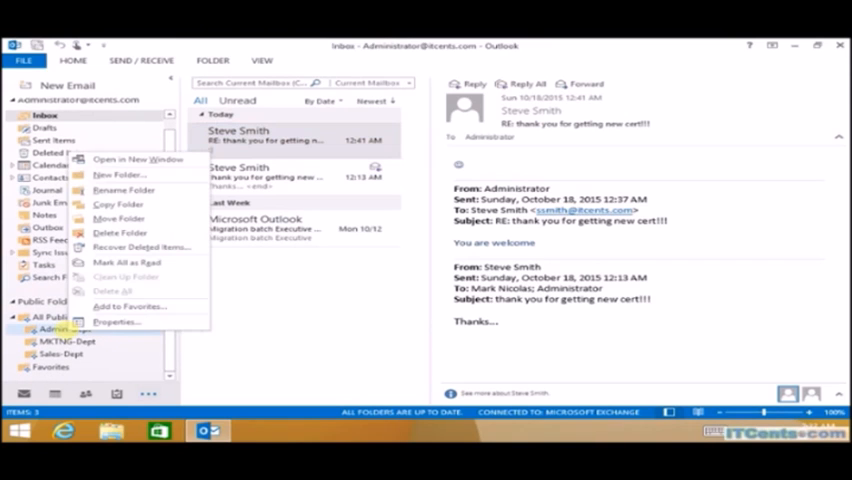
# - In Admin-Dept Properties permissions, set Anonymous to Contributor
pyautogui.click(118, 320)
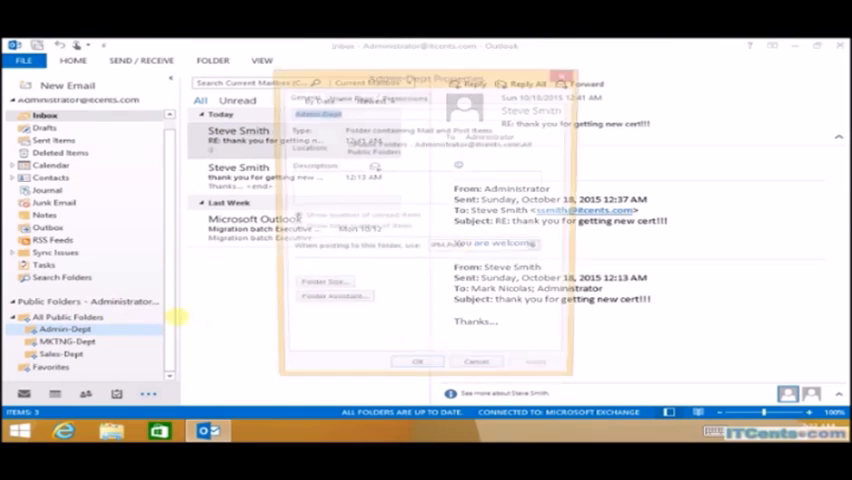
pyautogui.click(408, 96)
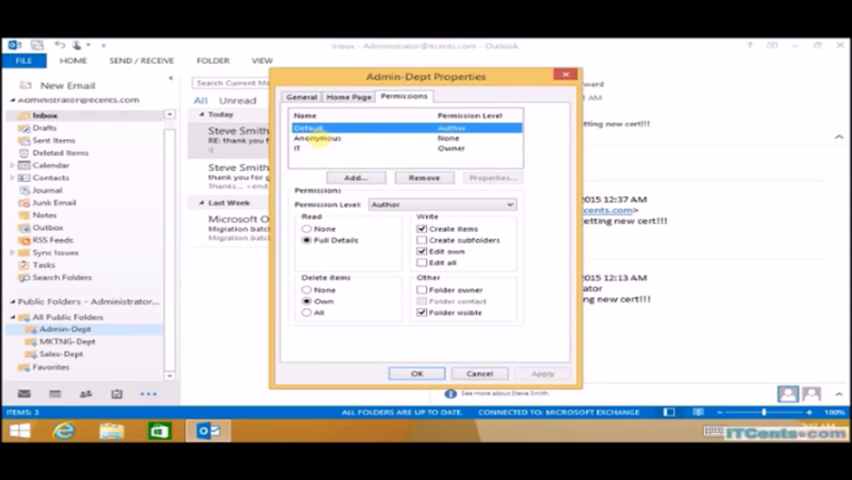
pyautogui.click(320, 138)
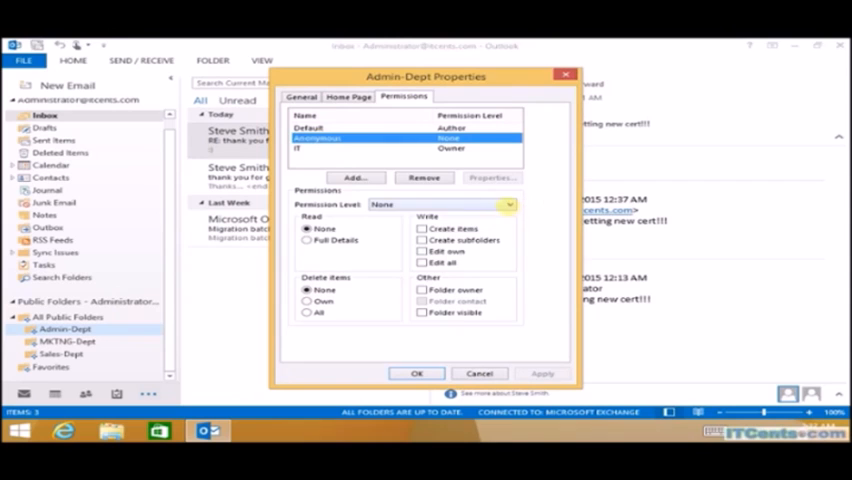
pyautogui.click(508, 204)
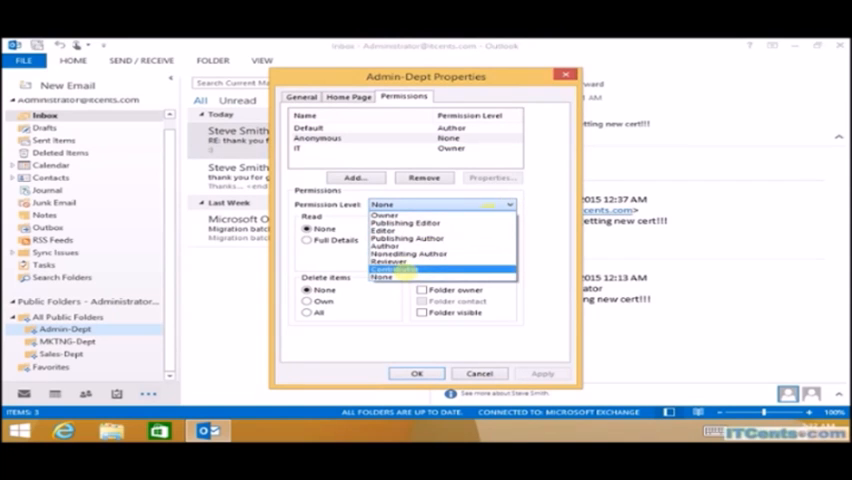
pyautogui.click(400, 268)
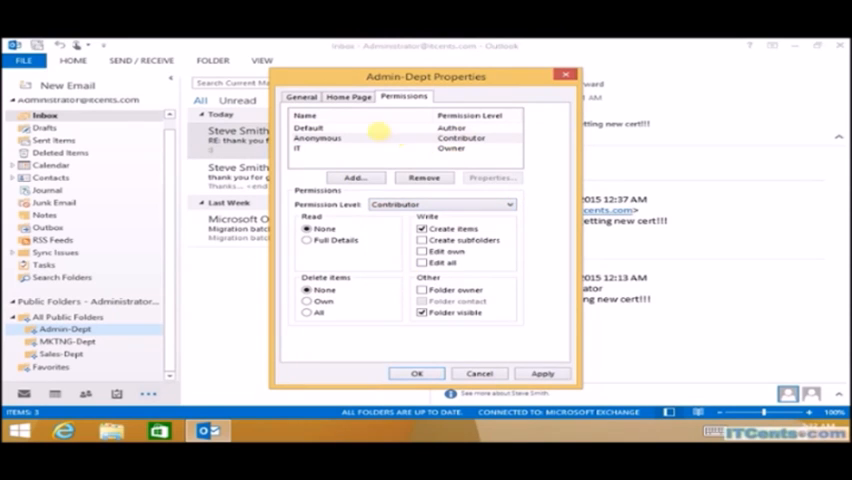
# - Select the Default entry and begin adding users to the folder permissions
pyautogui.click(310, 128)
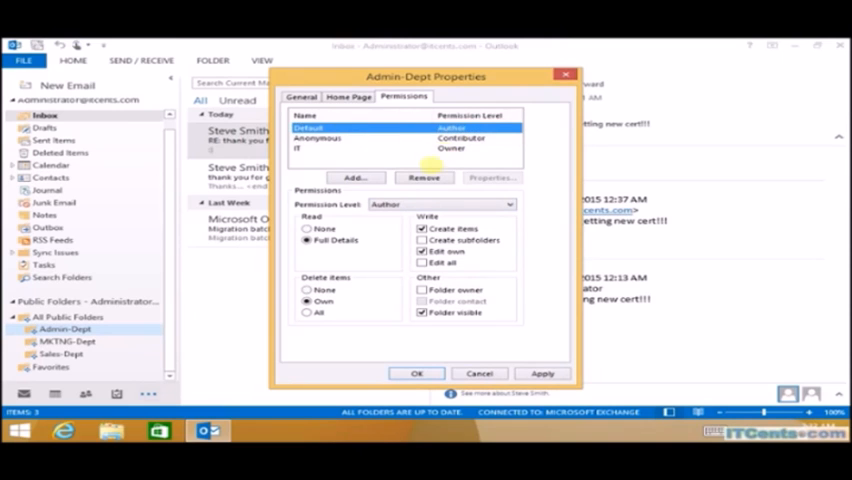
pyautogui.click(354, 176)
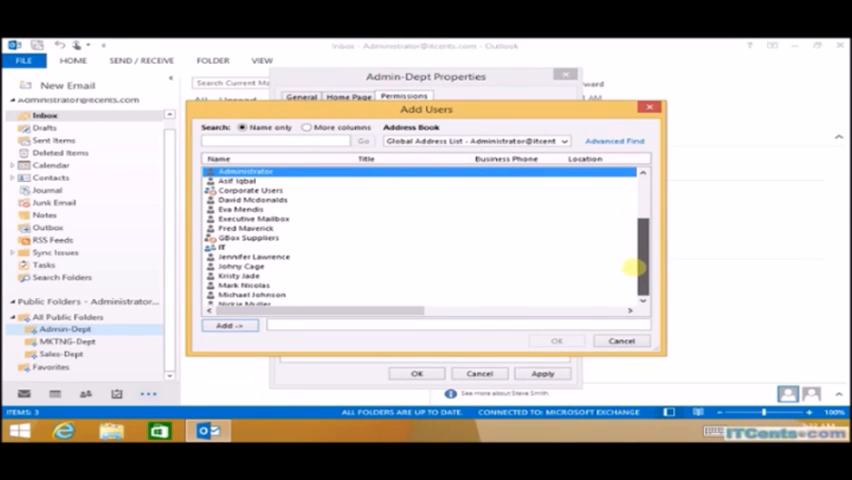
# - Add Mark Nicolas, Johny Cage and Jennifer Laurence to the Admin-Dept permissions
pyautogui.scroll(-3)
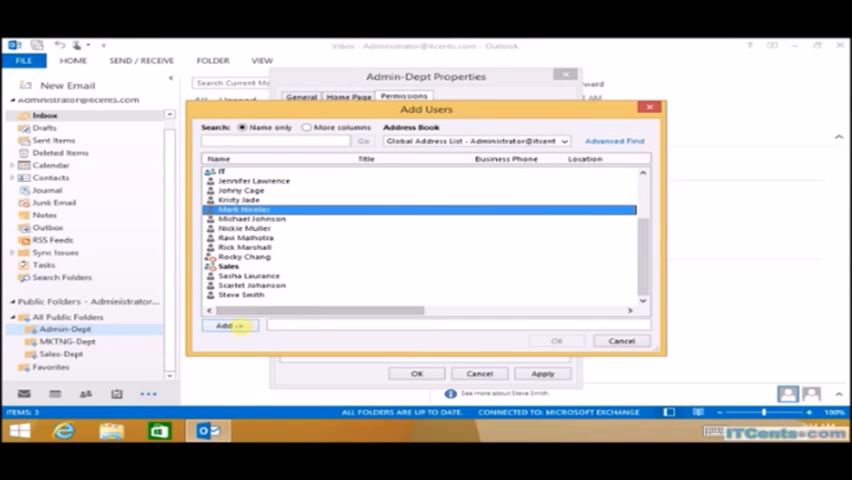
pyautogui.click(228, 324)
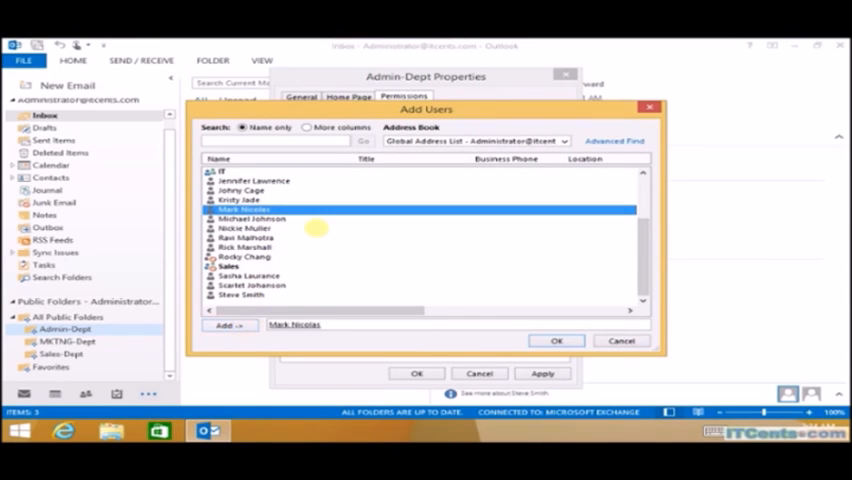
pyautogui.moveTo(310, 228)
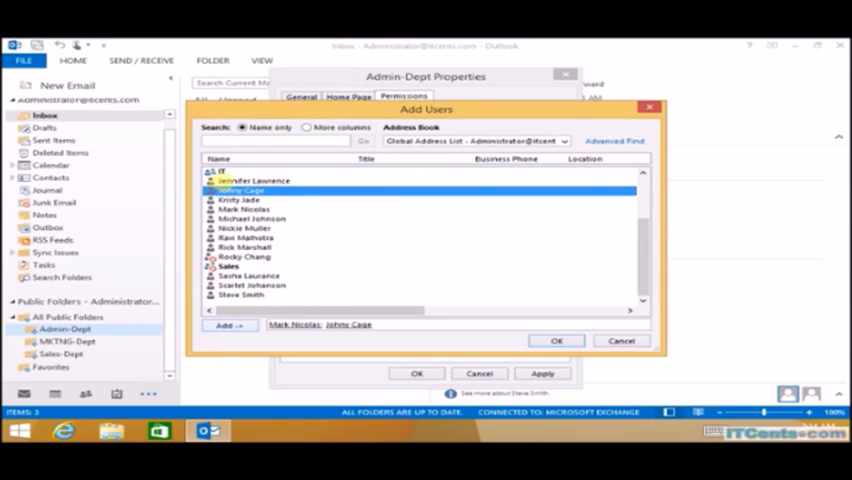
pyautogui.click(232, 326)
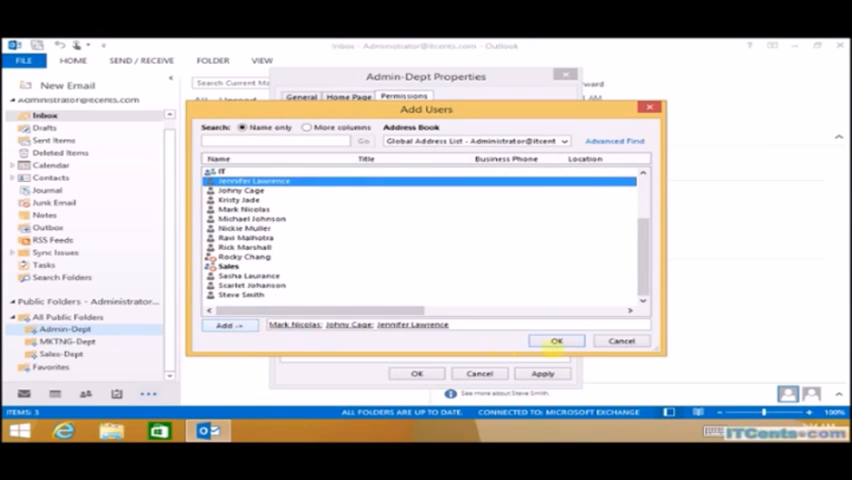
pyautogui.click(556, 340)
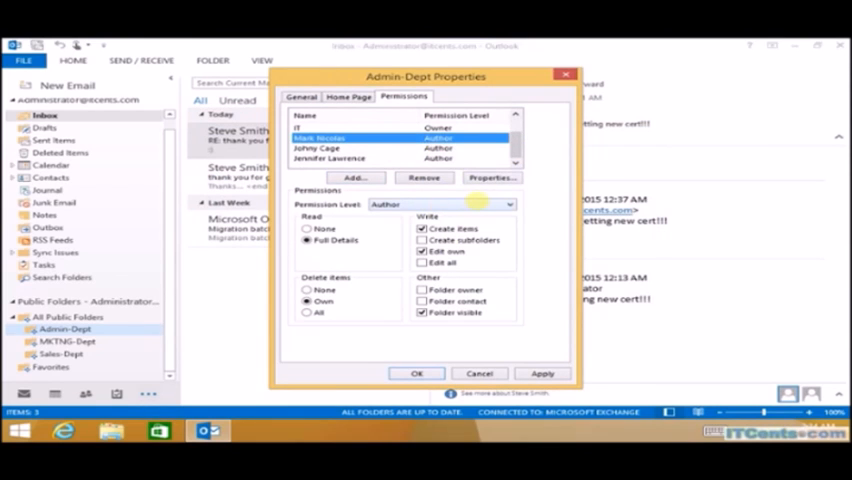
# - Make one added user Publishing Editor and save the Admin-Dept permissions
pyautogui.click(508, 204)
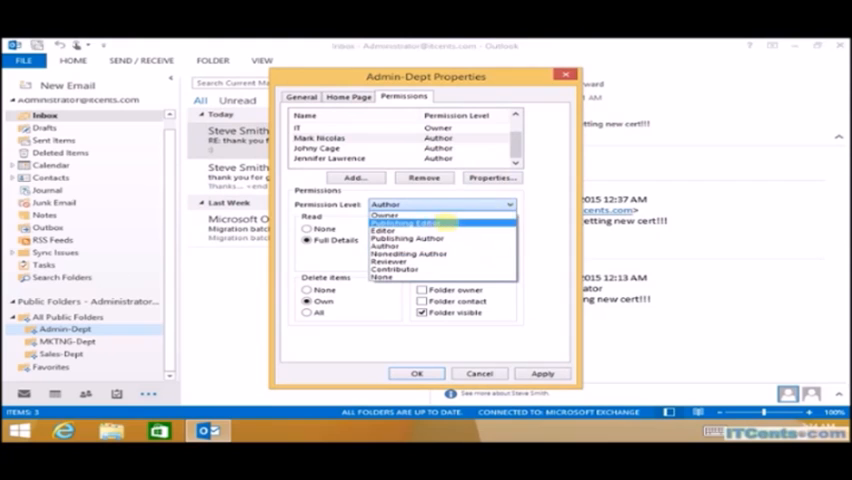
pyautogui.click(400, 220)
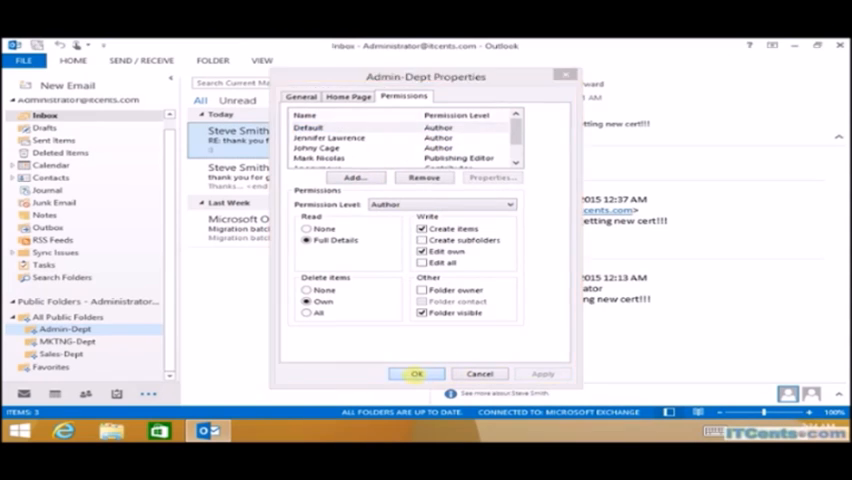
pyautogui.click(416, 372)
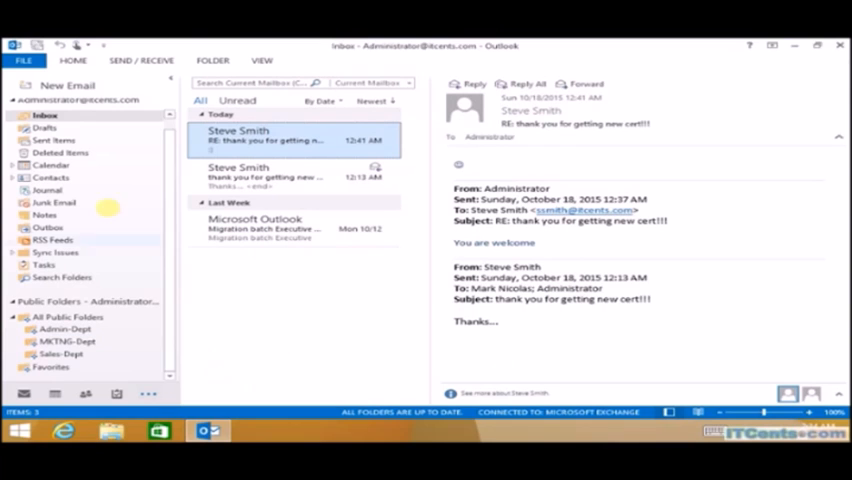
pyautogui.click(56, 86)
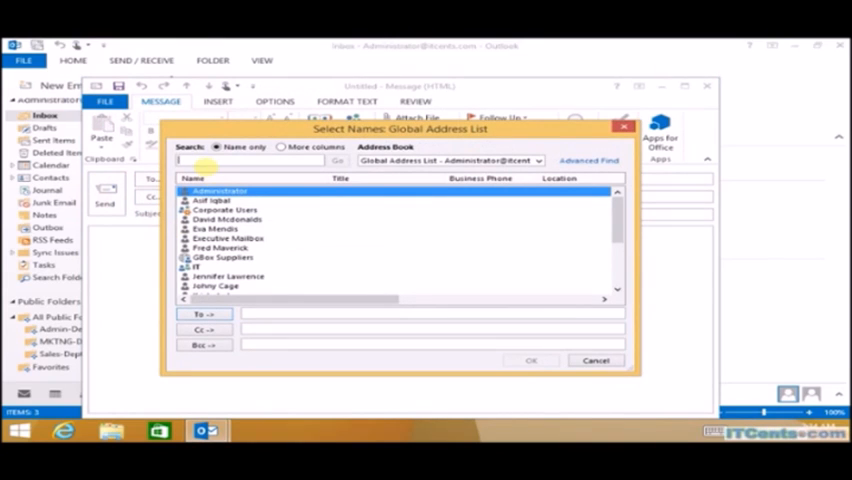
# - Address the new message to Admin-Dept from the Public Folders address book
pyautogui.write('admin')
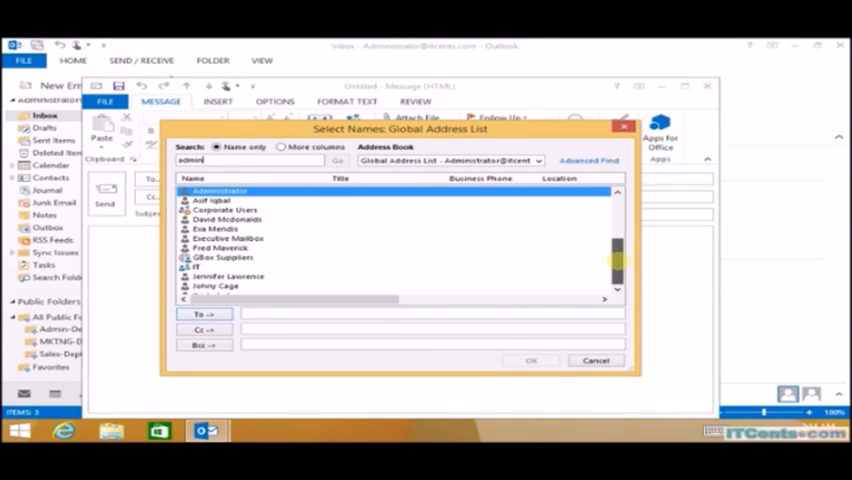
pyautogui.scroll(-3)
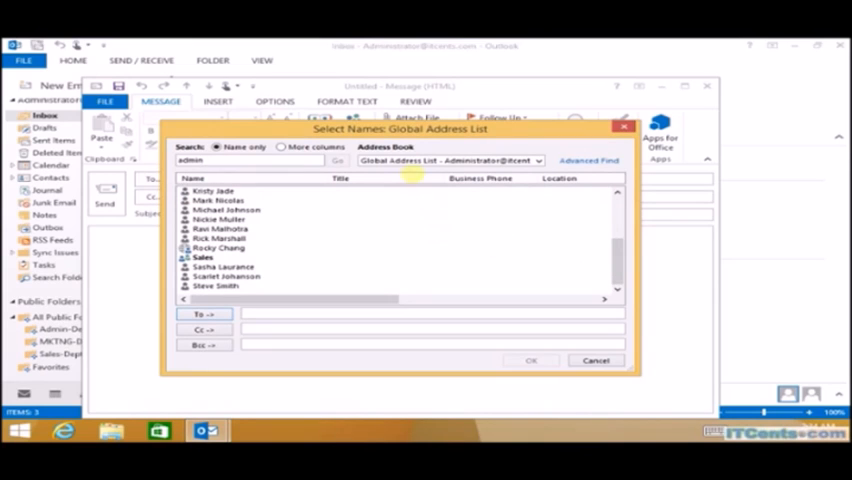
pyautogui.click(538, 160)
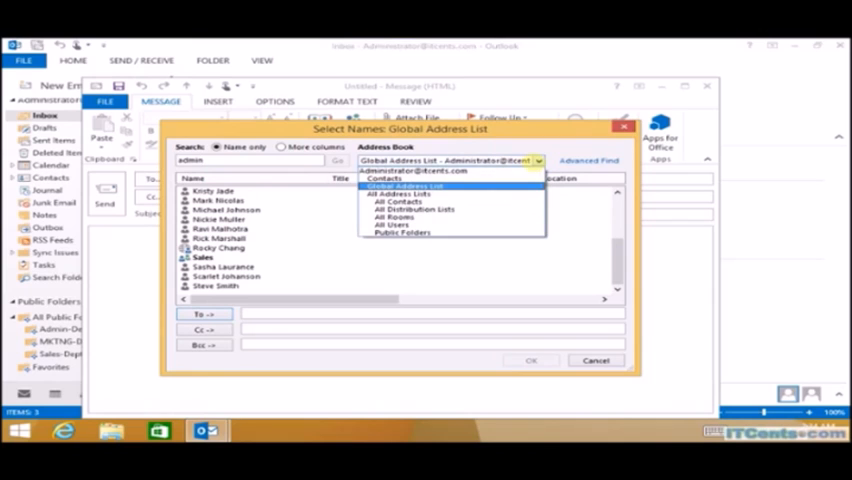
pyautogui.click(402, 232)
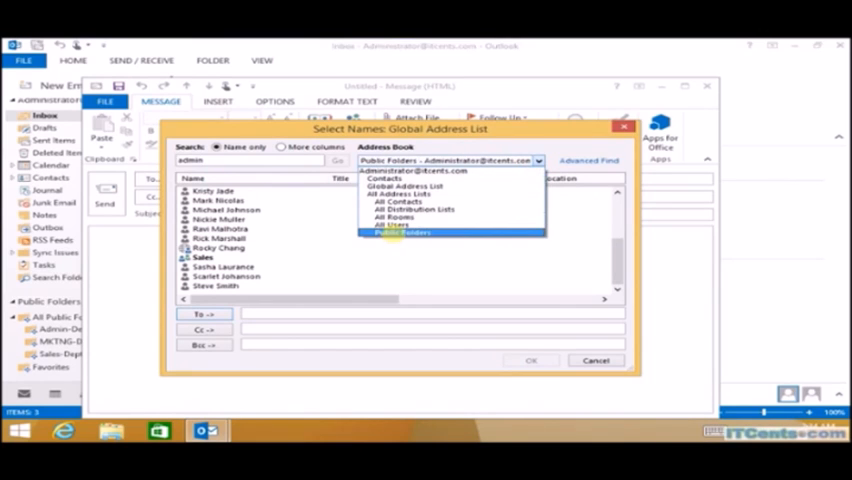
pyautogui.click(404, 232)
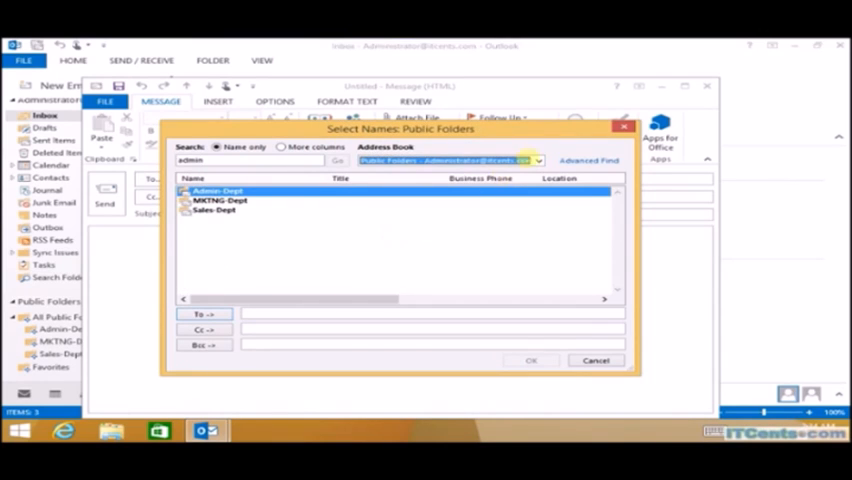
pyautogui.click(538, 160)
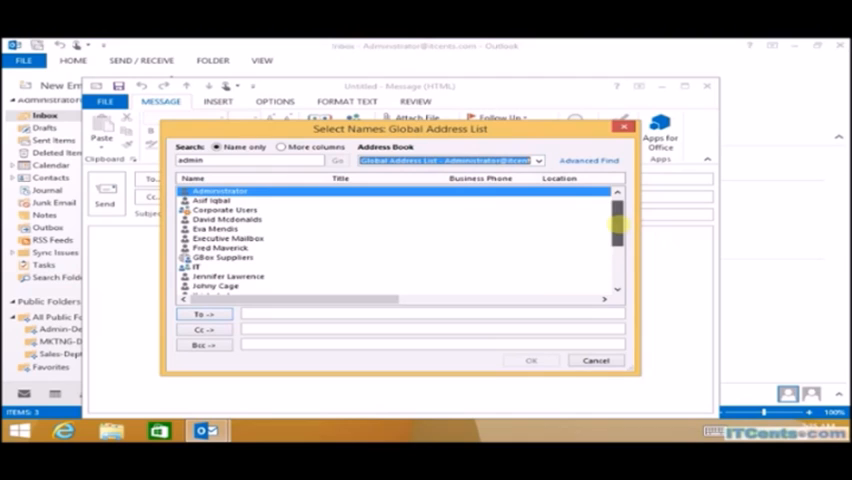
pyautogui.scroll(-3)
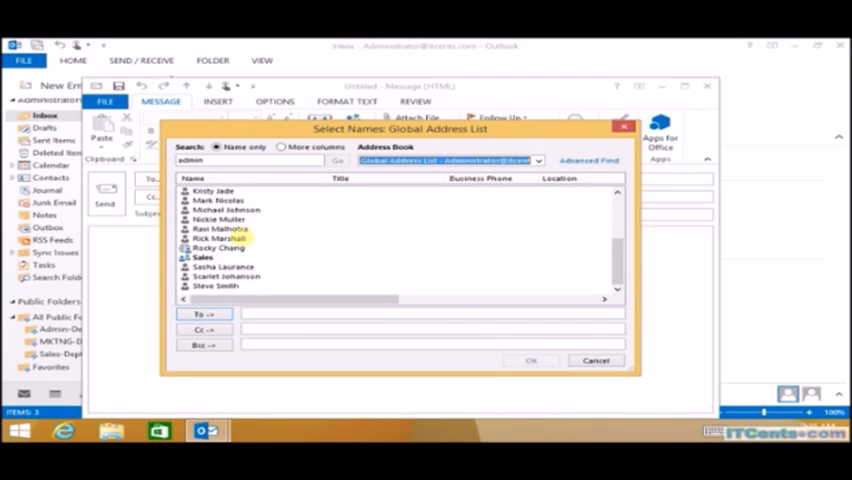
pyautogui.click(538, 160)
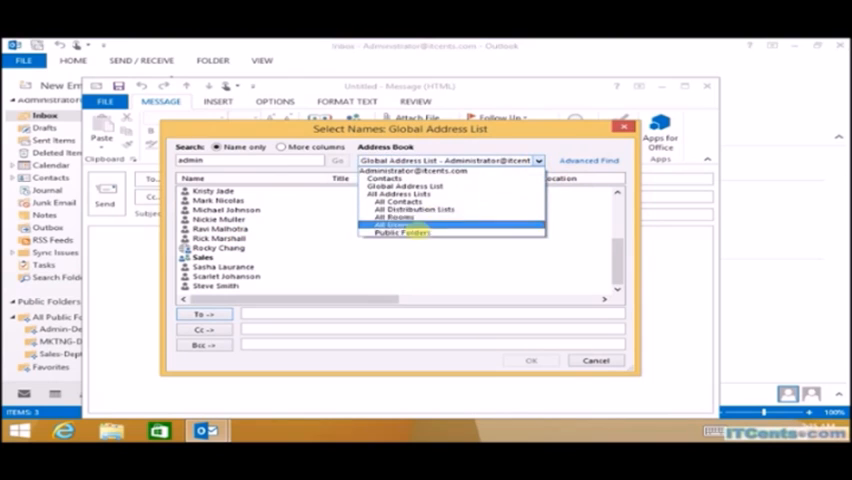
pyautogui.click(400, 232)
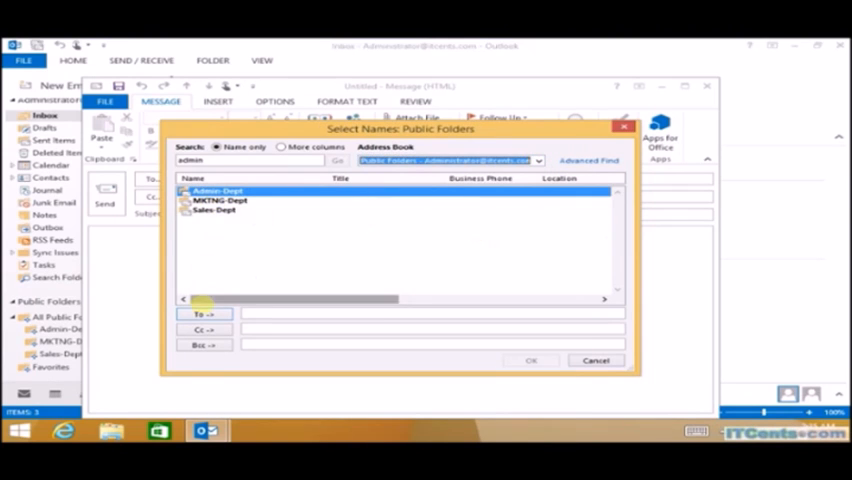
pyautogui.click(530, 360)
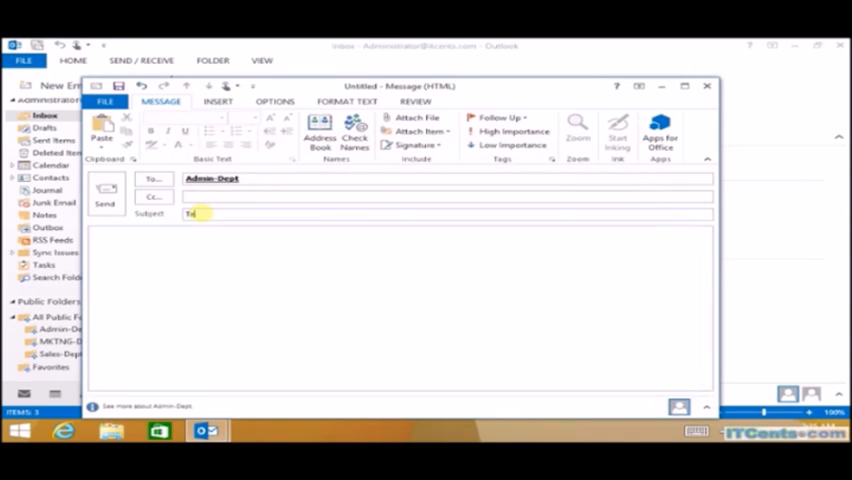
# - Send the message with subject 'Test Message' and body 'test', then check the Admin-Dept folder
pyautogui.write('Test Message...')
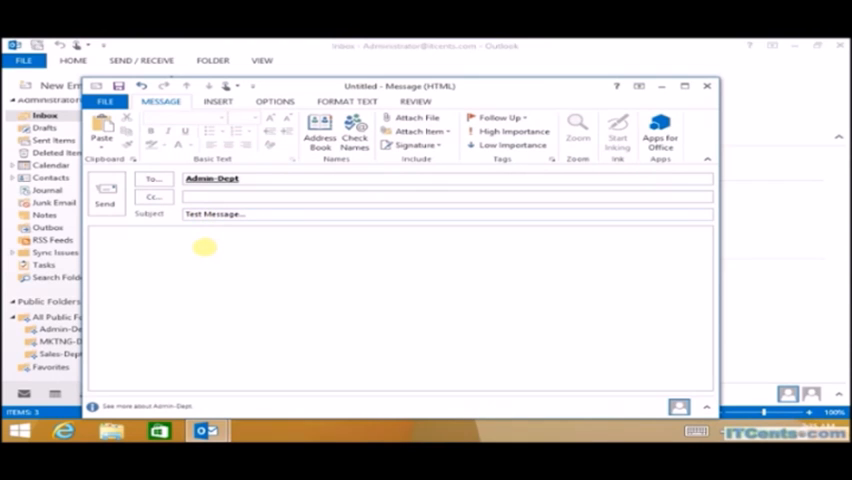
pyautogui.write('test')
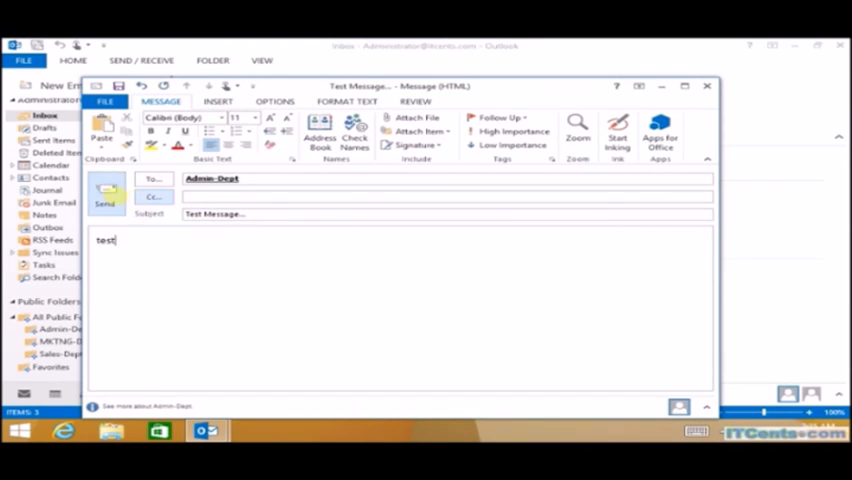
pyautogui.click(106, 196)
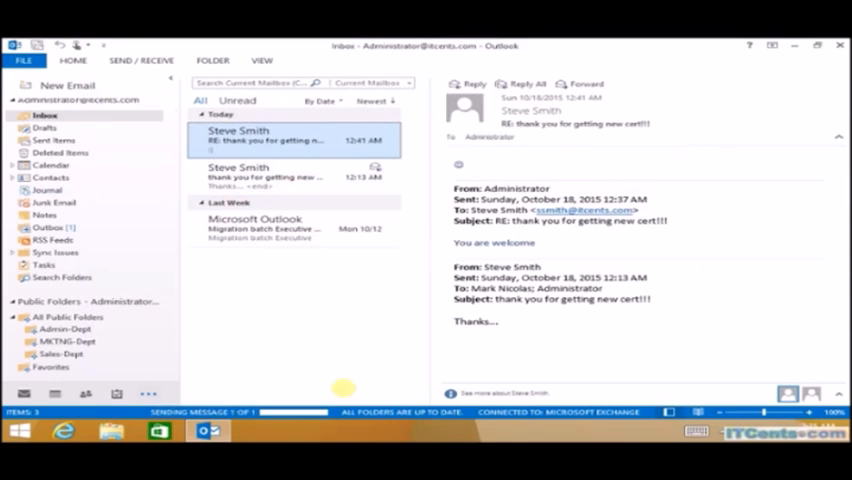
pyautogui.click(64, 328)
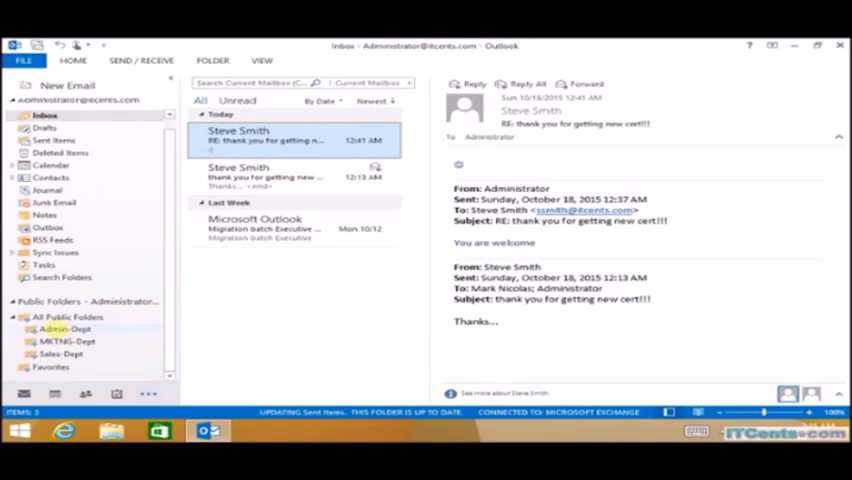
pyautogui.click(64, 328)
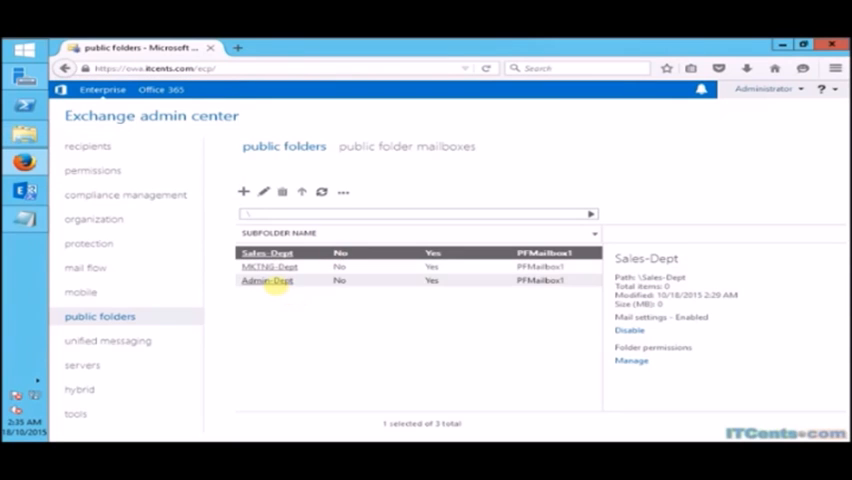
pyautogui.click(270, 280)
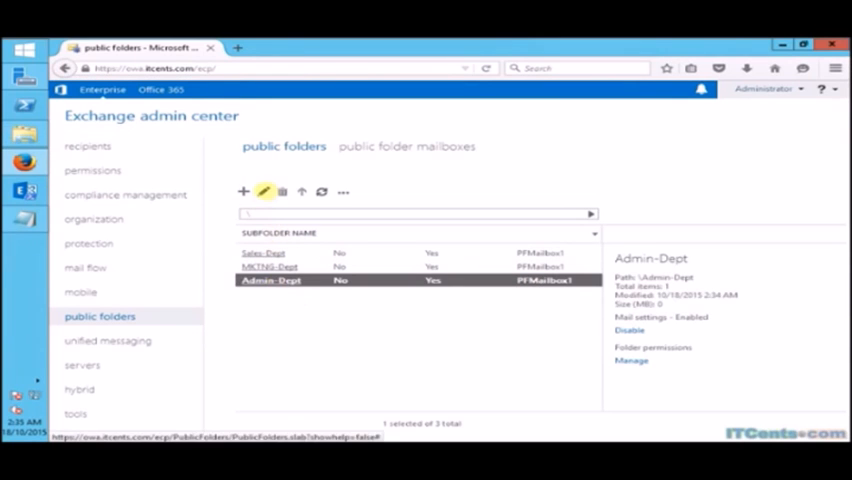
pyautogui.click(264, 192)
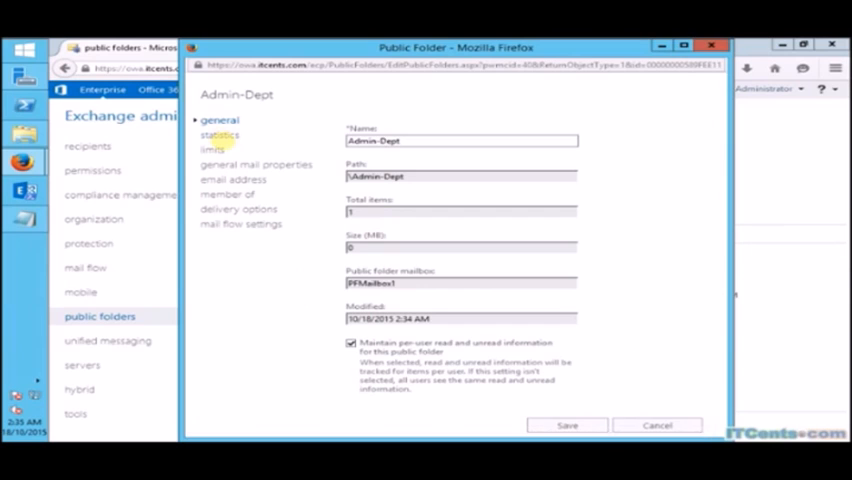
pyautogui.moveTo(220, 136)
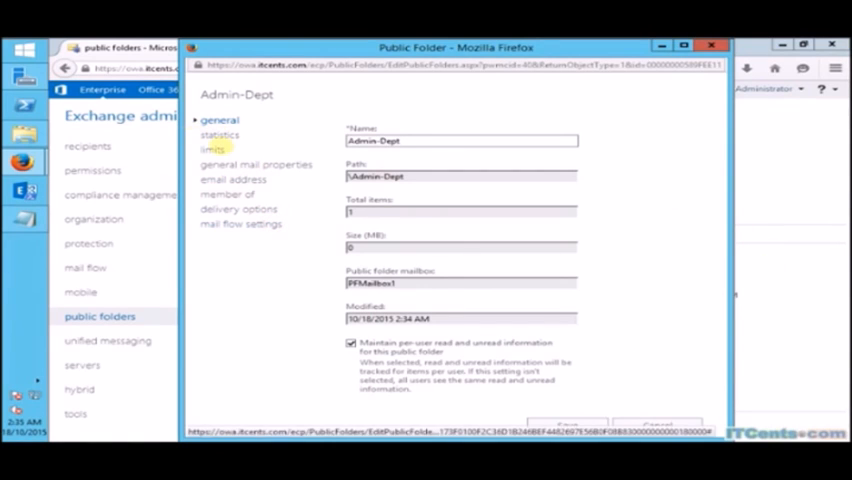
pyautogui.click(212, 148)
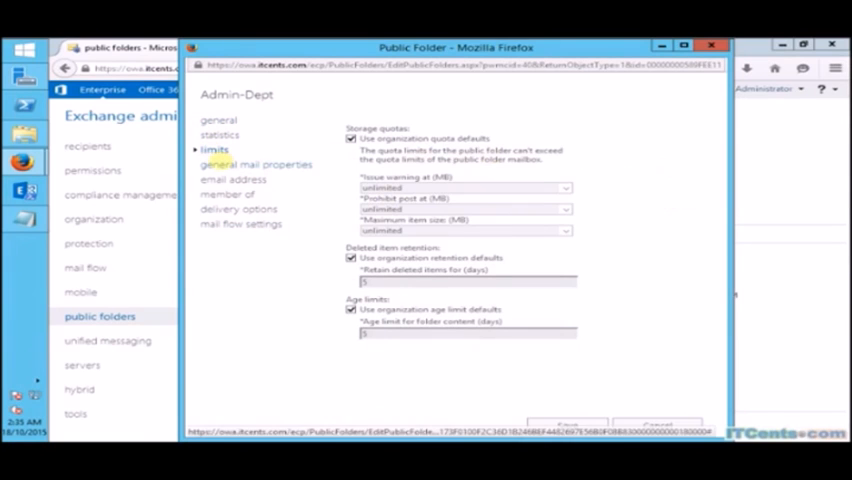
pyautogui.click(260, 164)
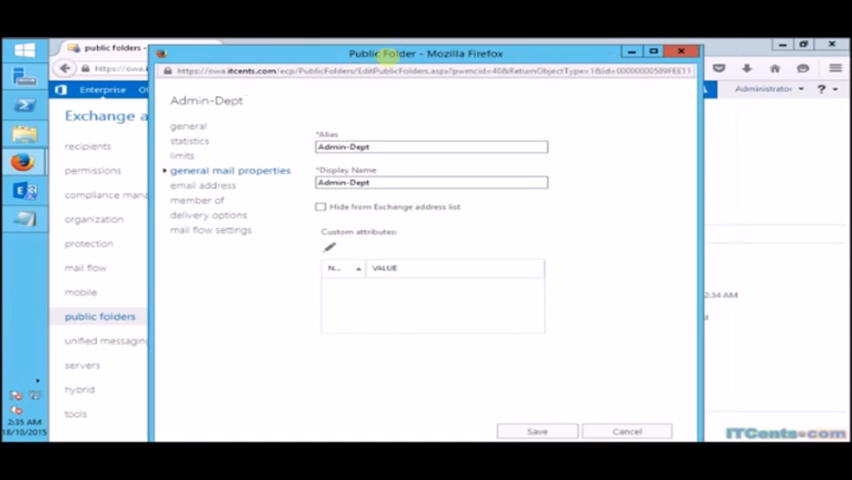
pyautogui.moveTo(584, 254)
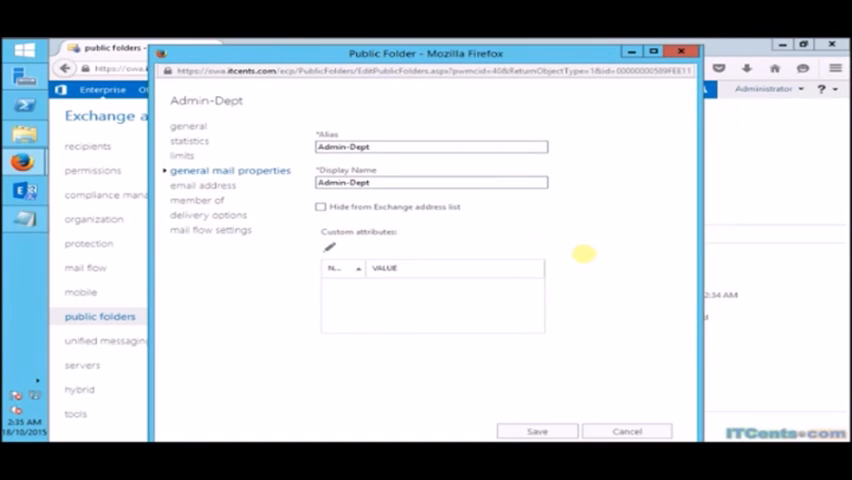
pyautogui.moveTo(634, 432)
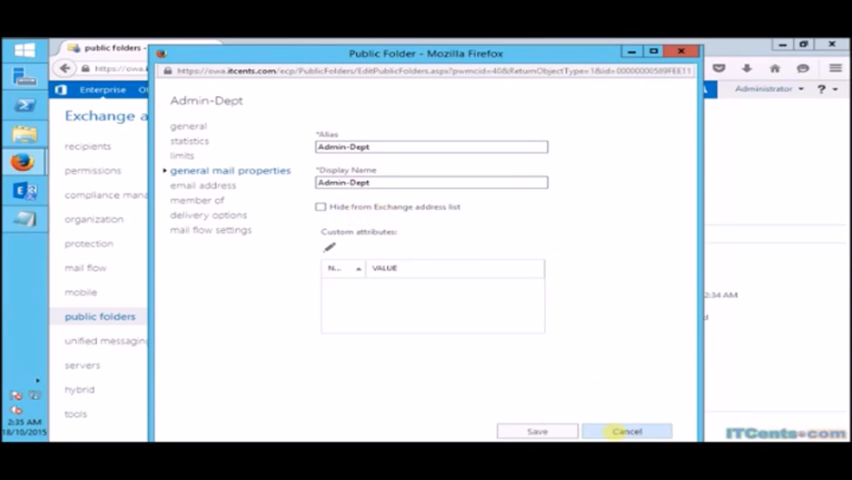
pyautogui.moveTo(296, 184)
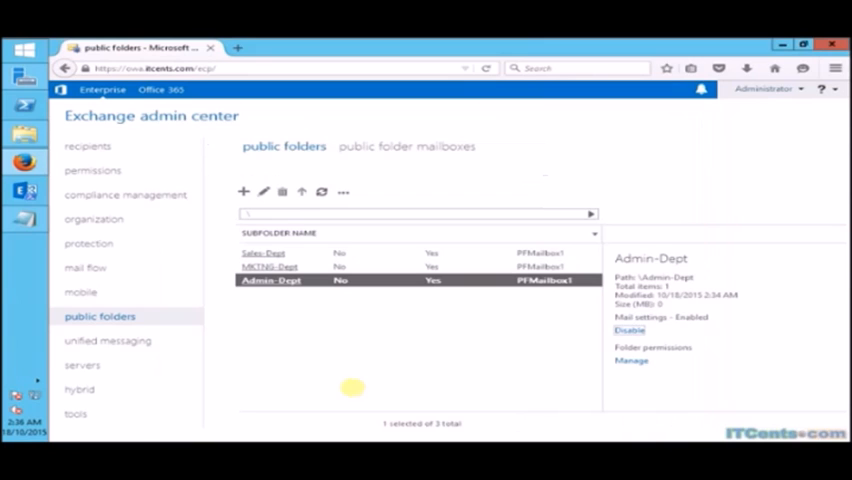
pyautogui.moveTo(172, 268)
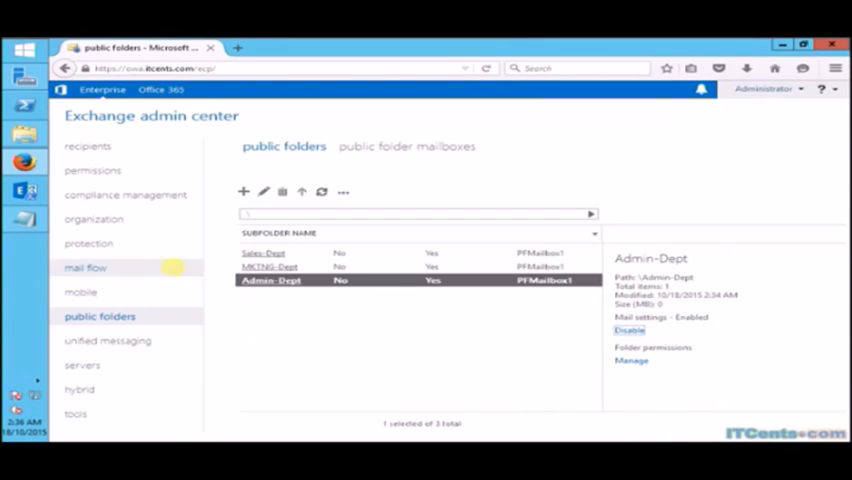
# - Go to organization > address lists and select the Default Global Address List
pyautogui.click(92, 218)
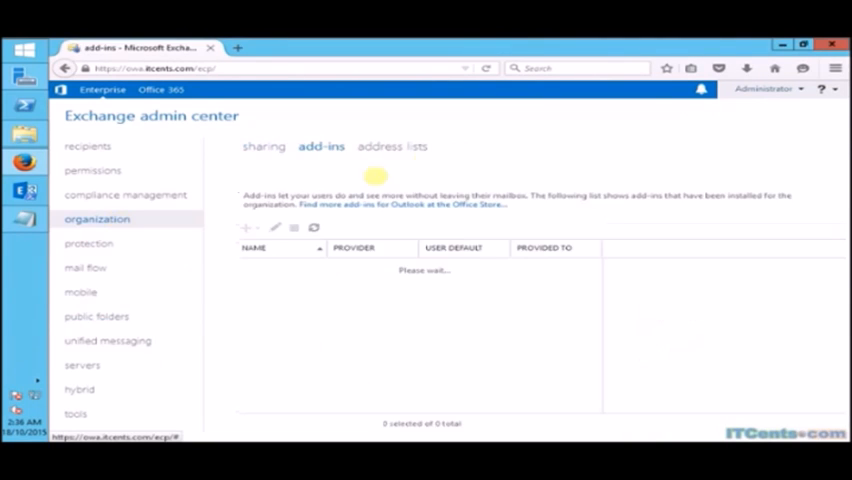
pyautogui.click(392, 146)
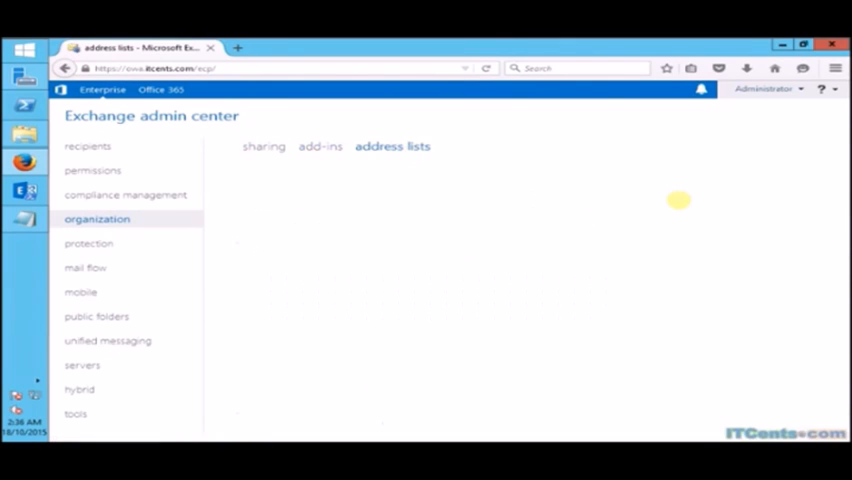
pyautogui.click(392, 146)
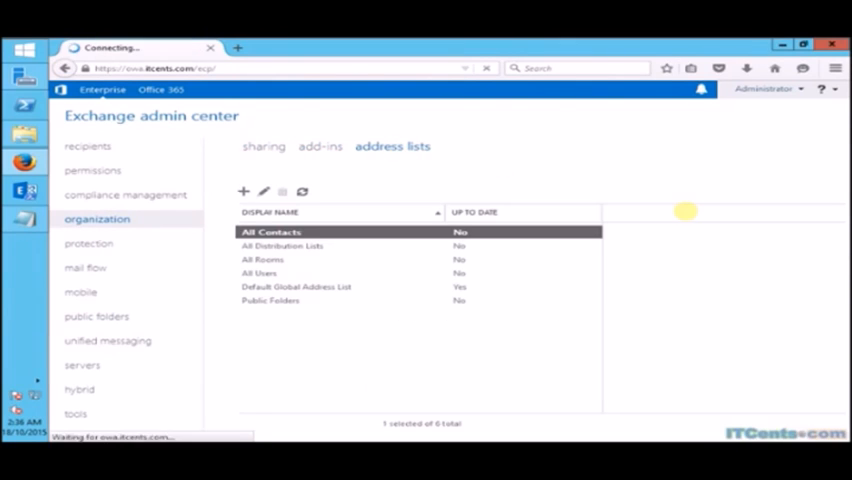
pyautogui.click(272, 232)
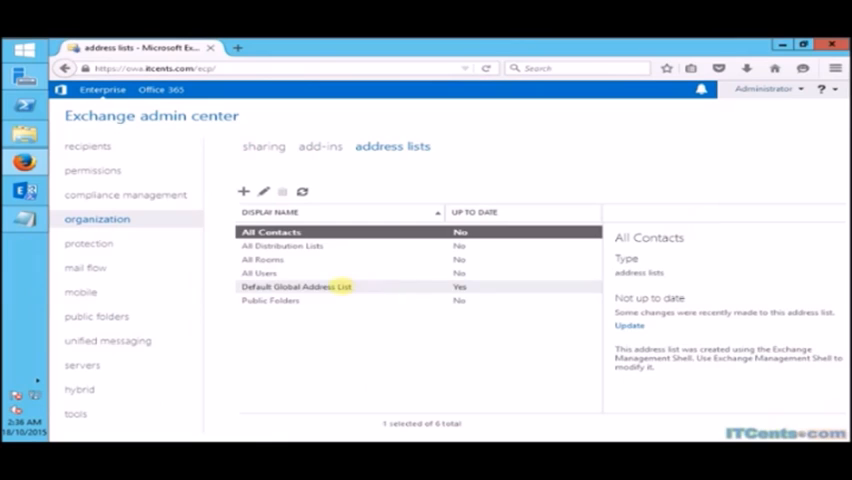
pyautogui.click(296, 288)
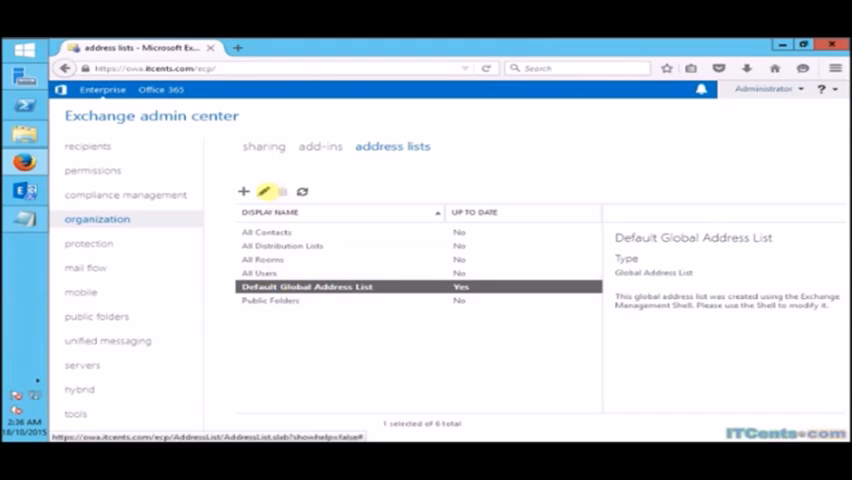
pyautogui.click(264, 192)
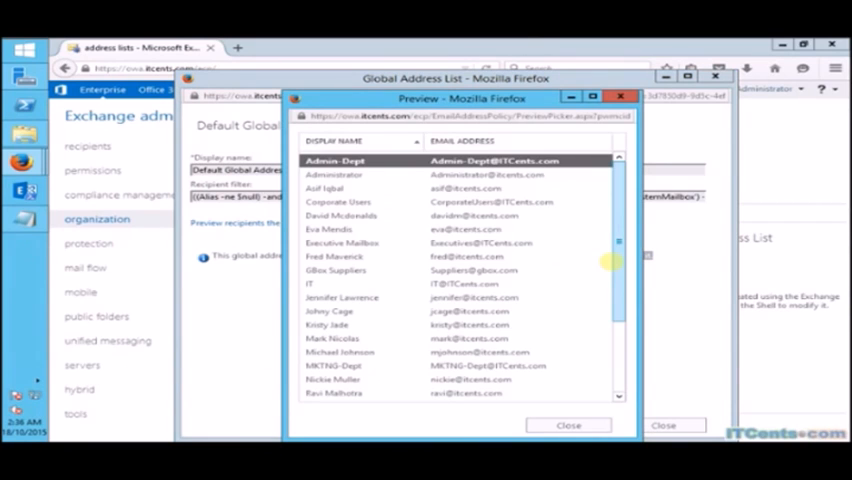
pyautogui.scroll(-3)
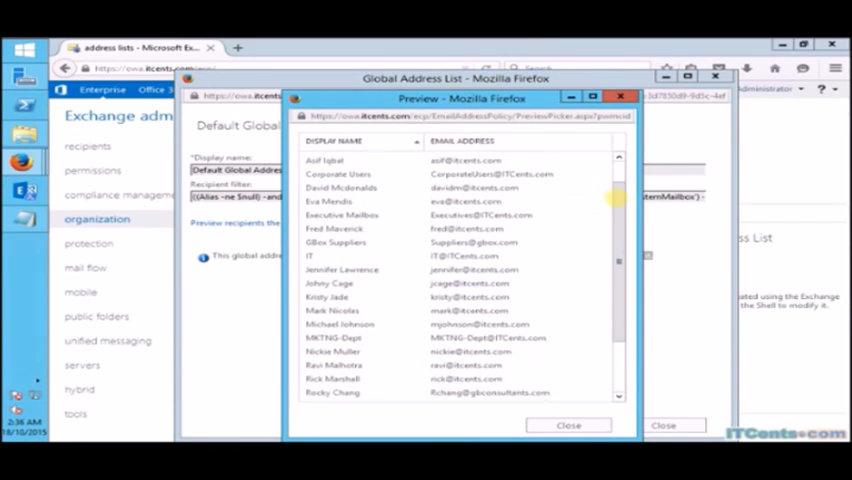
pyautogui.scroll(-3)
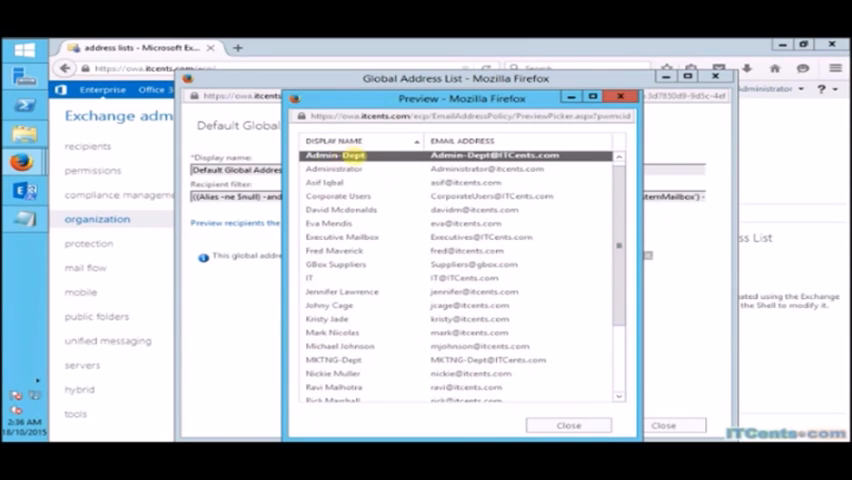
pyautogui.click(564, 424)
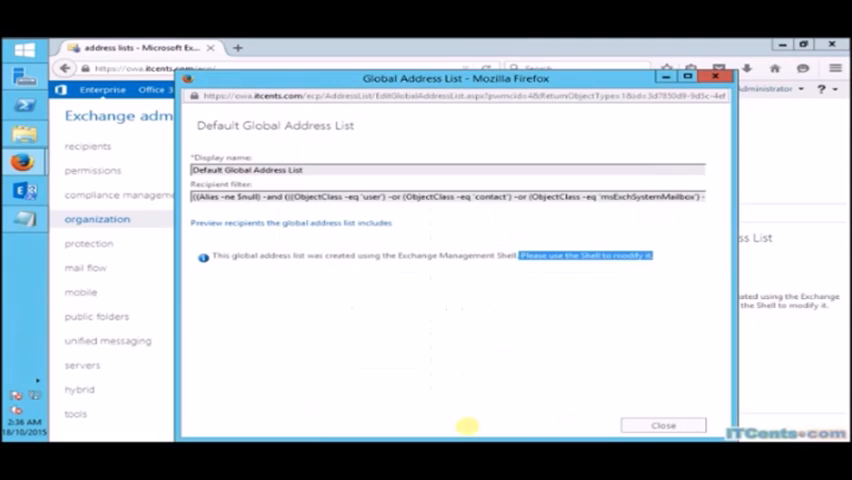
pyautogui.click(660, 424)
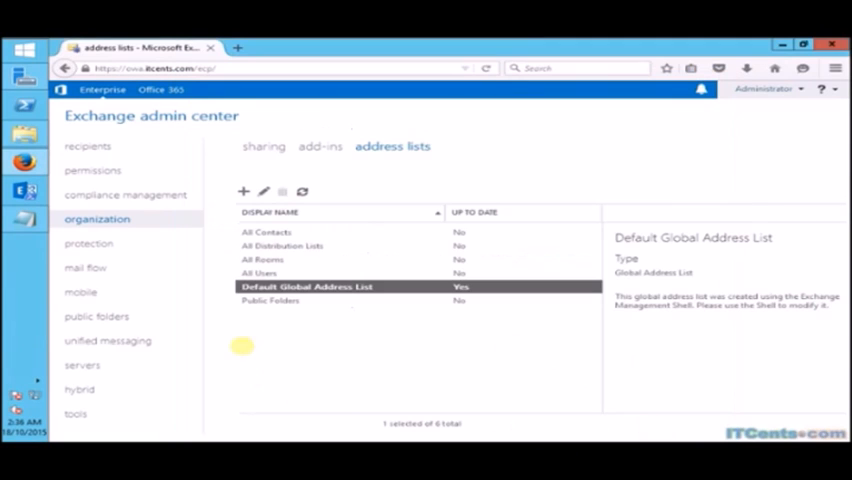
pyautogui.moveTo(510, 344)
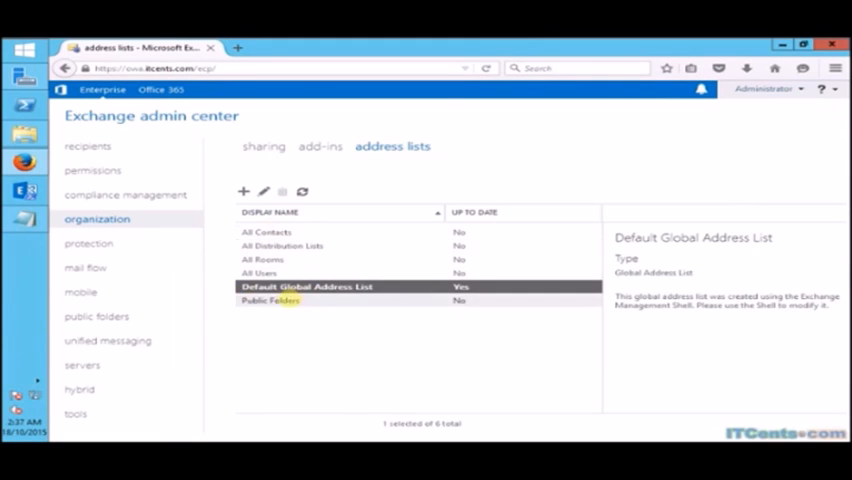
# - Select the Public Folders address list, then the Default Global Address List again
pyautogui.click(276, 300)
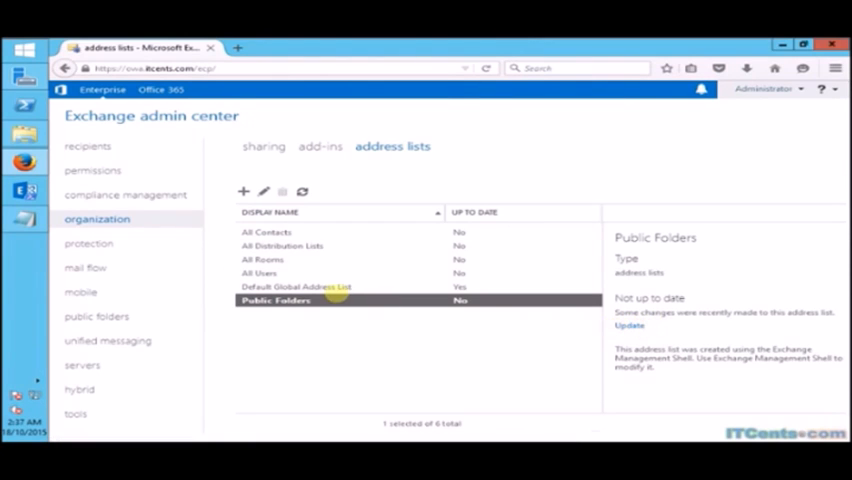
pyautogui.click(296, 288)
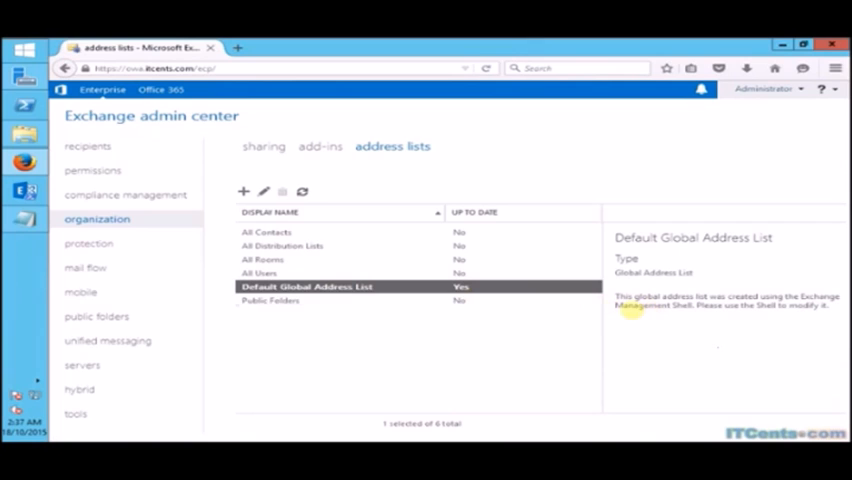